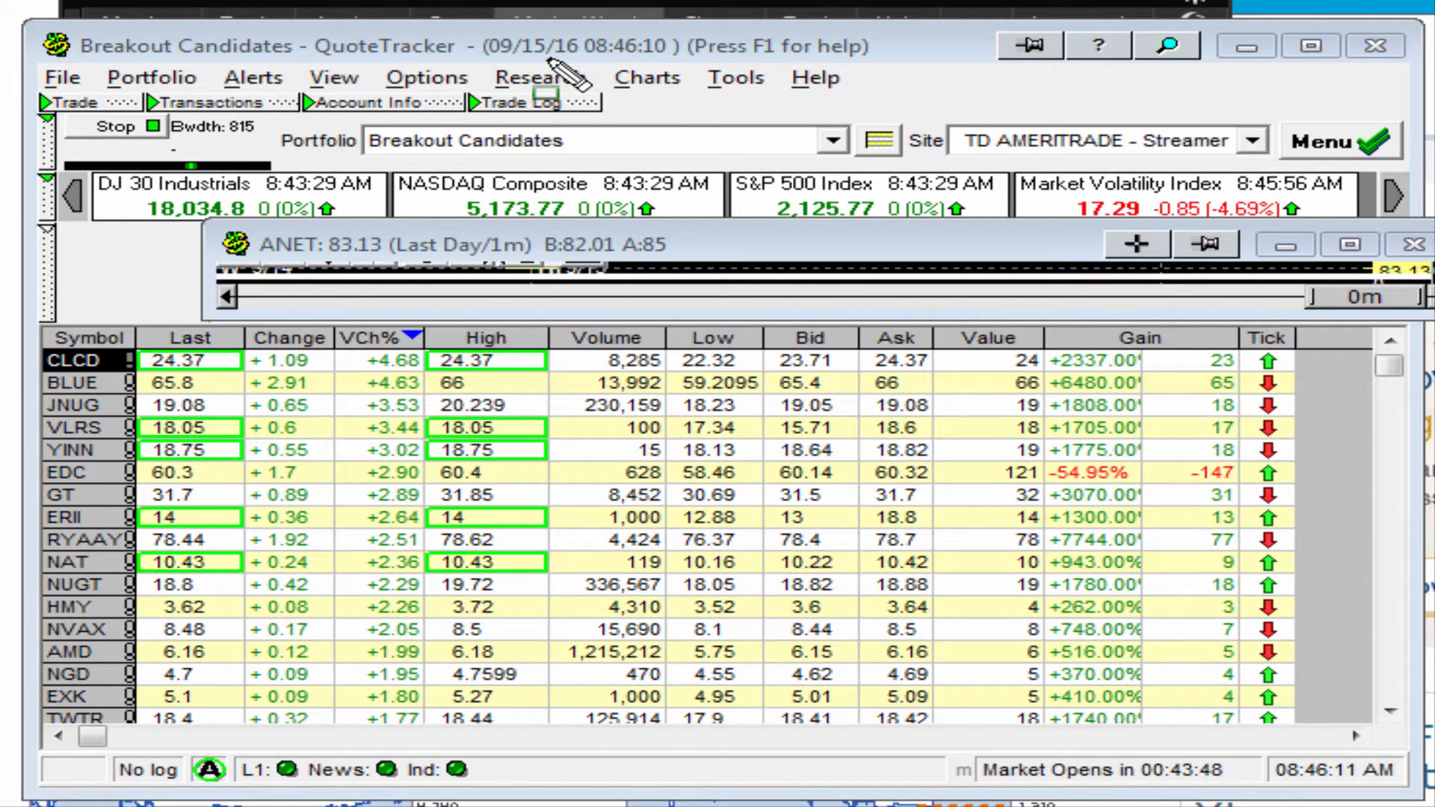
{"action": "mouse_move", "coordinate": [554, 299]}
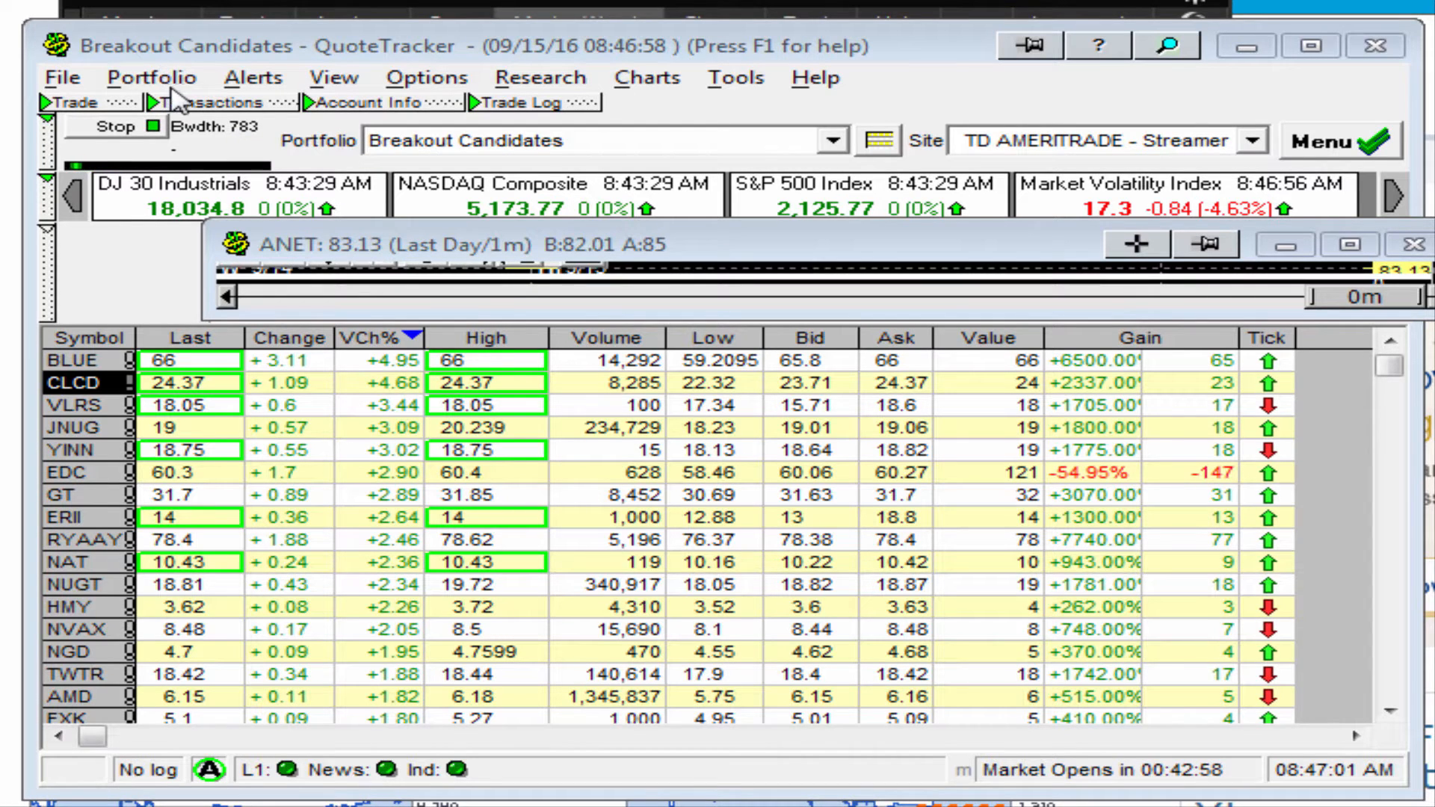
Open the portfolio editor, browse Off March Lows and Take Two, then select Breakout Candidates.
{"action": "left_click", "coordinate": [252, 77]}
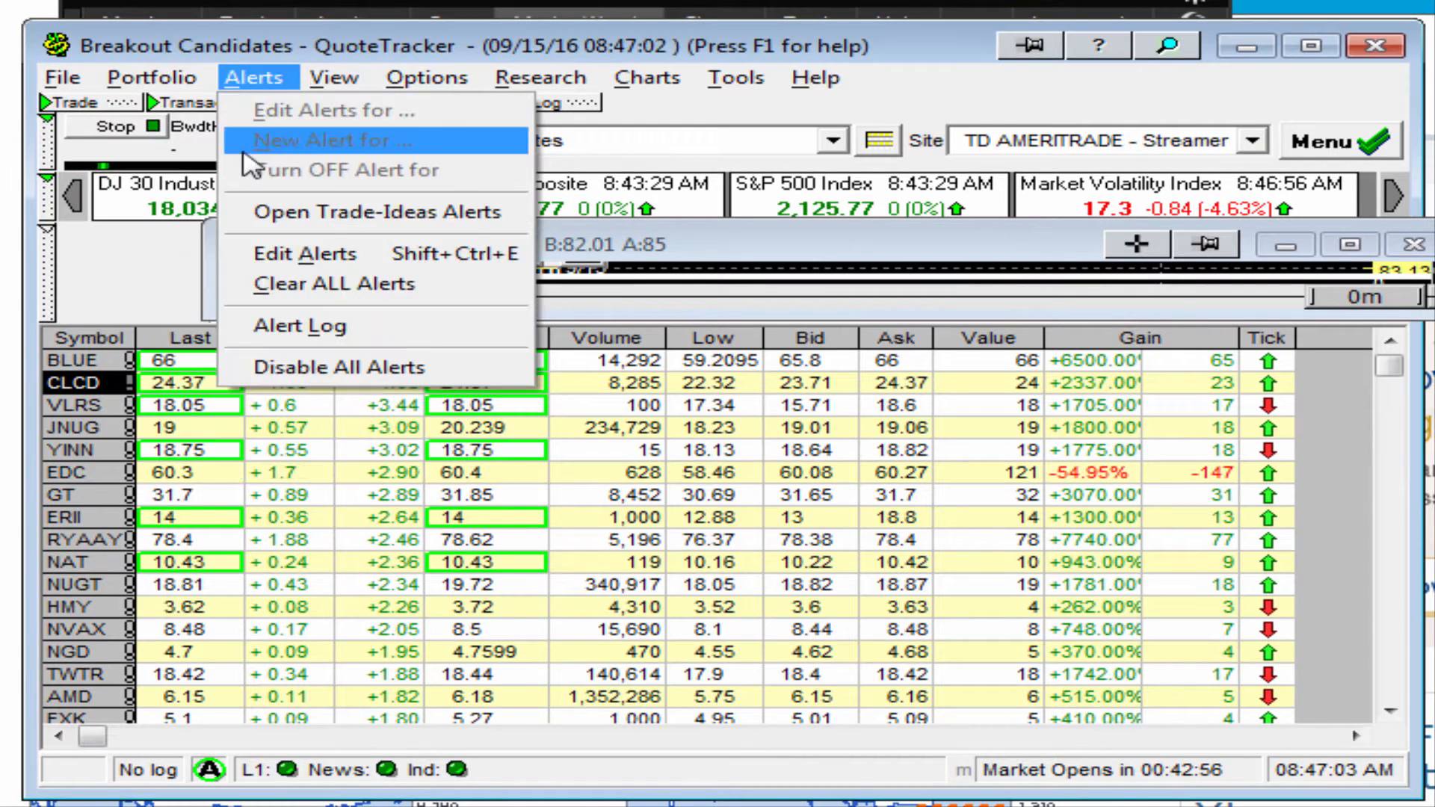
{"action": "left_click", "coordinate": [152, 77]}
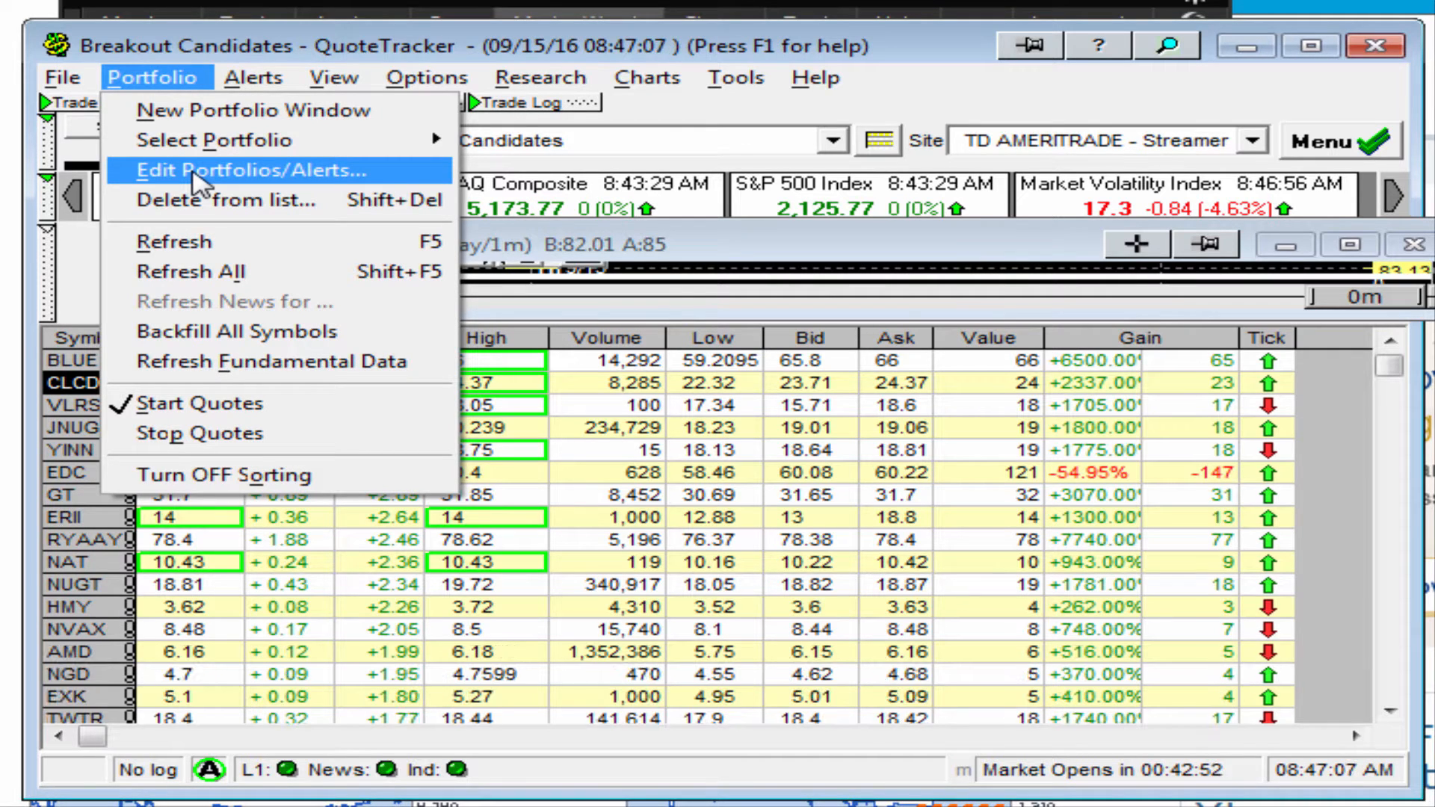
{"action": "left_click", "coordinate": [247, 170]}
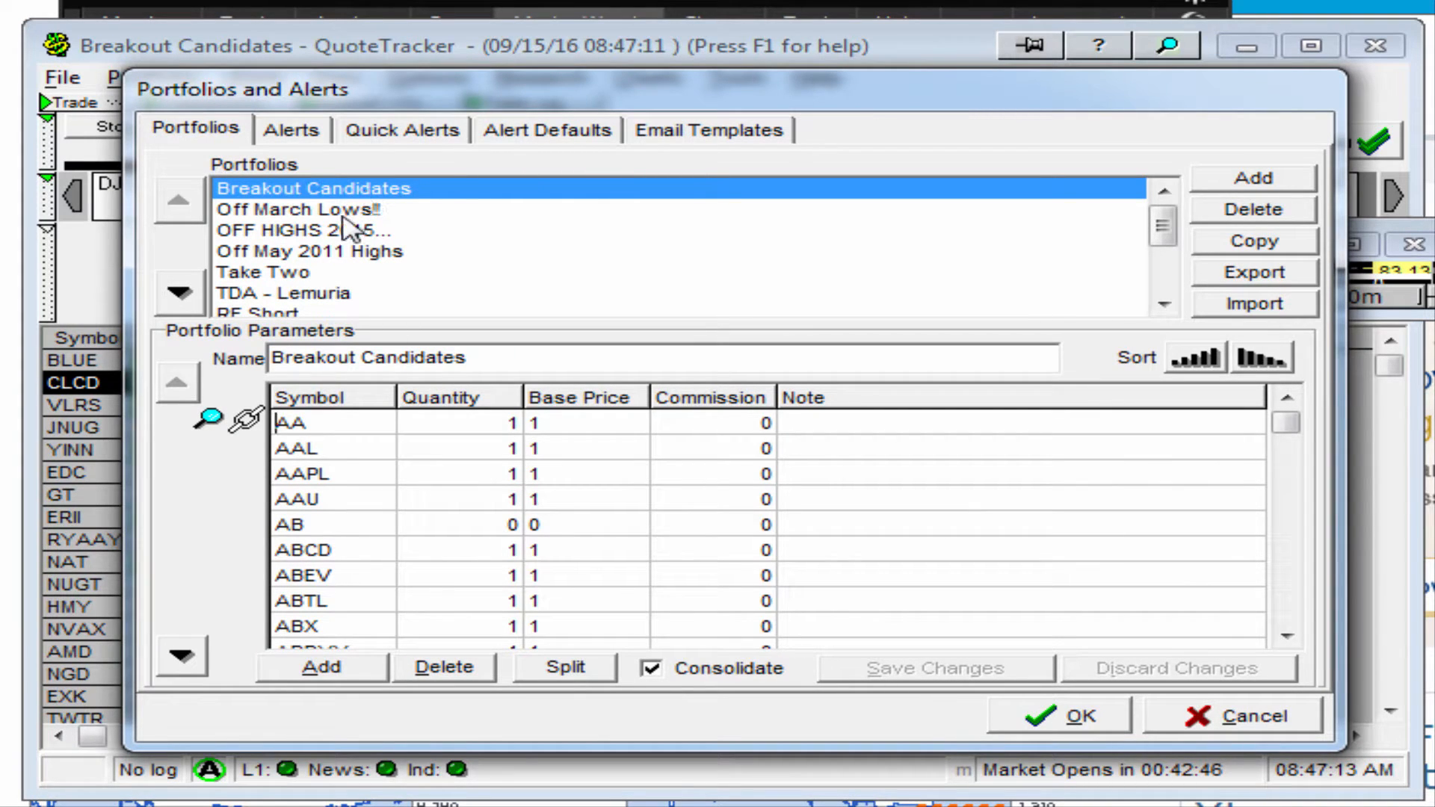
{"action": "left_click", "coordinate": [293, 209]}
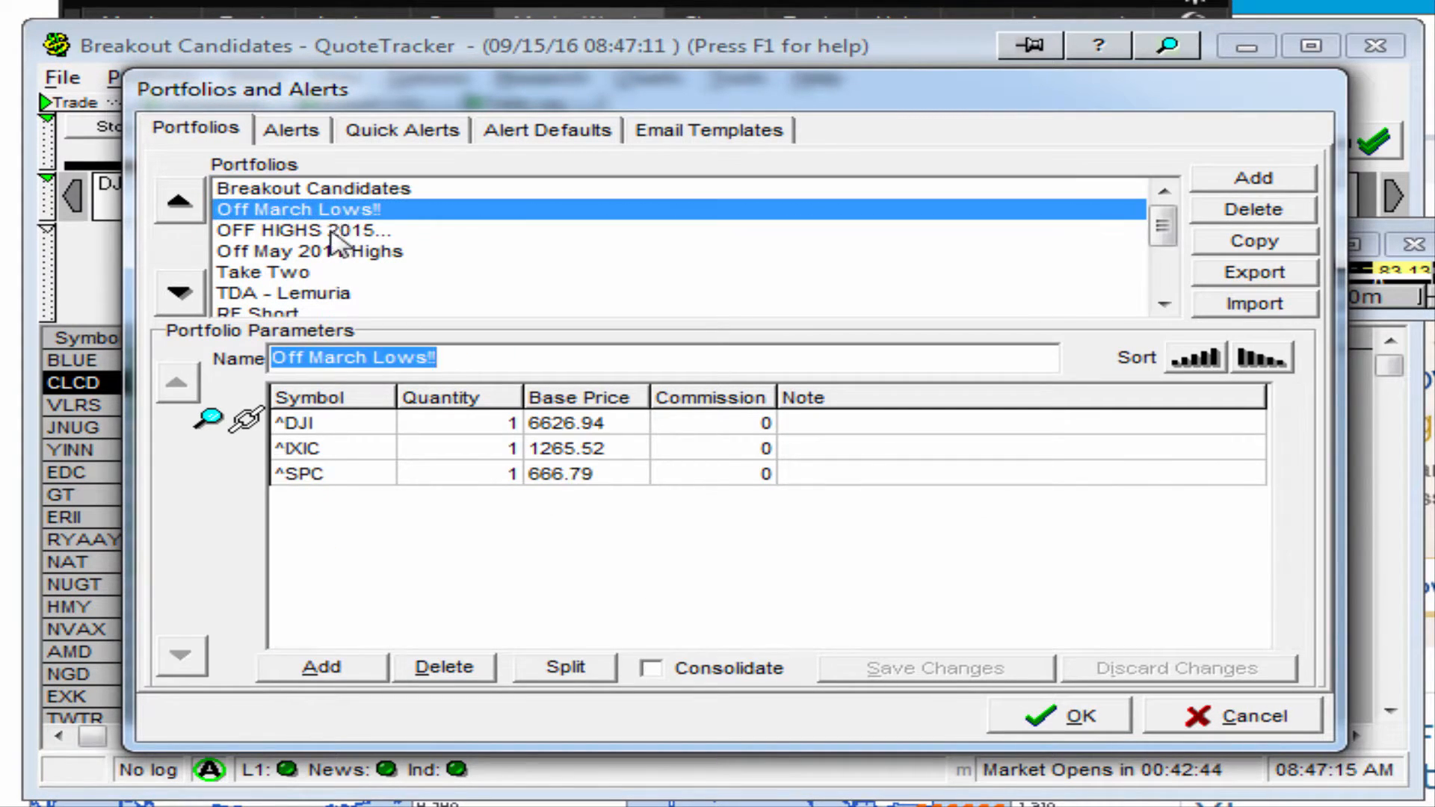
{"action": "left_click", "coordinate": [264, 272]}
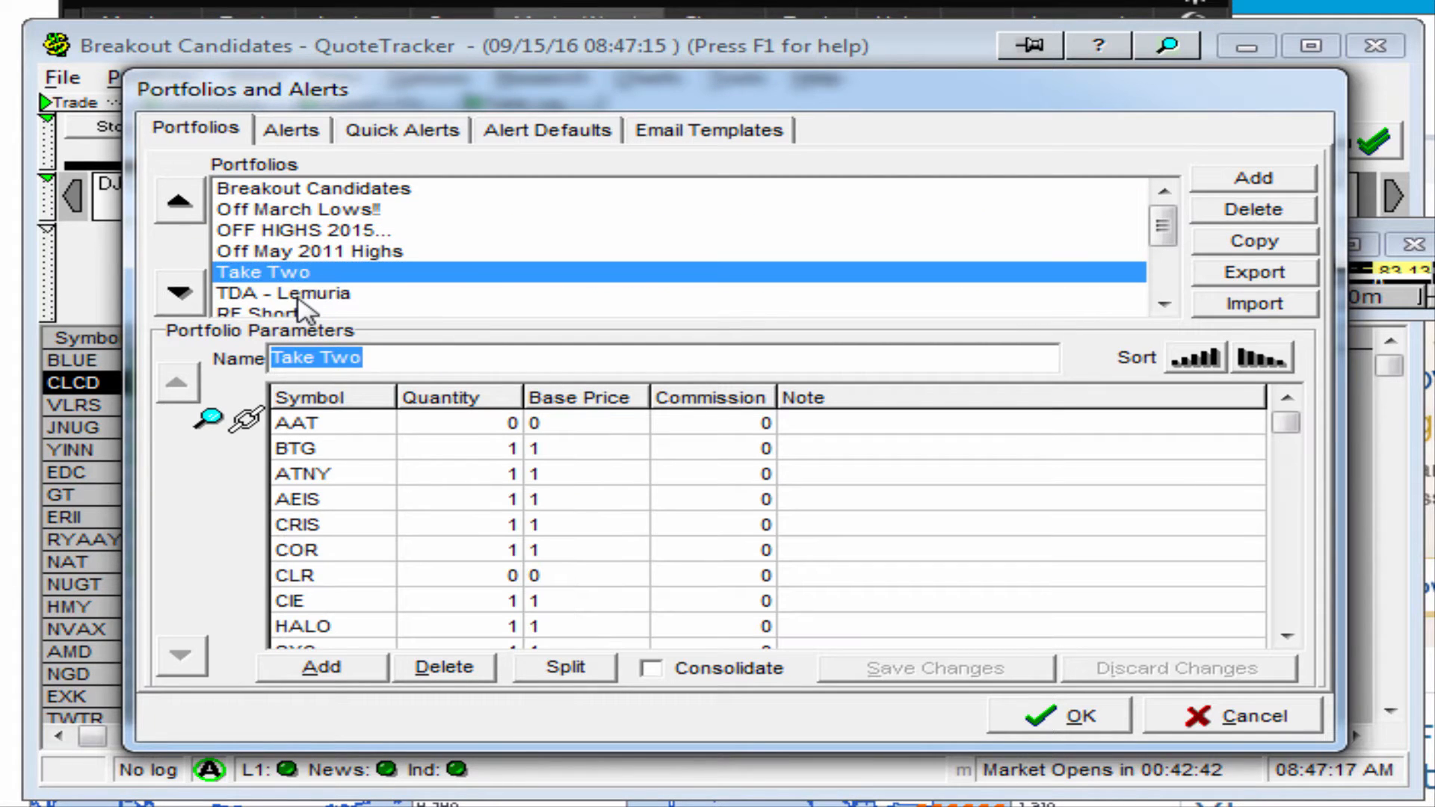
{"action": "left_click", "coordinate": [313, 188]}
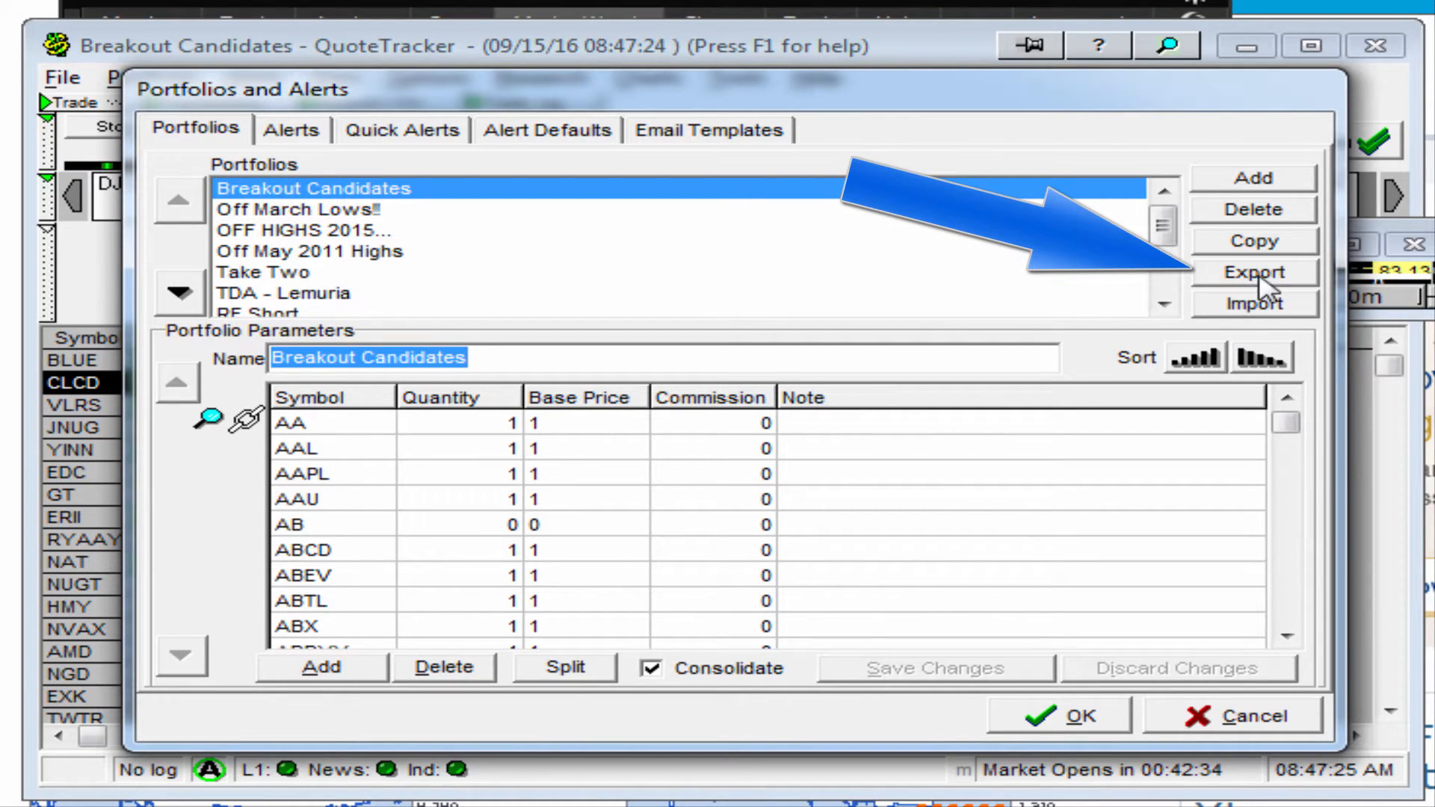
Set the Breakout Candidates export to save on the Desktop as a Comma-Separated Symbol List.
{"action": "left_click", "coordinate": [1252, 272]}
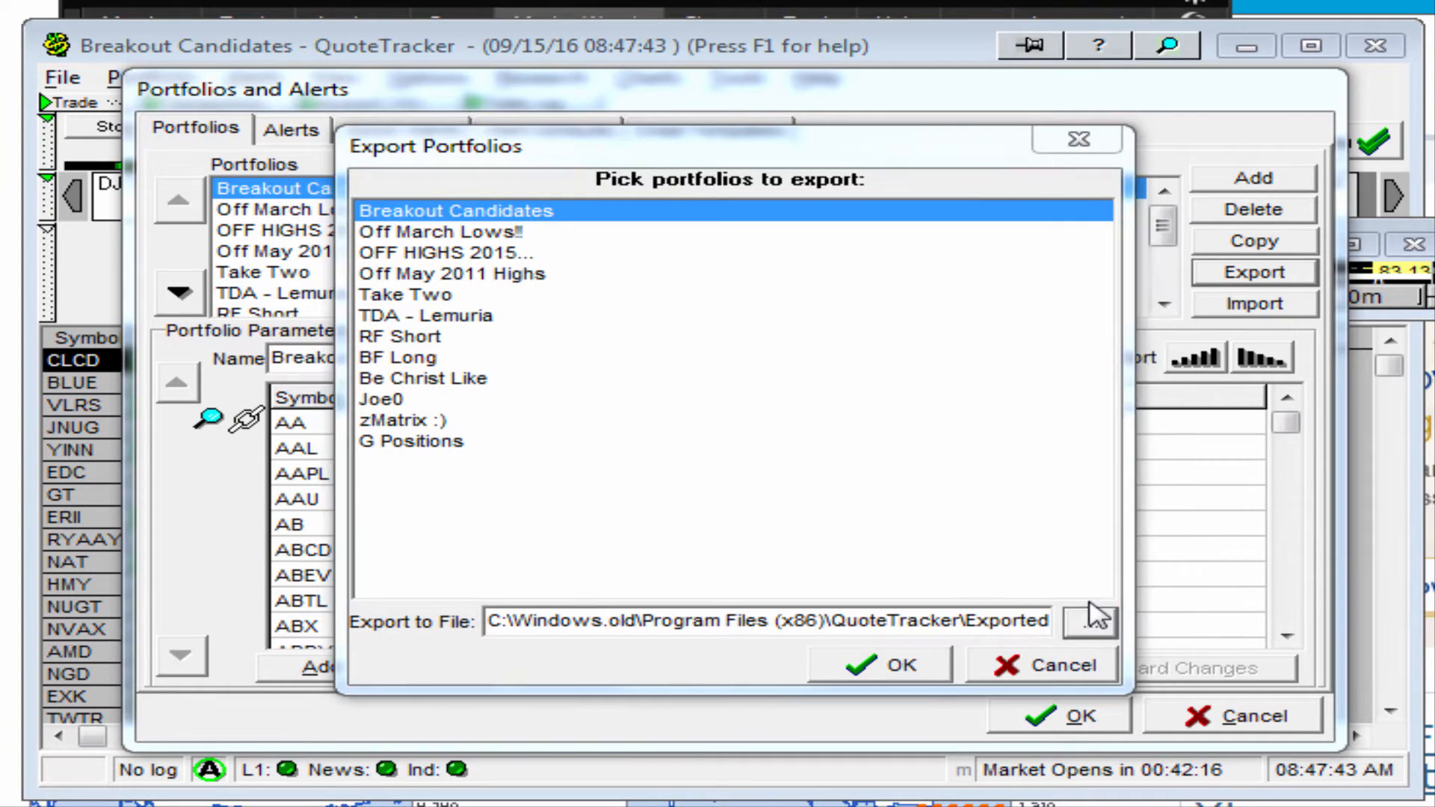
{"action": "left_click", "coordinate": [1088, 621]}
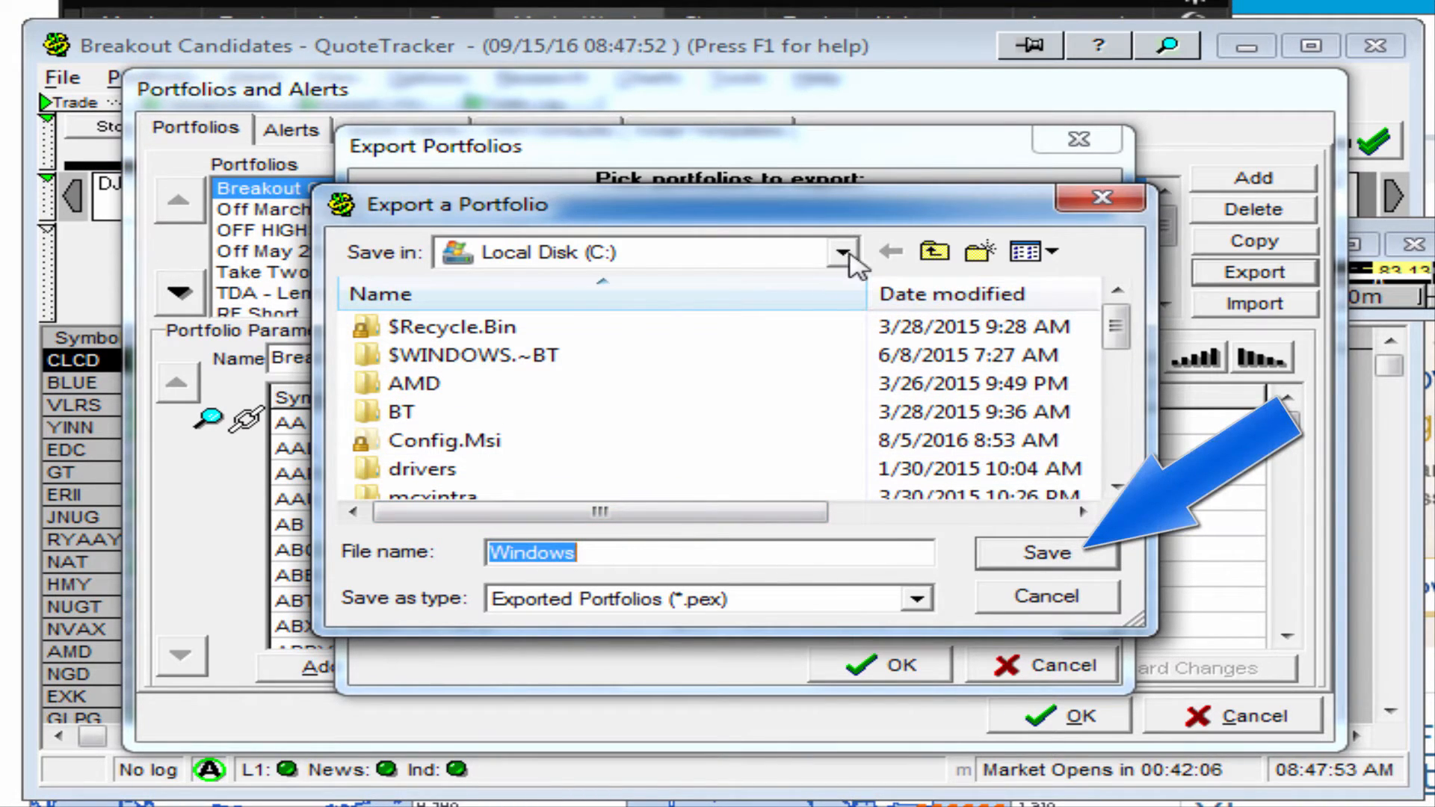
{"action": "left_click", "coordinate": [840, 253]}
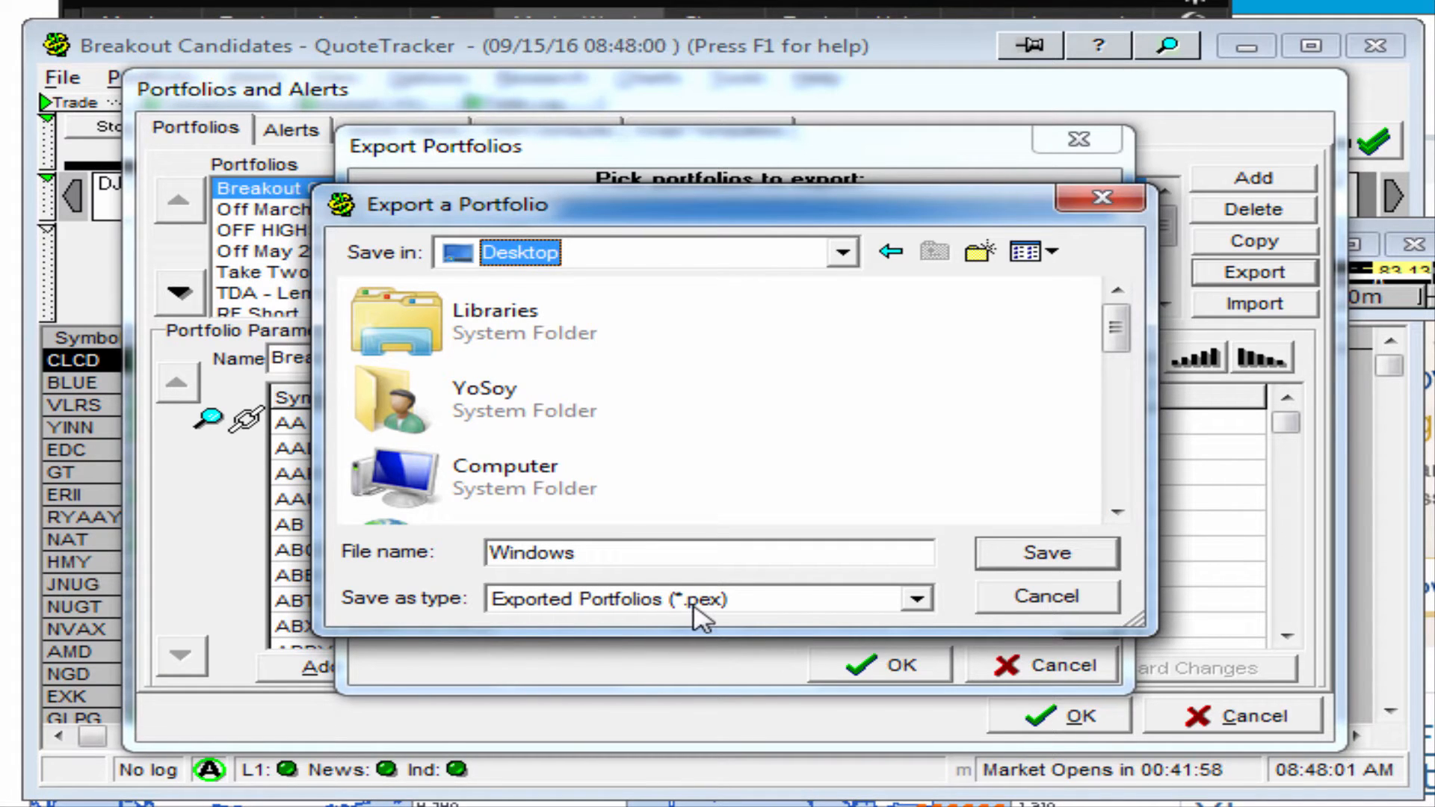
{"action": "left_click", "coordinate": [917, 599]}
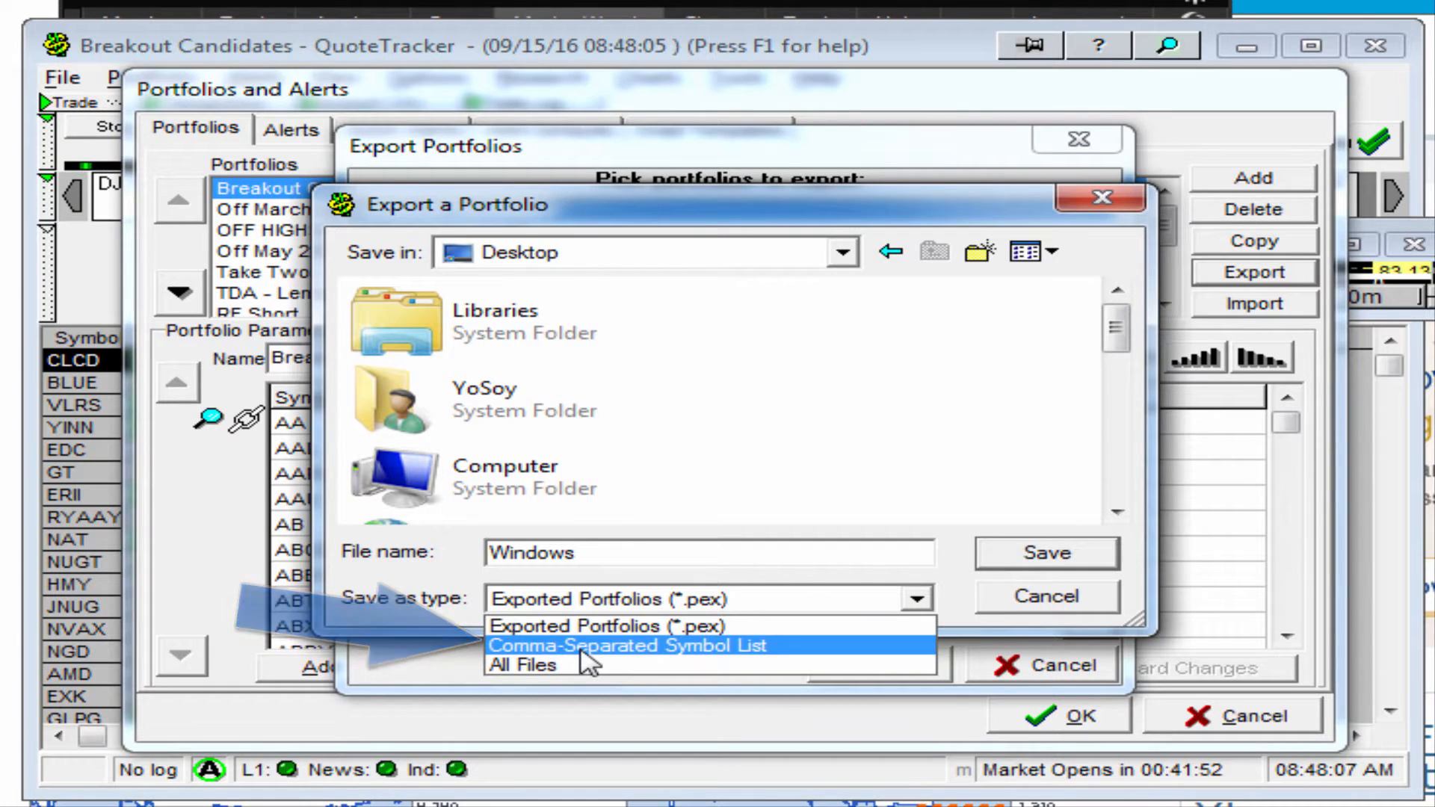
{"action": "left_click", "coordinate": [623, 645]}
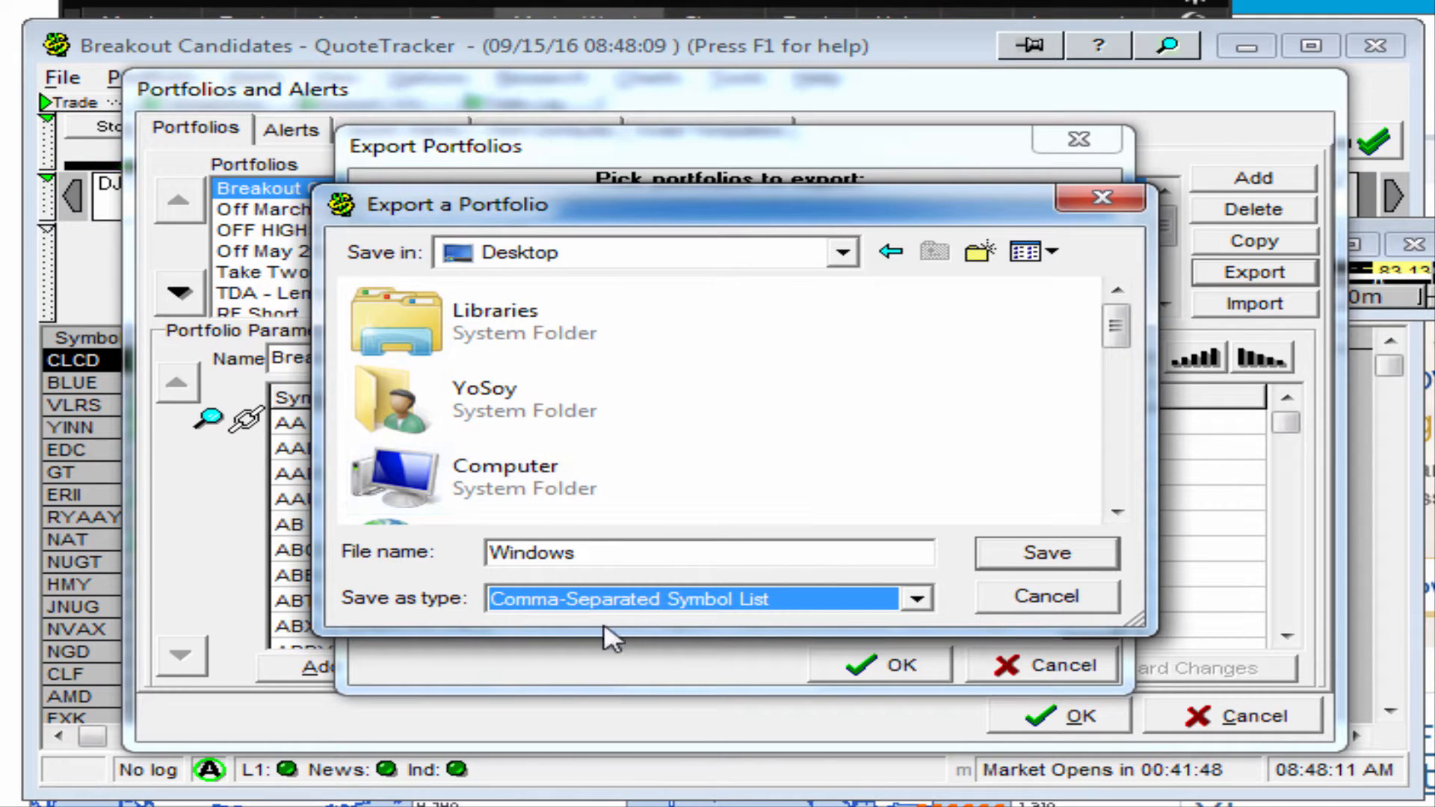
{"action": "mouse_move", "coordinate": [632, 636]}
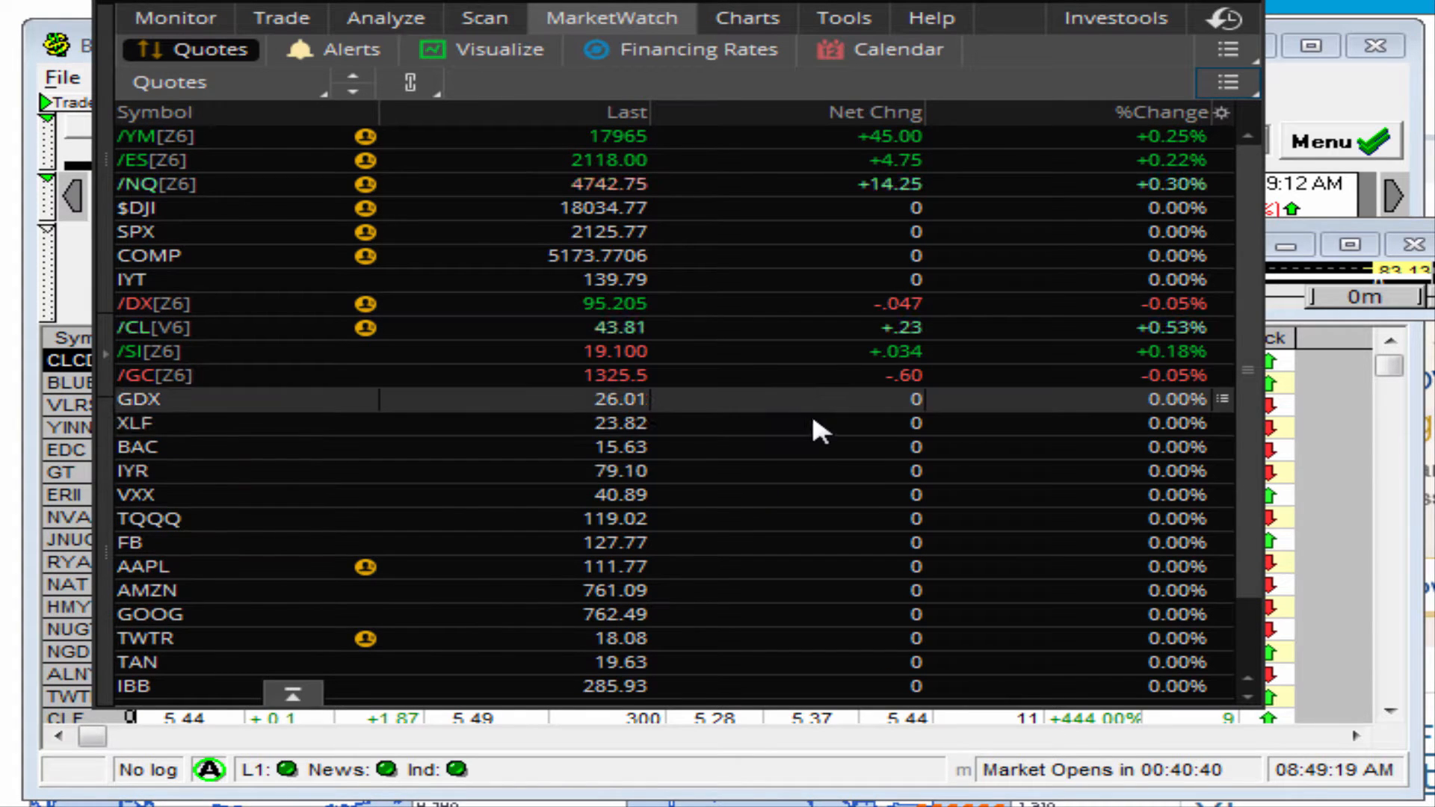
{"action": "mouse_move", "coordinate": [861, 416]}
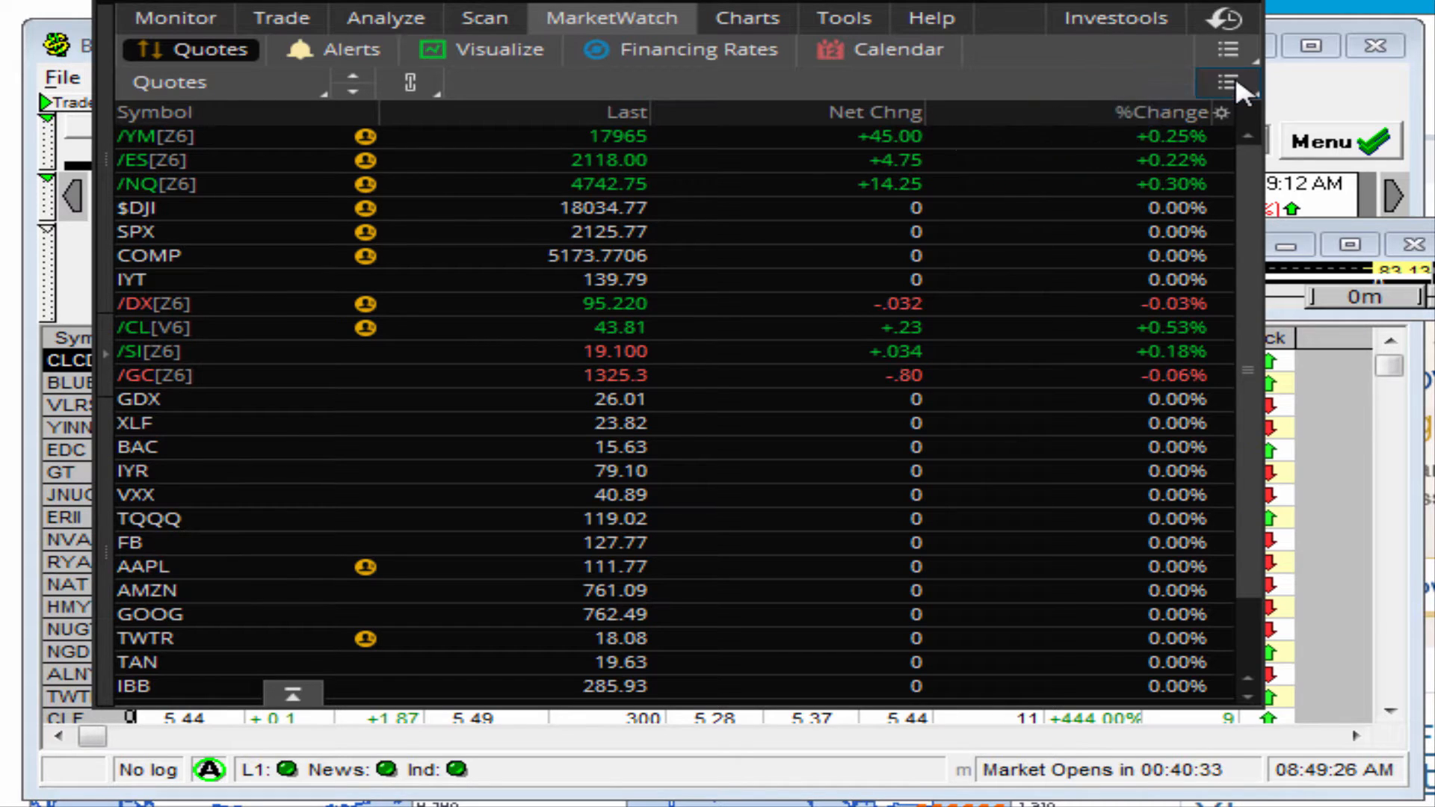
Start importing the Windows symbol file into a watchlist, then cancel the Open and Symbols Import dialogs.
{"action": "left_click", "coordinate": [1228, 82]}
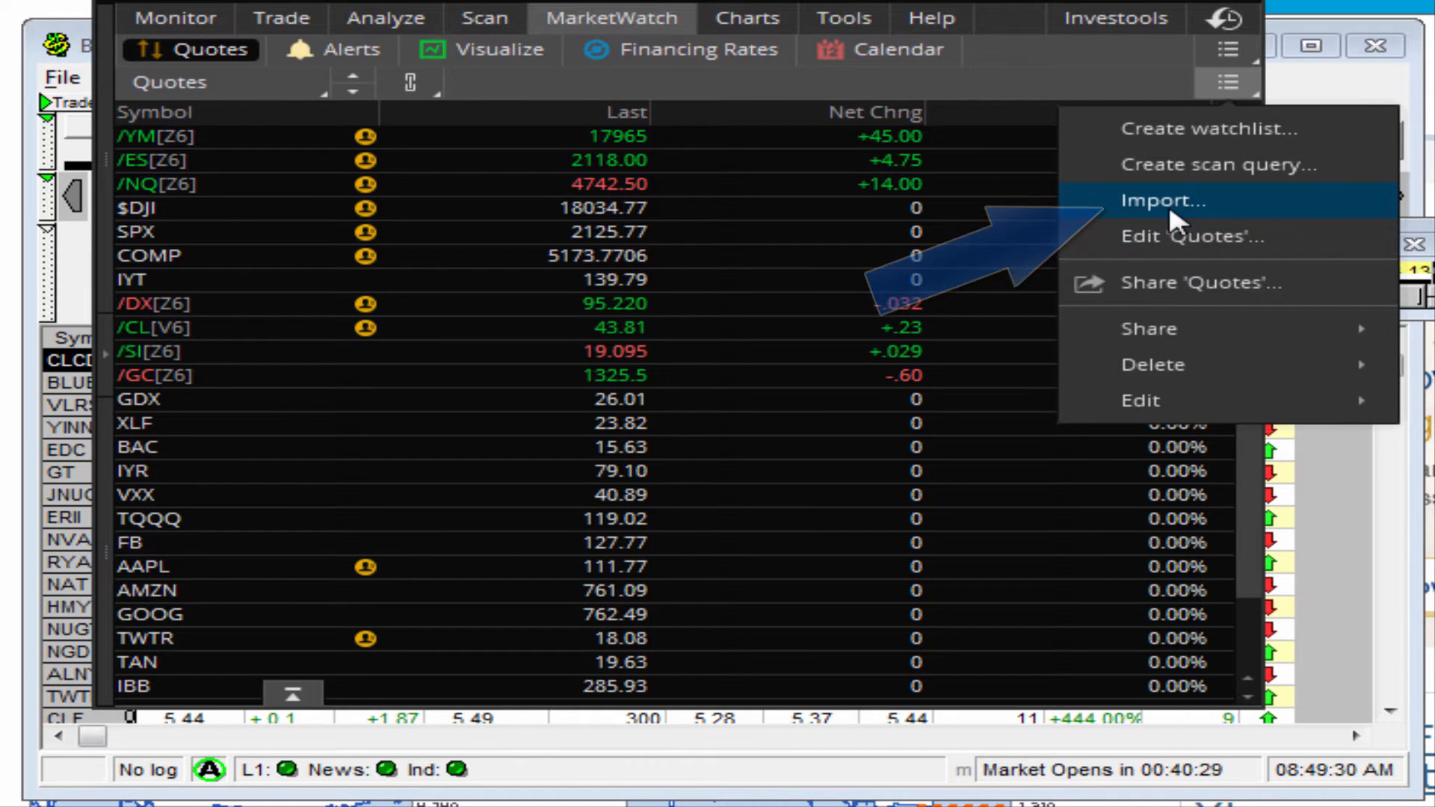
{"action": "left_click", "coordinate": [1164, 200]}
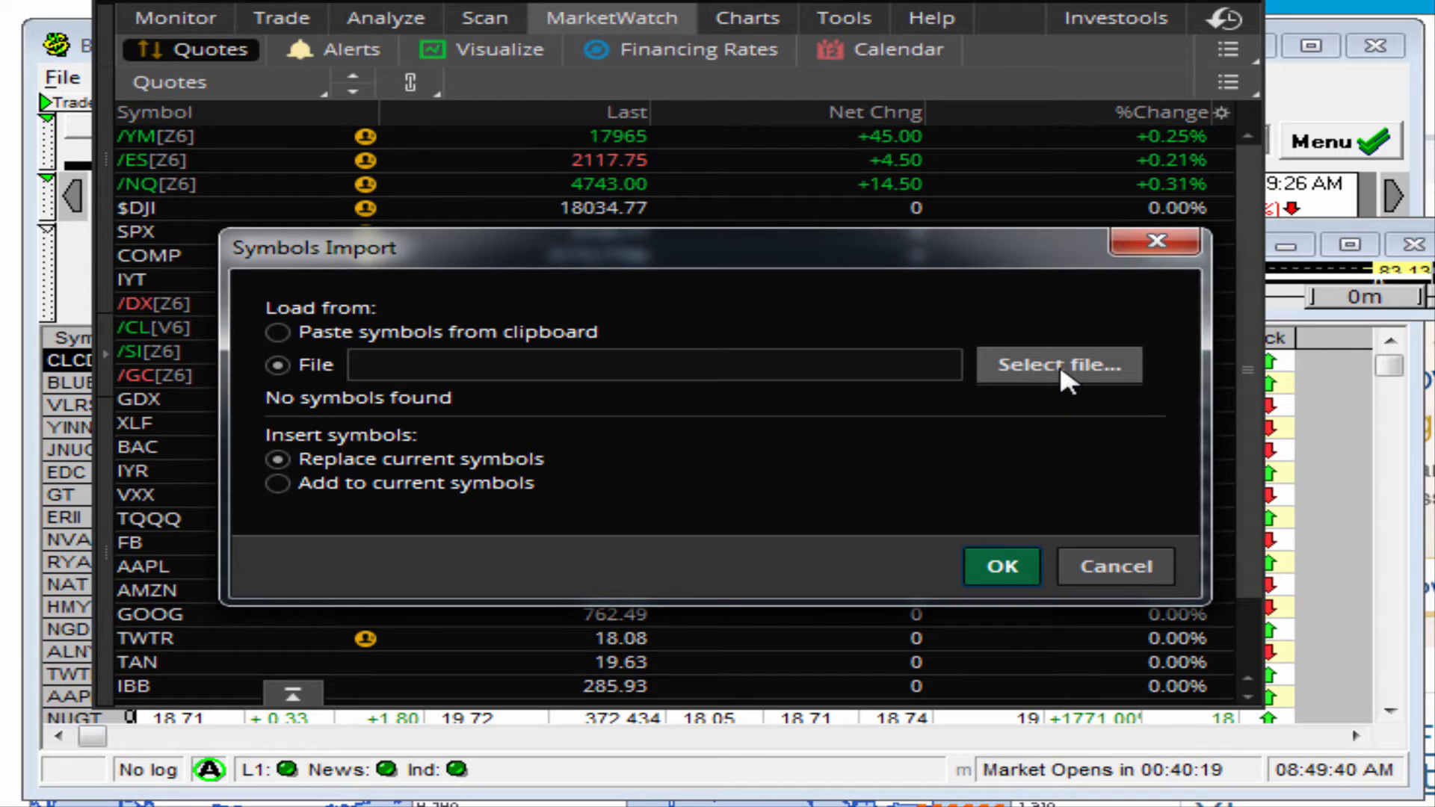
{"action": "left_click", "coordinate": [1057, 364]}
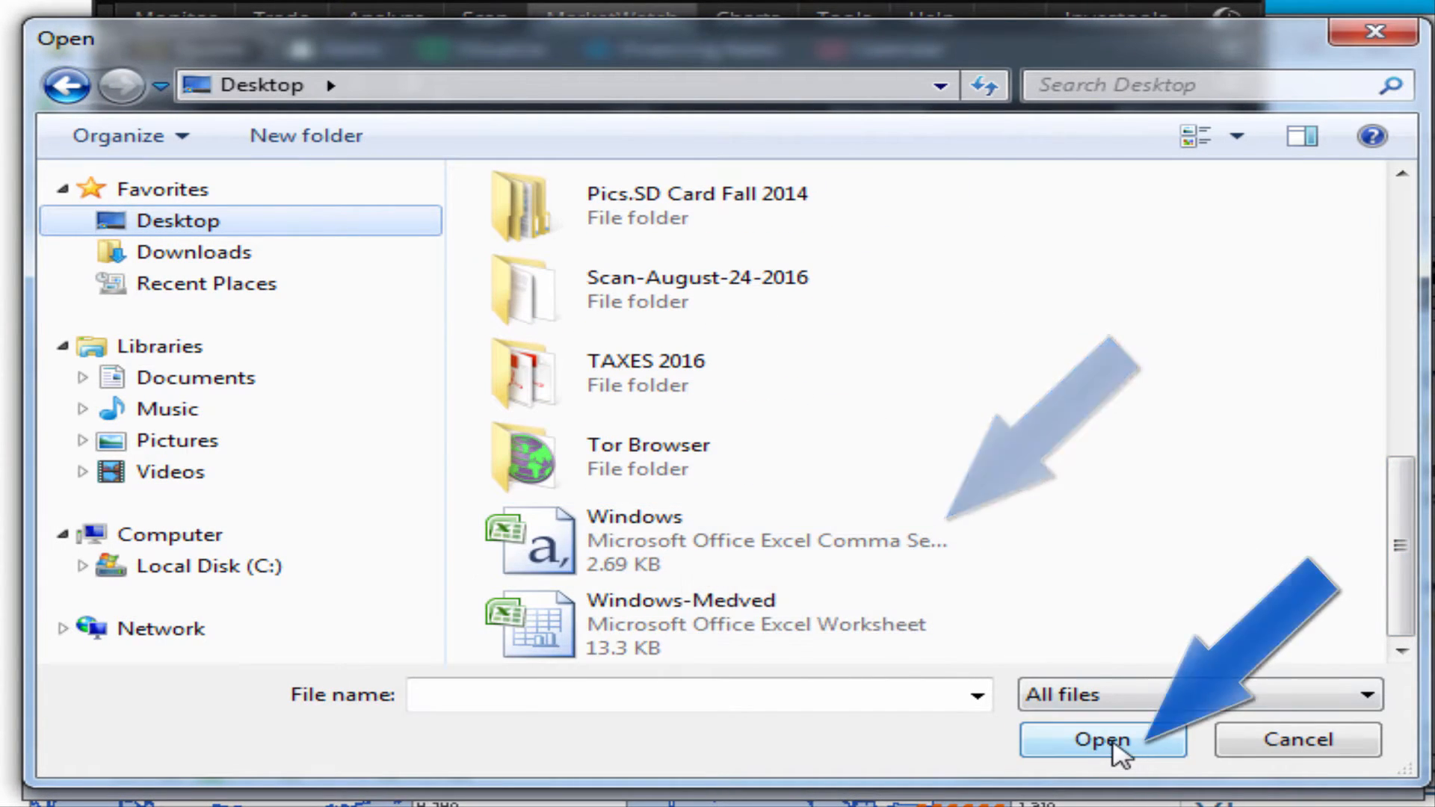
{"action": "left_click", "coordinate": [633, 540]}
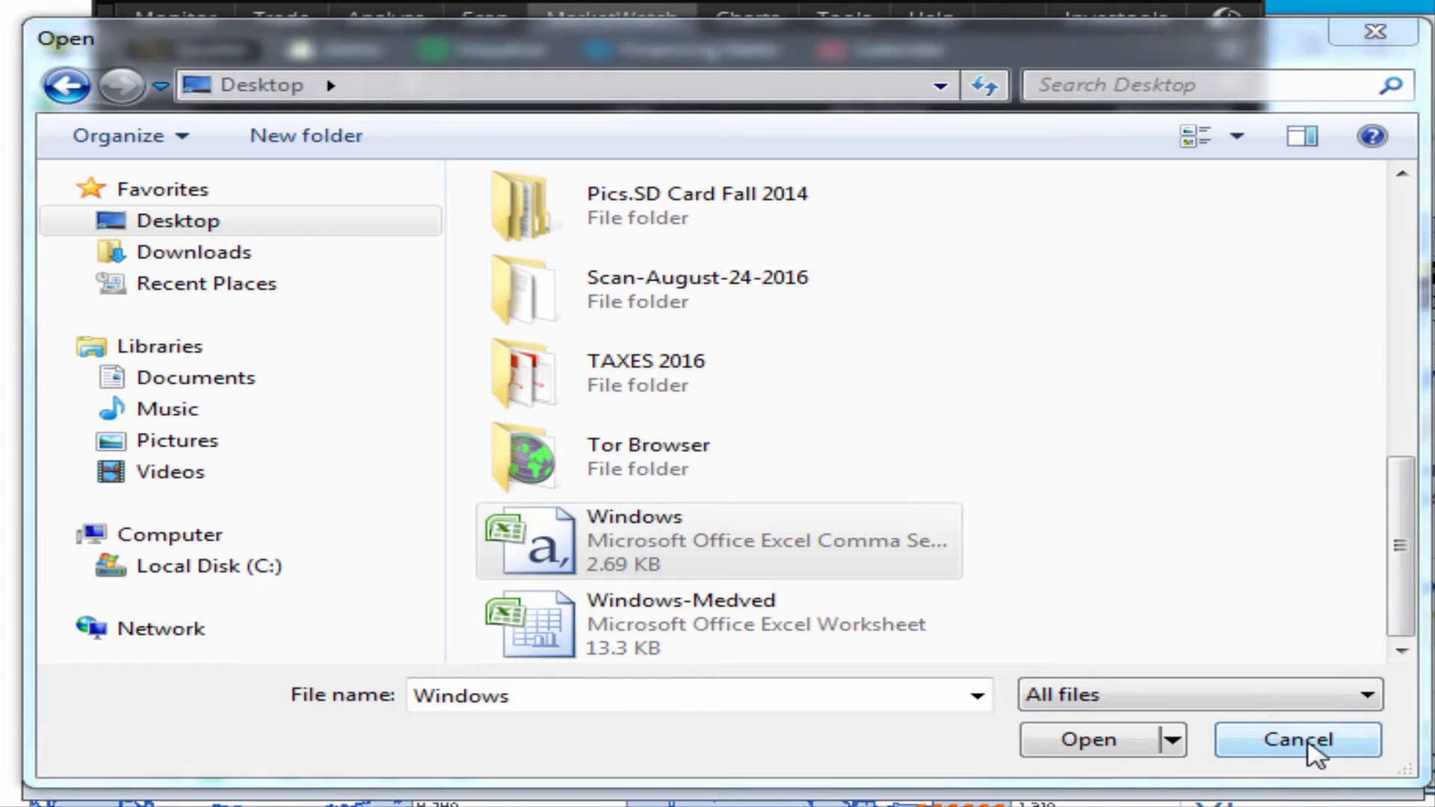
{"action": "left_click", "coordinate": [1297, 739]}
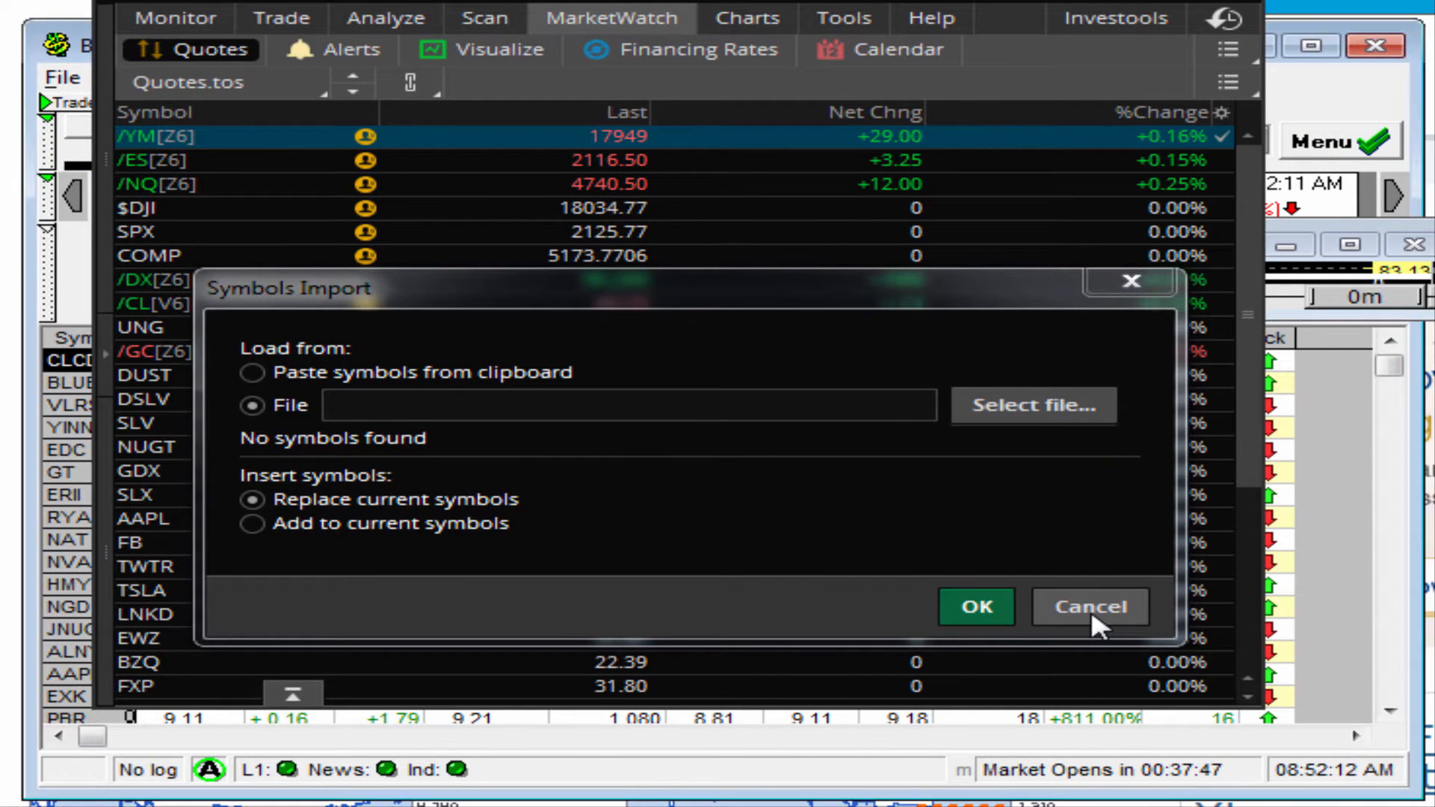
{"action": "left_click", "coordinate": [1088, 607]}
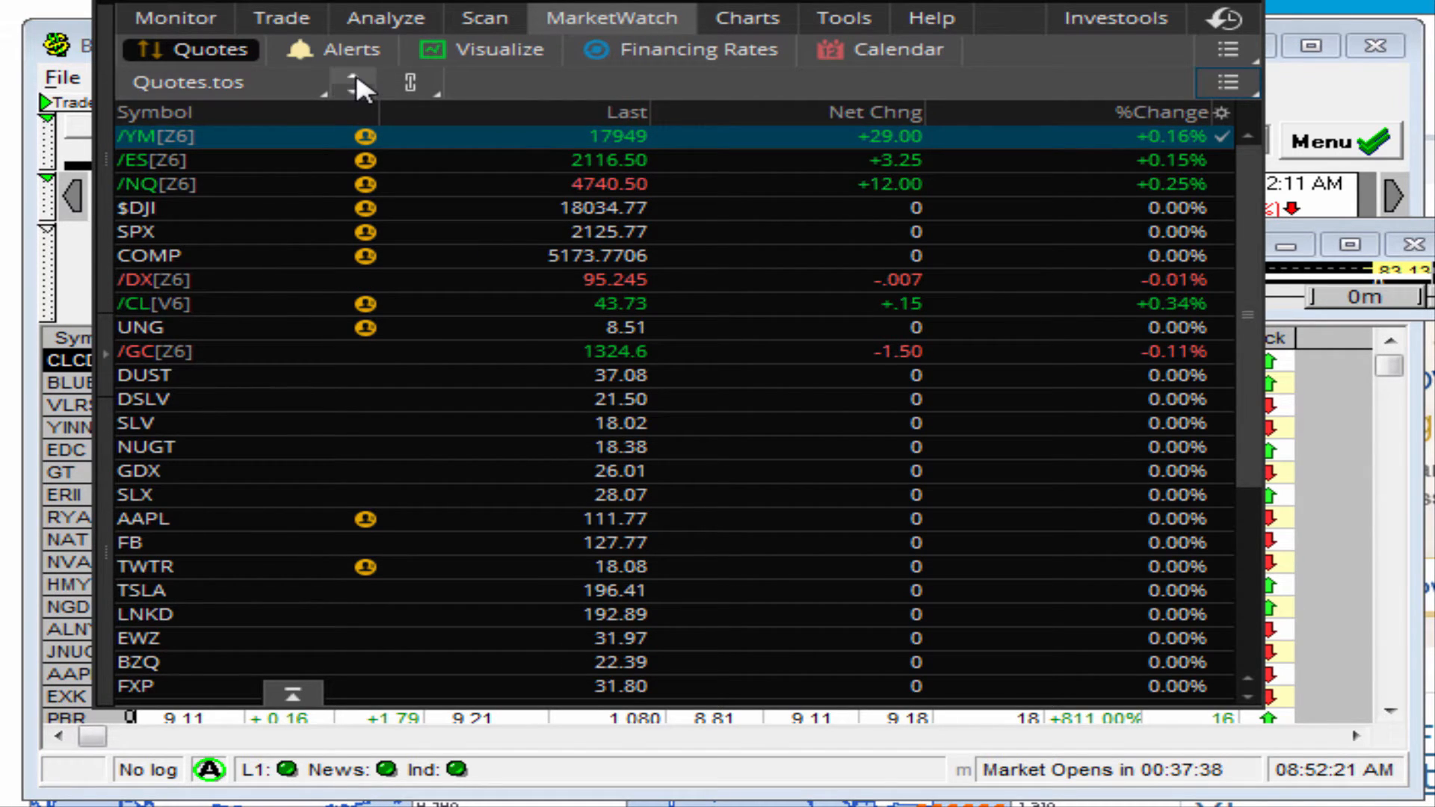
Switch thinkorswim to the Medved Import watchlist and scroll through its symbols.
{"action": "left_click", "coordinate": [351, 82]}
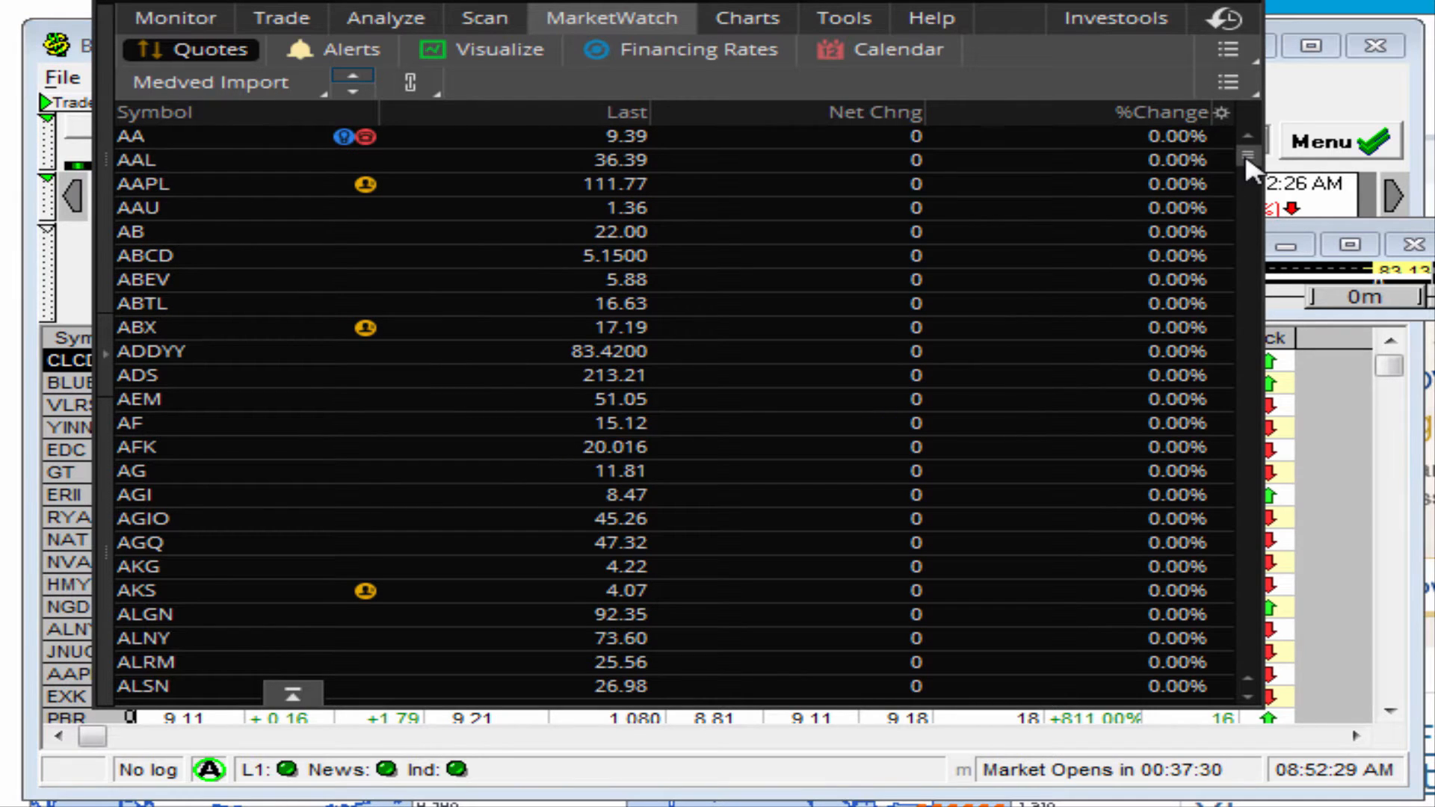
{"action": "scroll", "scroll_direction": "down", "scroll_amount": 3}
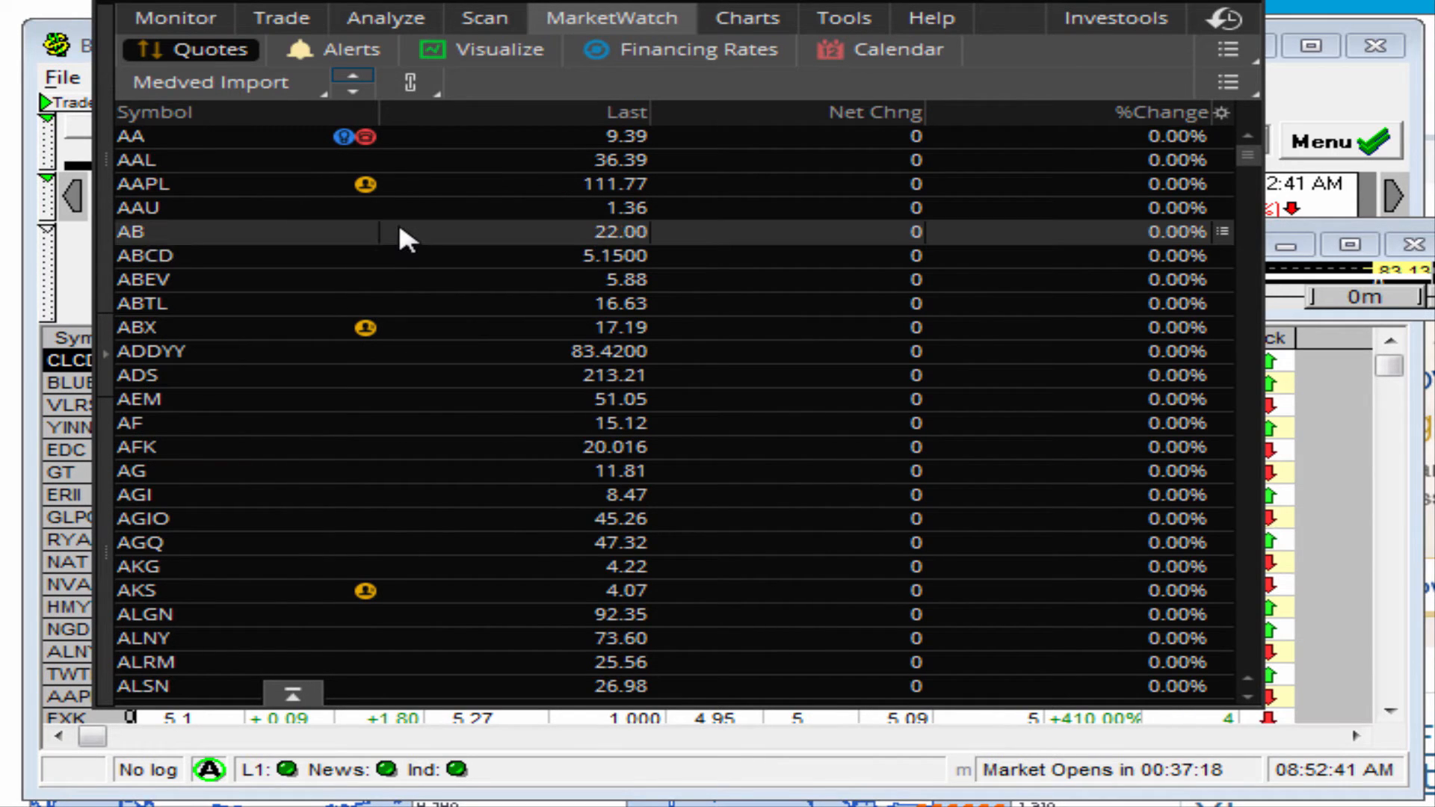
{"action": "mouse_move", "coordinate": [521, 302]}
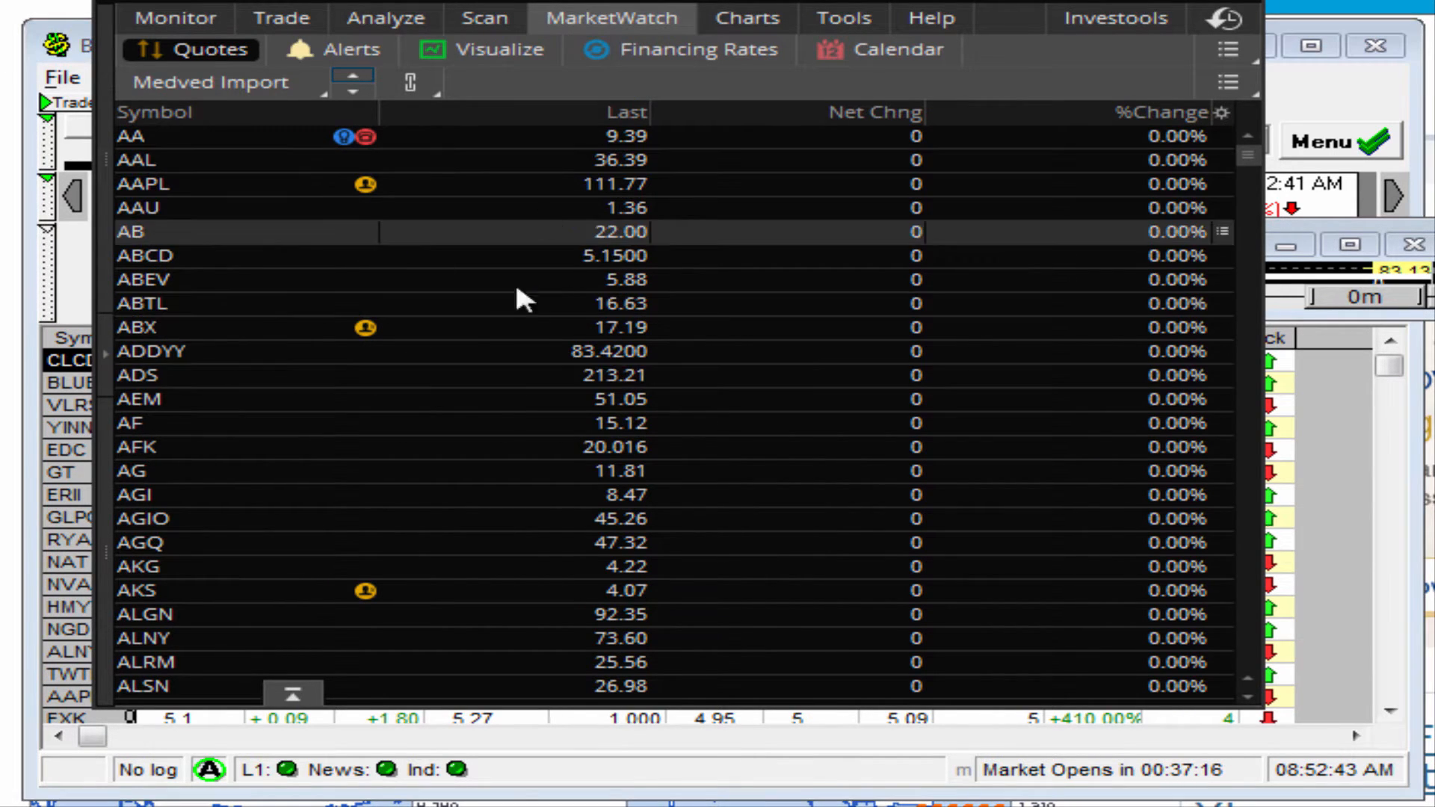
{"action": "mouse_move", "coordinate": [531, 243]}
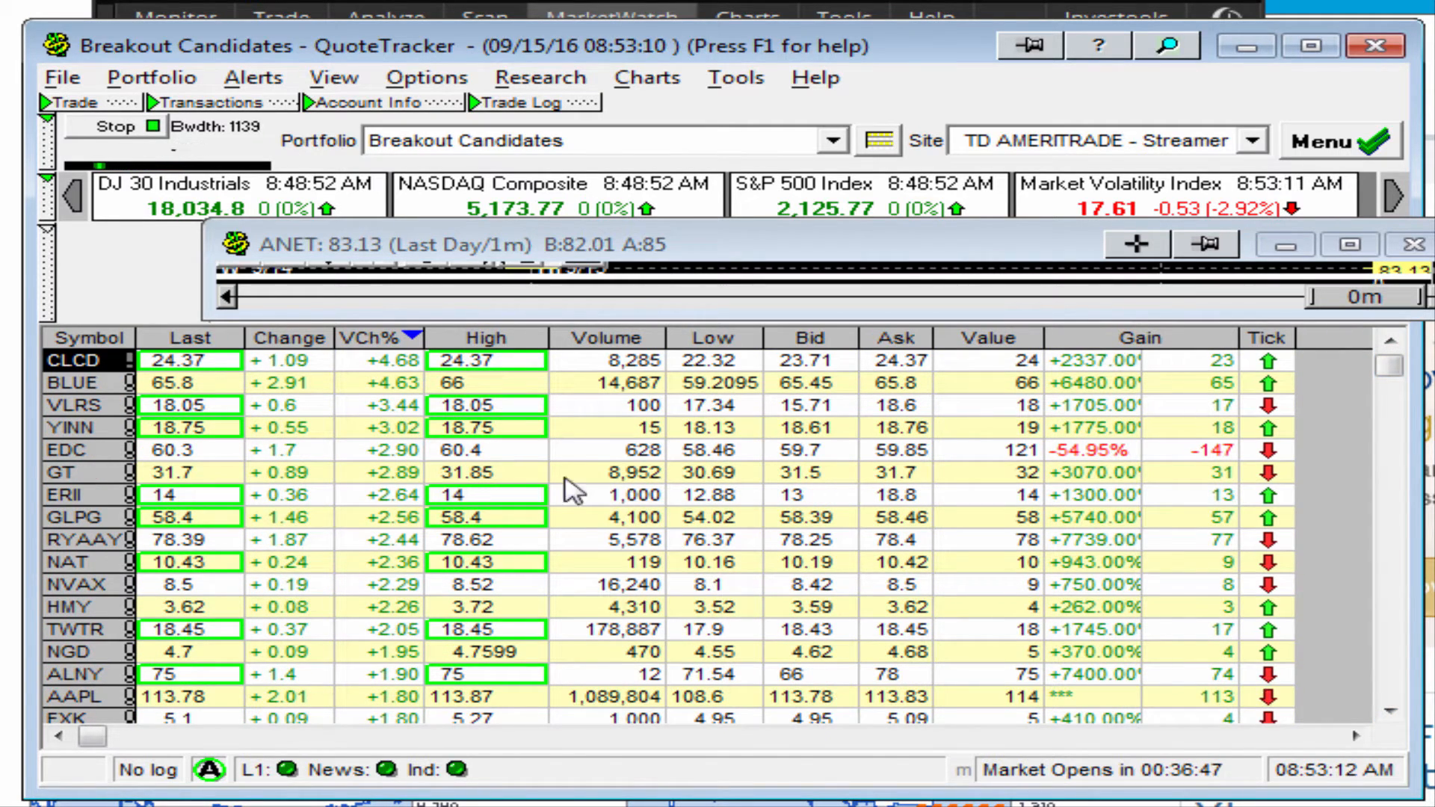
Step through the saved thinkorswim watchlists, including Jan 11 2004 and default.
{"action": "left_click", "coordinate": [609, 16]}
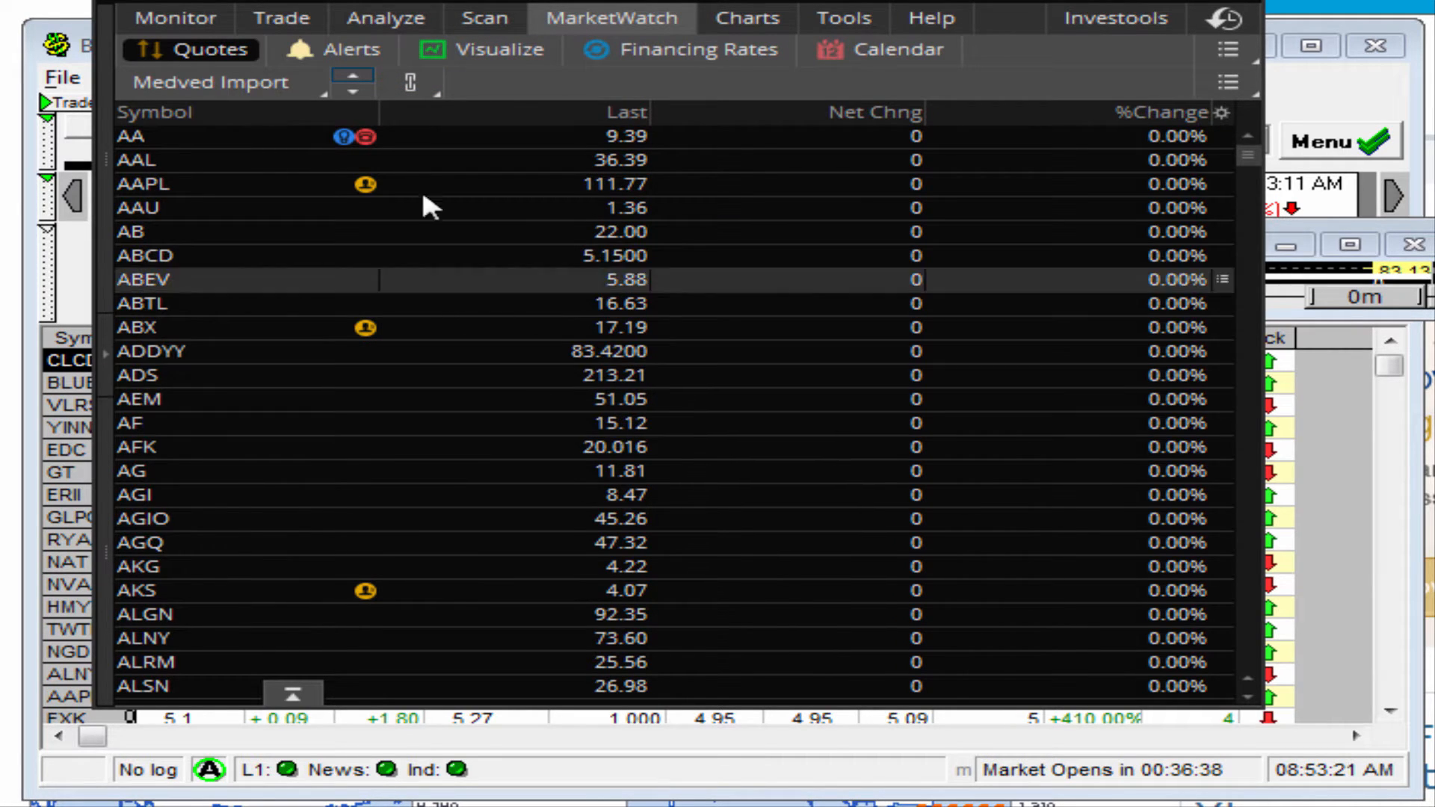
{"action": "left_click", "coordinate": [352, 73]}
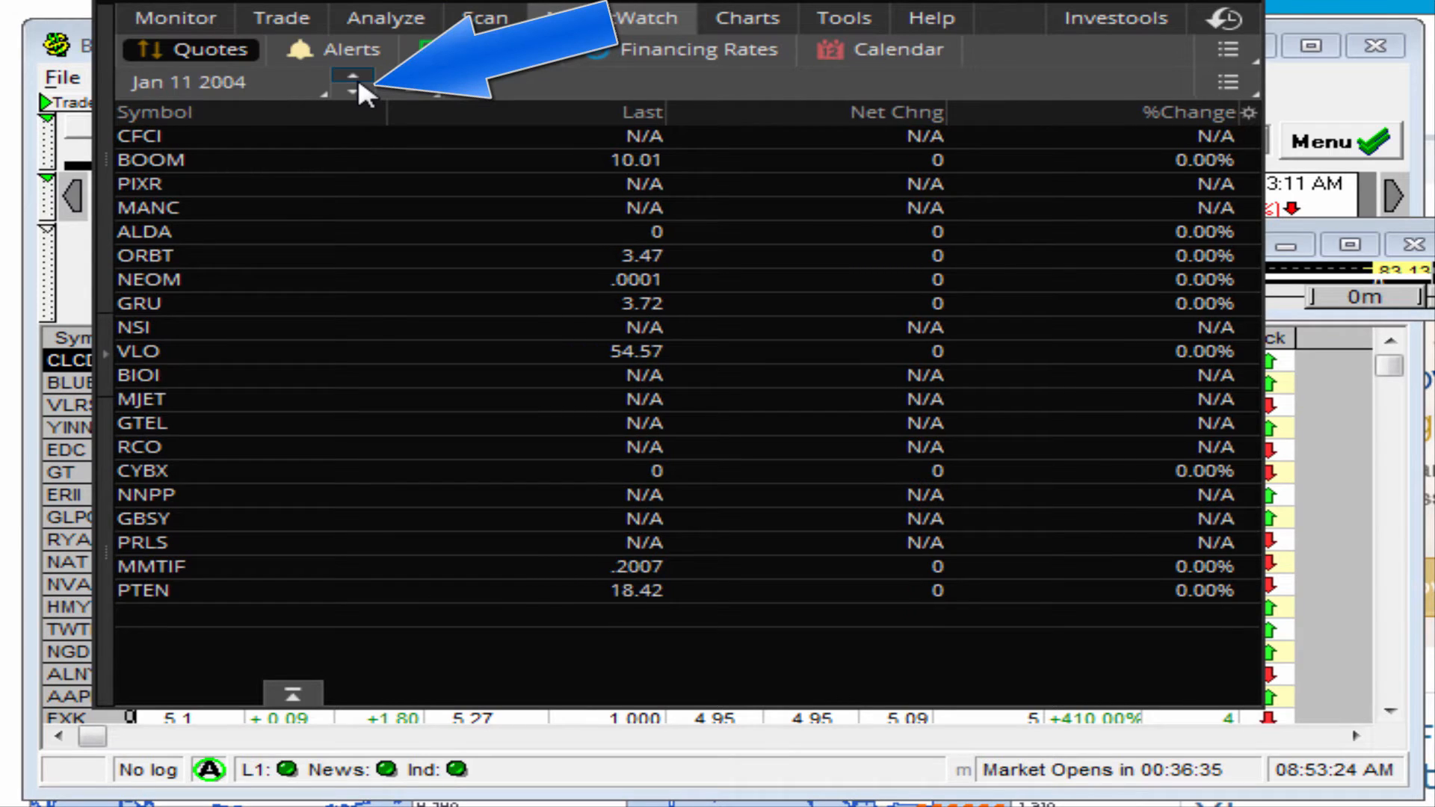
{"action": "left_click", "coordinate": [353, 81]}
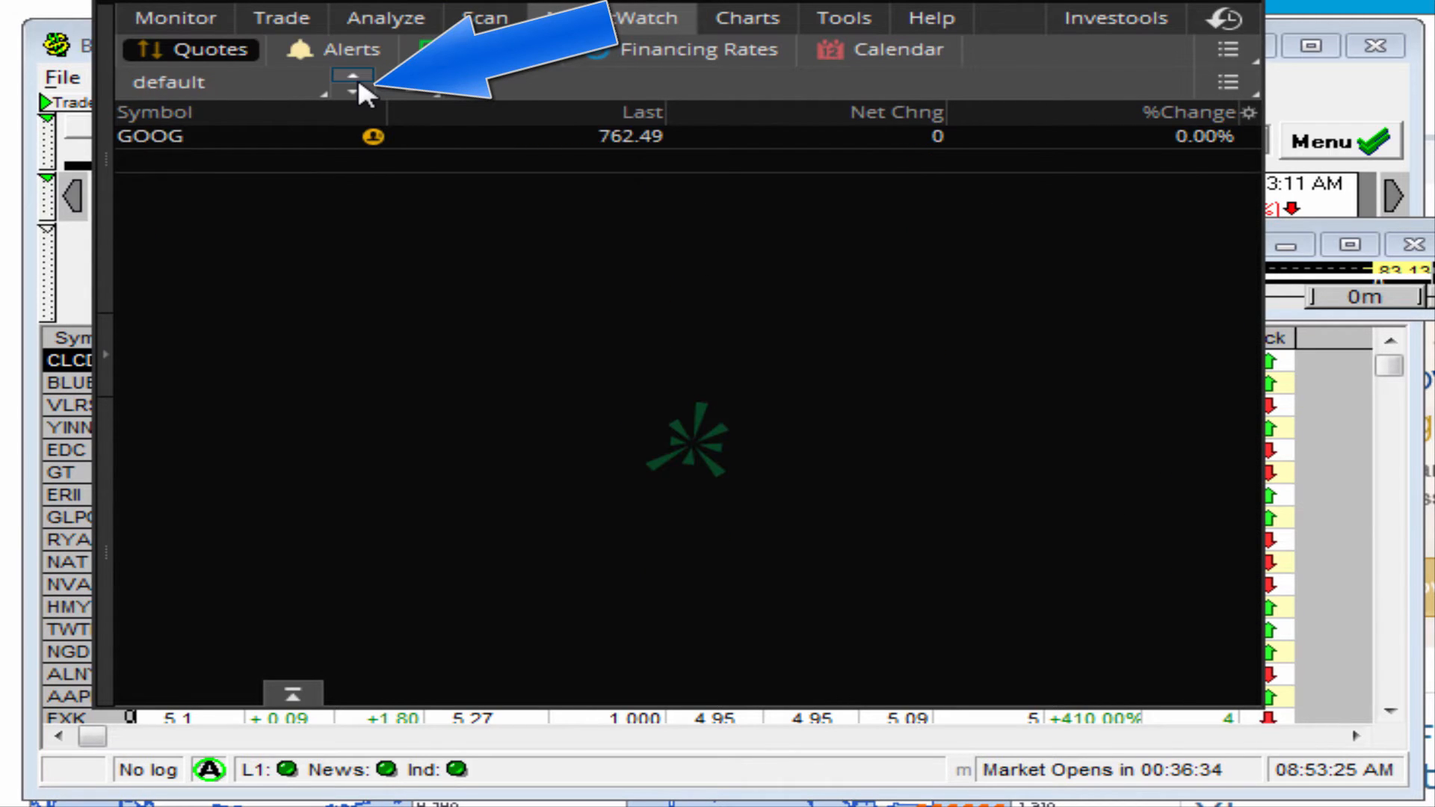
{"action": "left_click", "coordinate": [355, 73]}
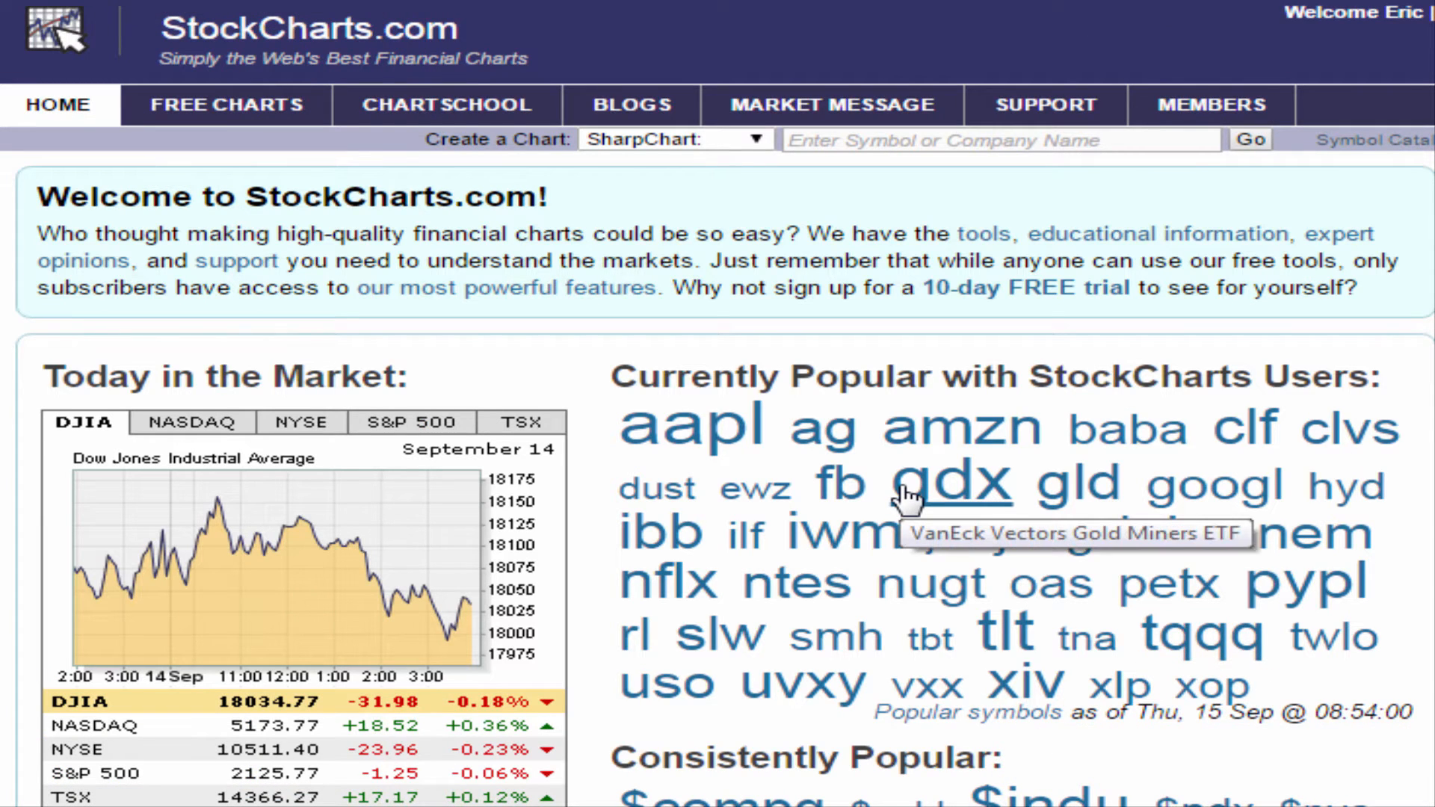
{"action": "mouse_move", "coordinate": [384, 206]}
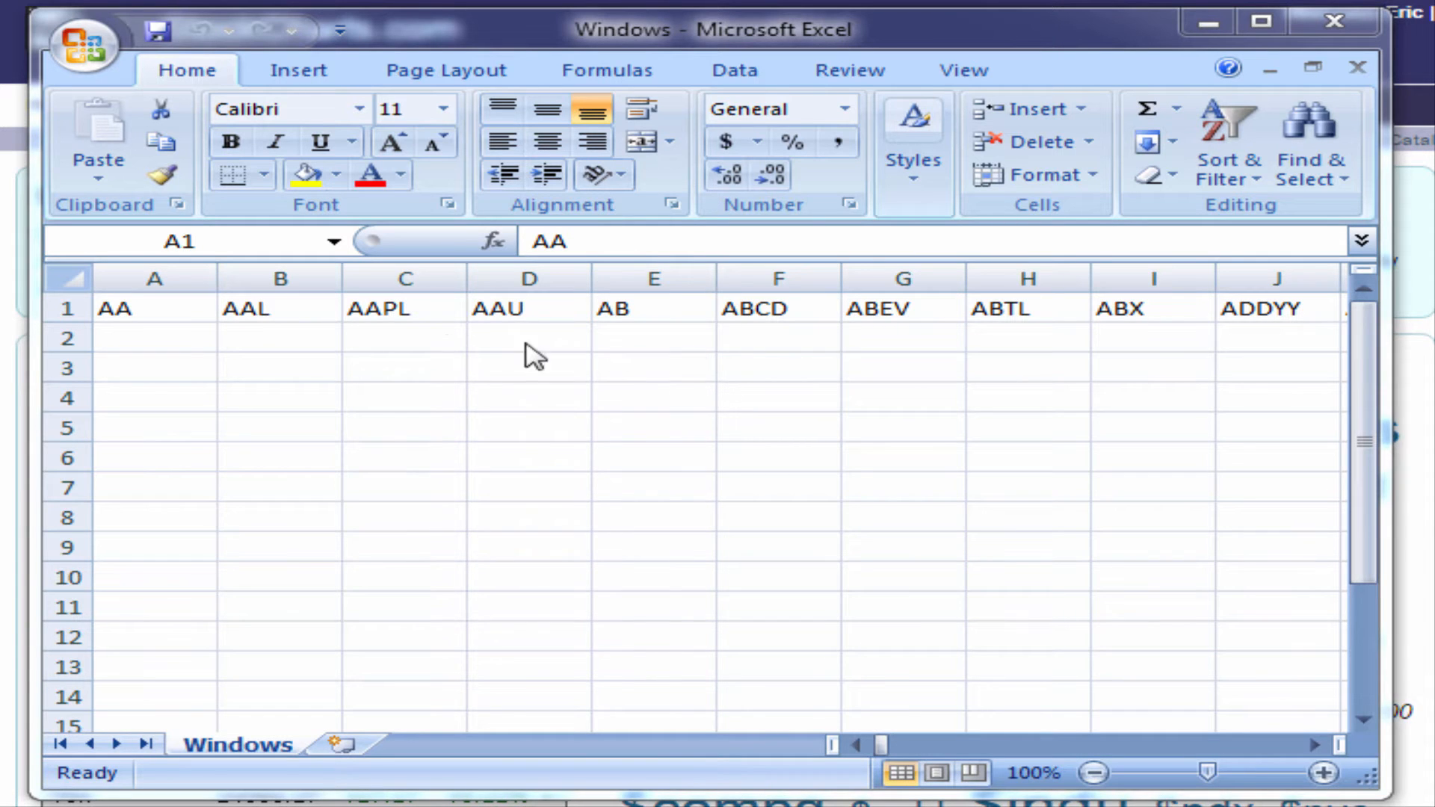
{"action": "mouse_move", "coordinate": [101, 322]}
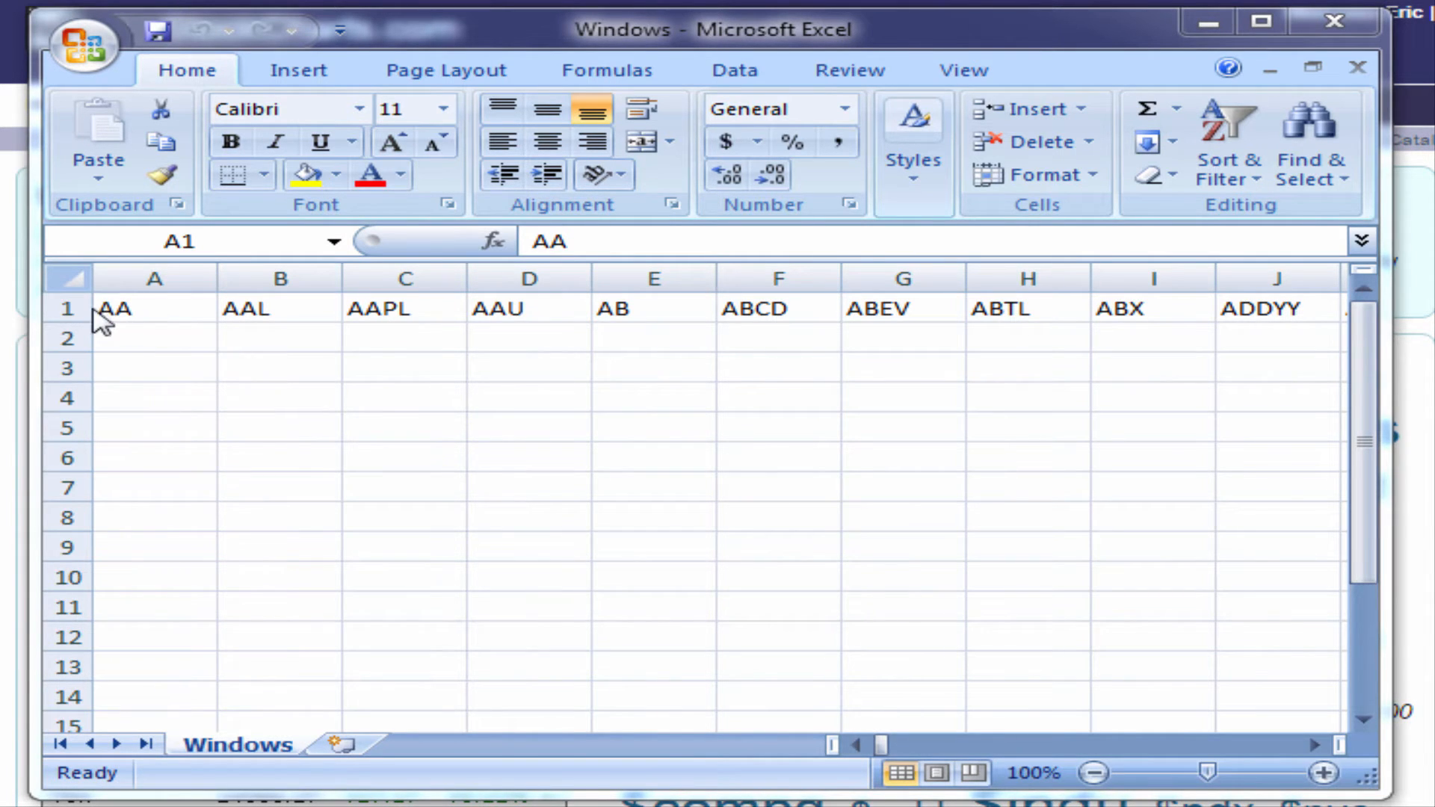
Copy the entire row 1 of 610 ticker symbols from the Excel sheet.
{"action": "left_click", "coordinate": [529, 309]}
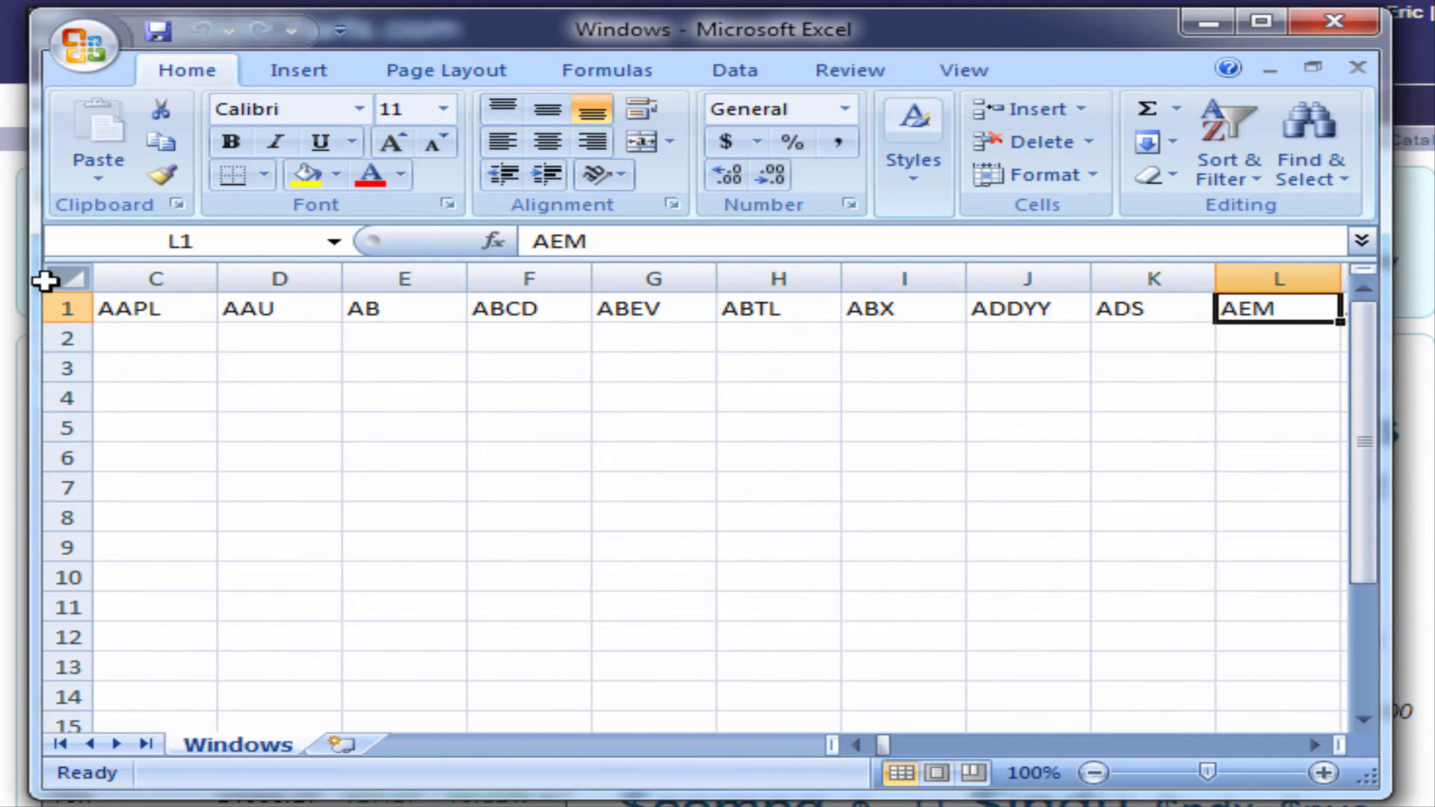
{"action": "mouse_move", "coordinate": [937, 704]}
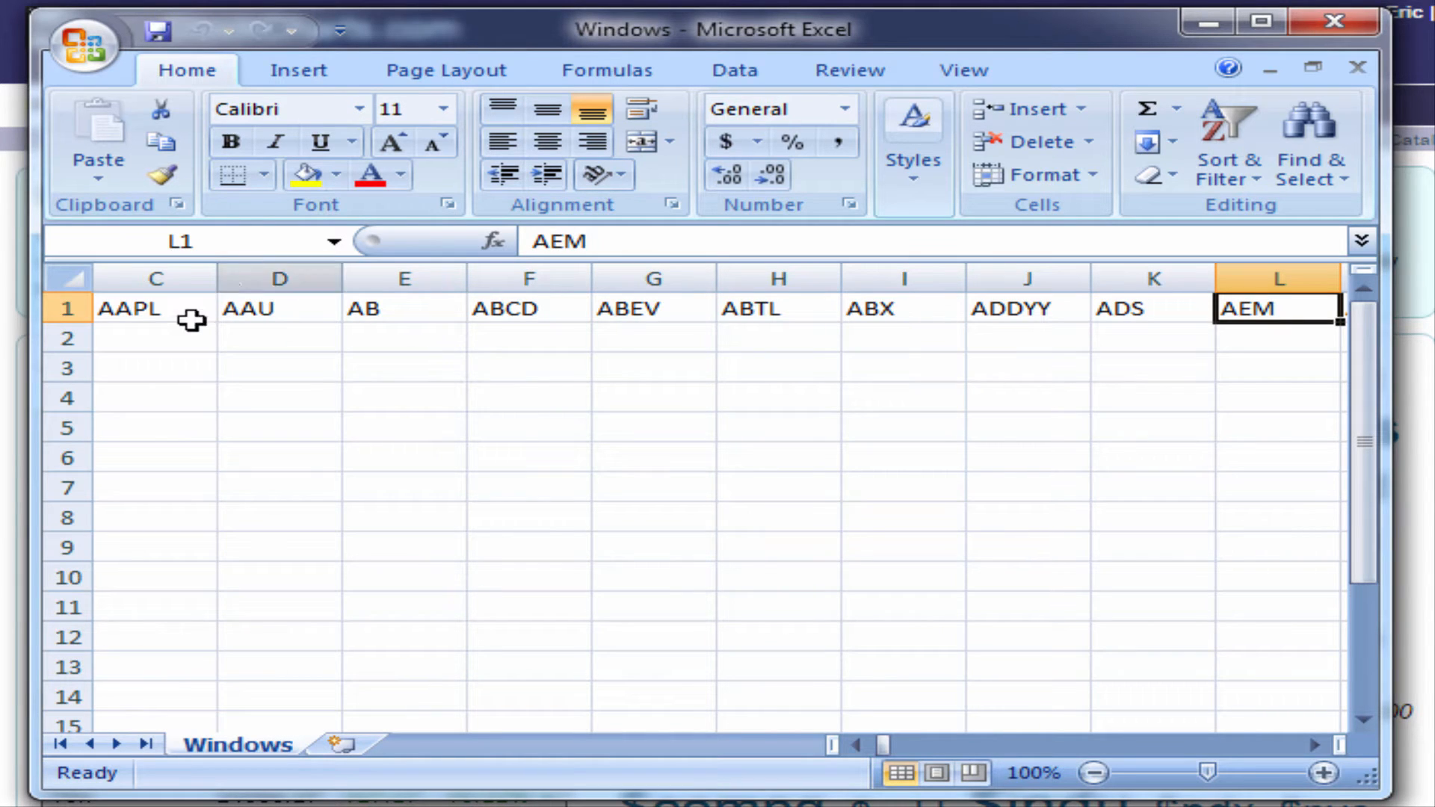
{"action": "mouse_move", "coordinate": [913, 659]}
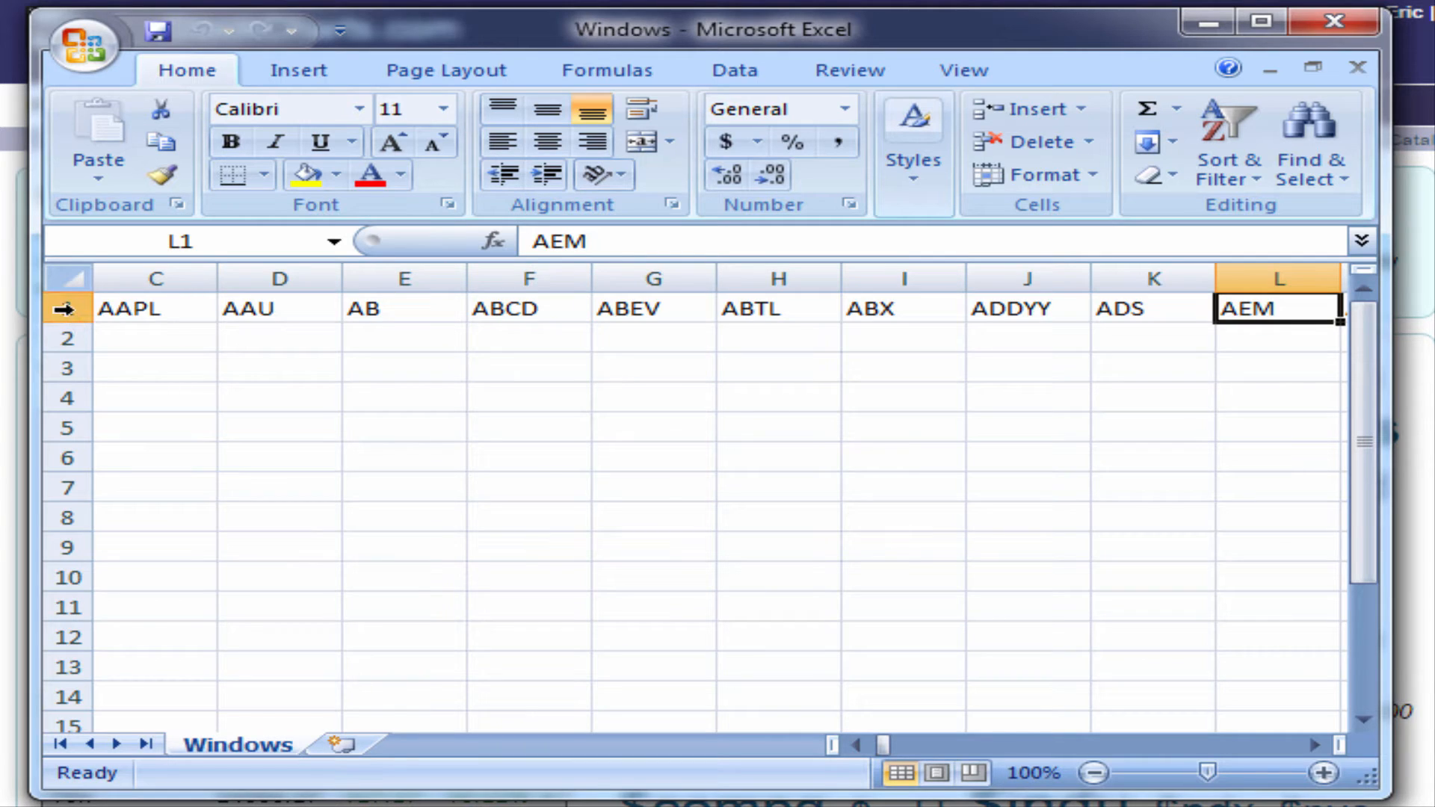
{"action": "right_click", "coordinate": [82, 308]}
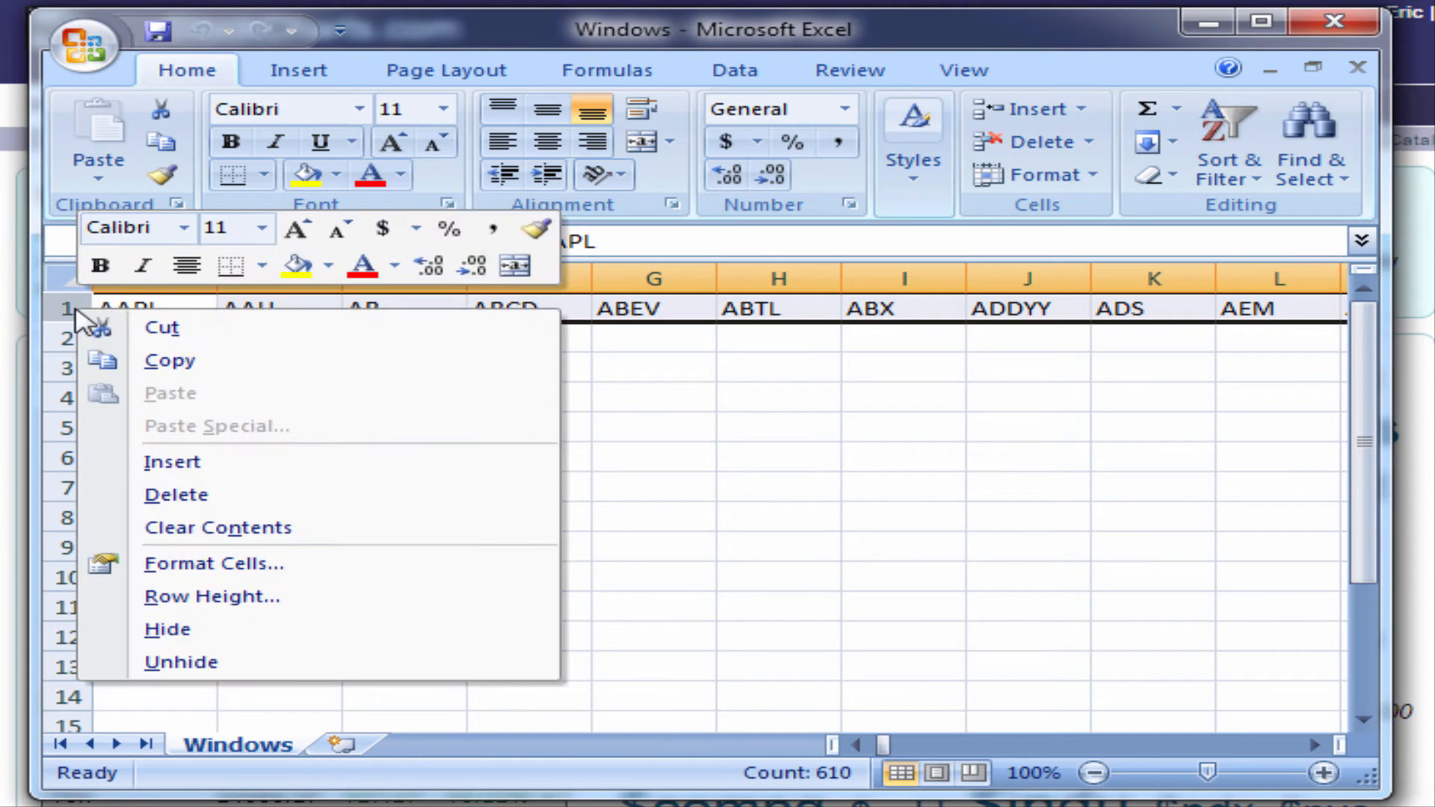
{"action": "mouse_move", "coordinate": [192, 359]}
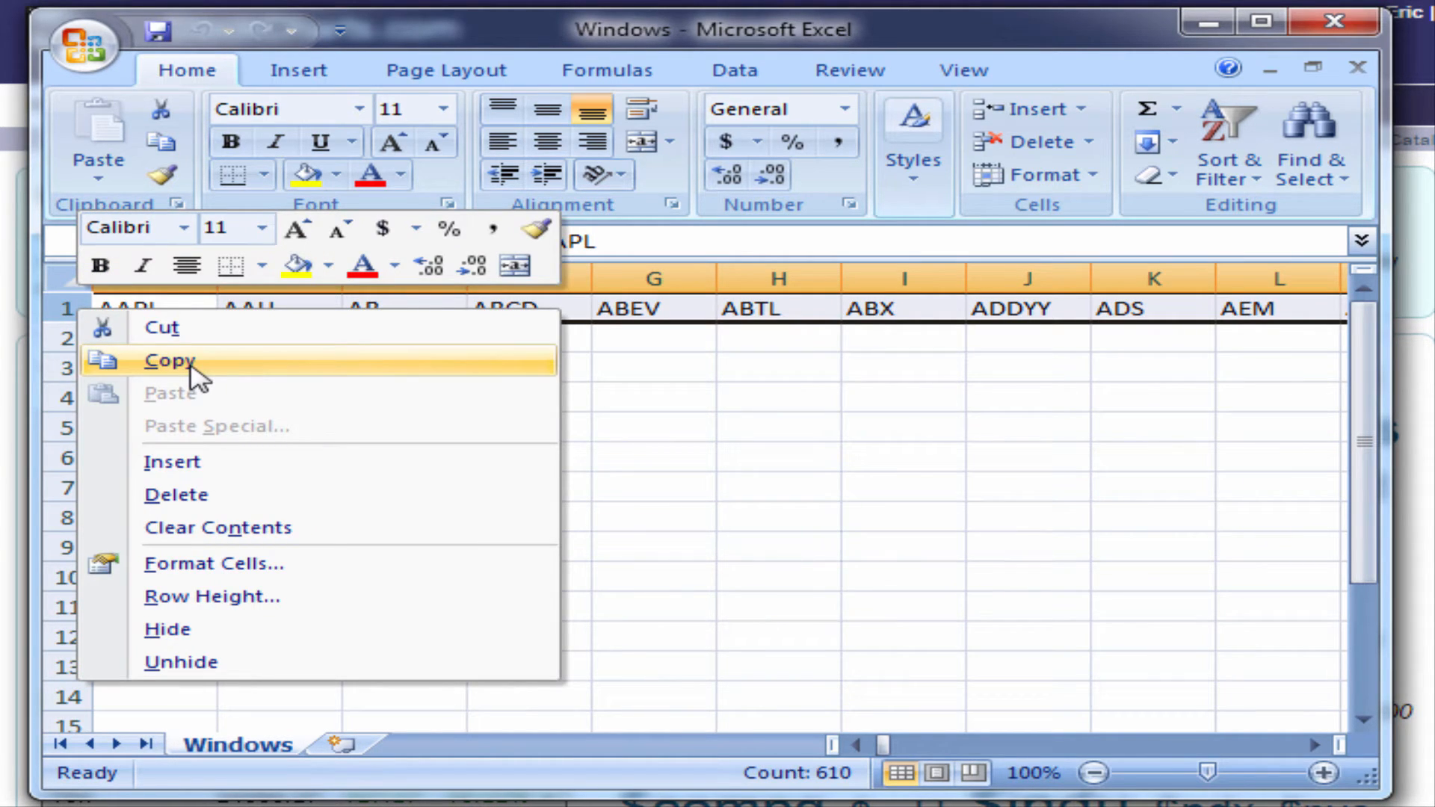
{"action": "left_click", "coordinate": [170, 359]}
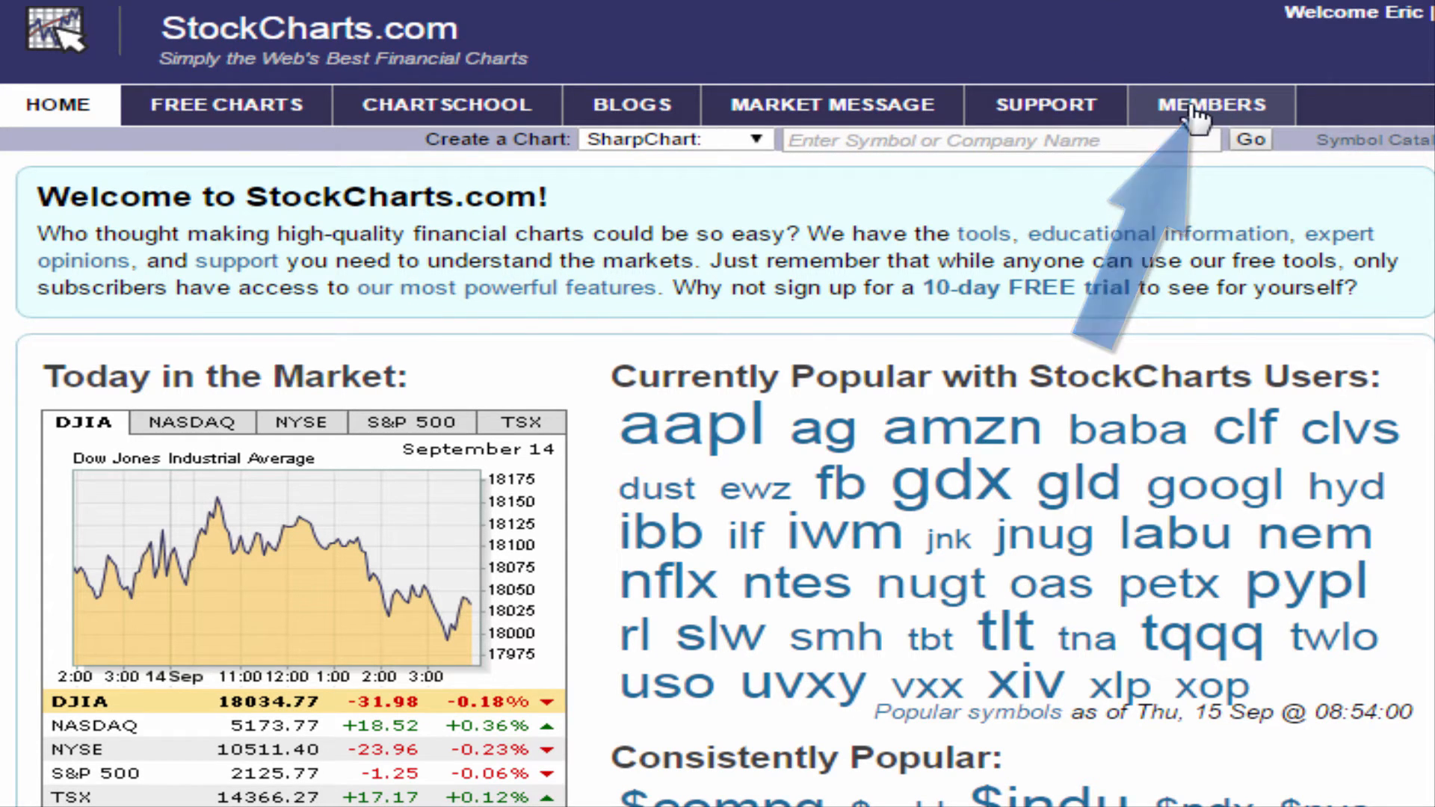
Create a new ChartList named 'Medved - Import' from the members' control center.
{"action": "left_click", "coordinate": [1207, 104]}
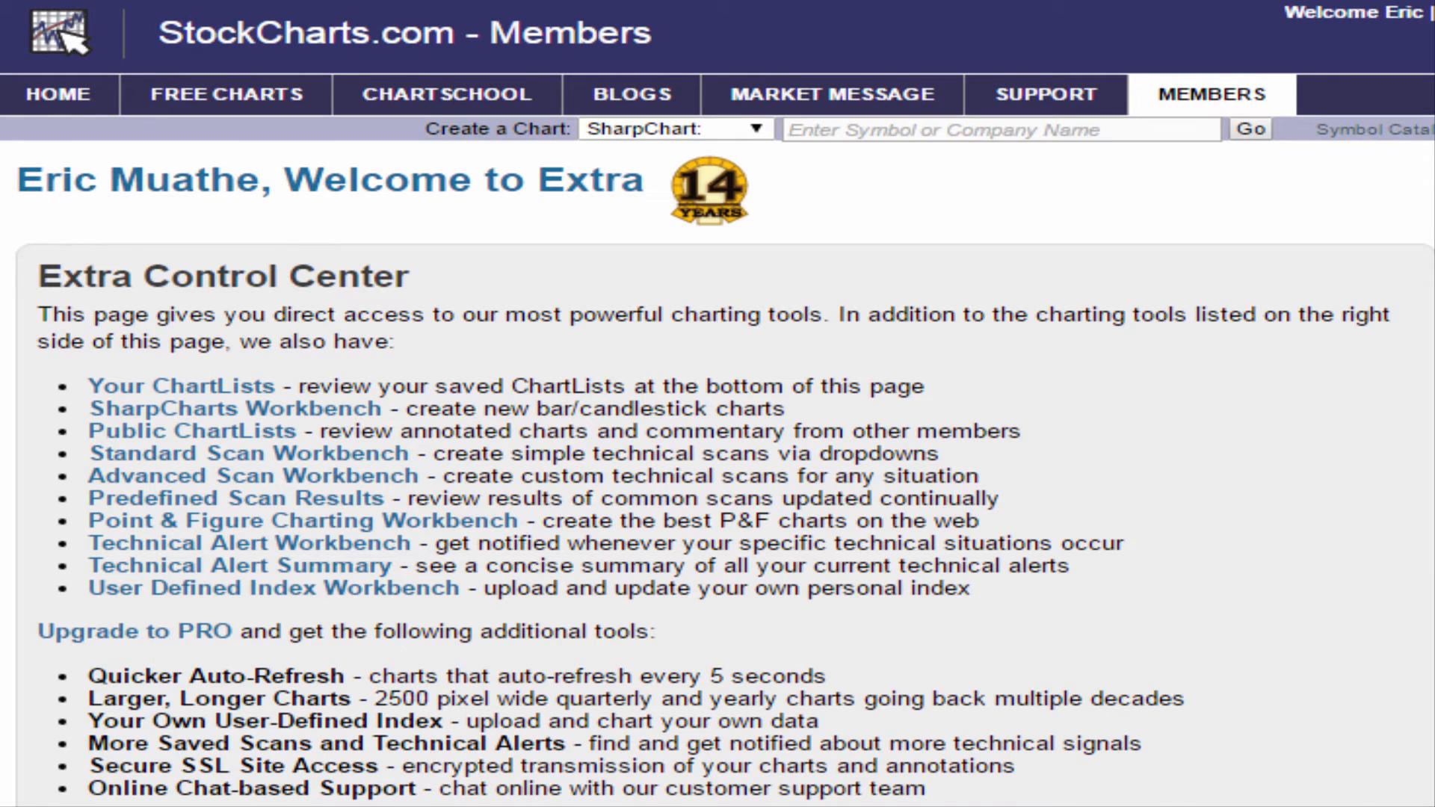
{"action": "scroll", "scroll_direction": "down", "scroll_amount": 3}
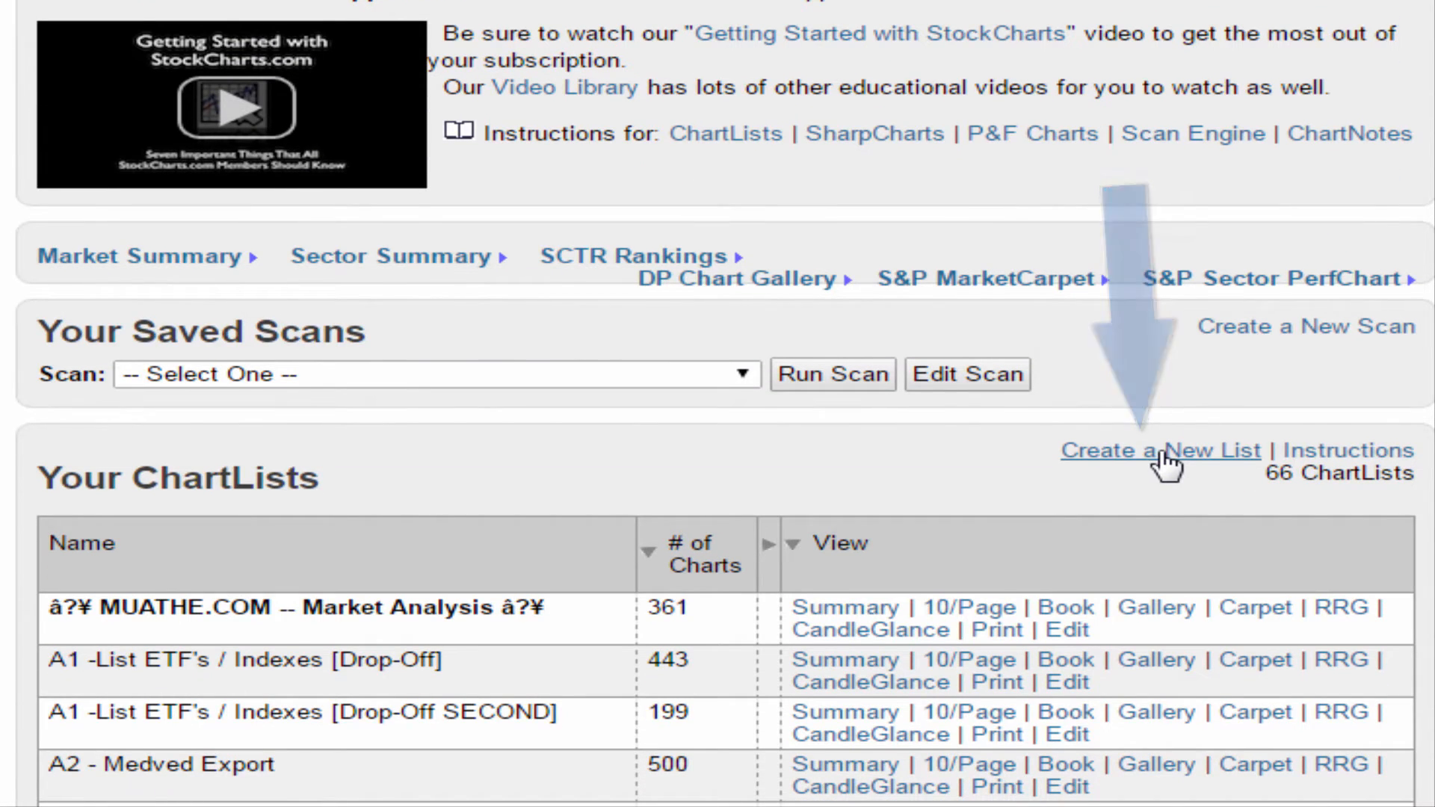
{"action": "left_click", "coordinate": [1159, 450]}
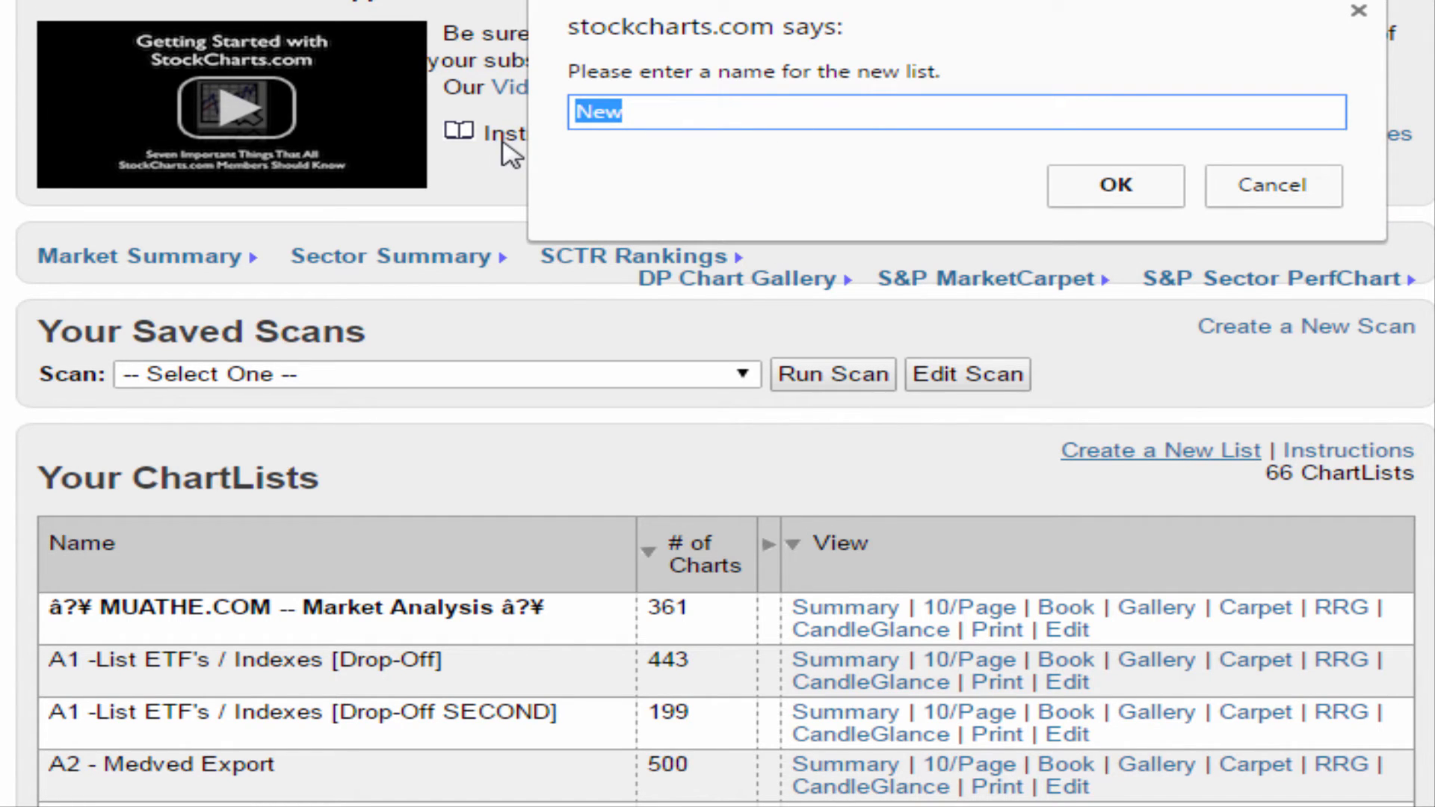
{"action": "type", "text": "Medved"}
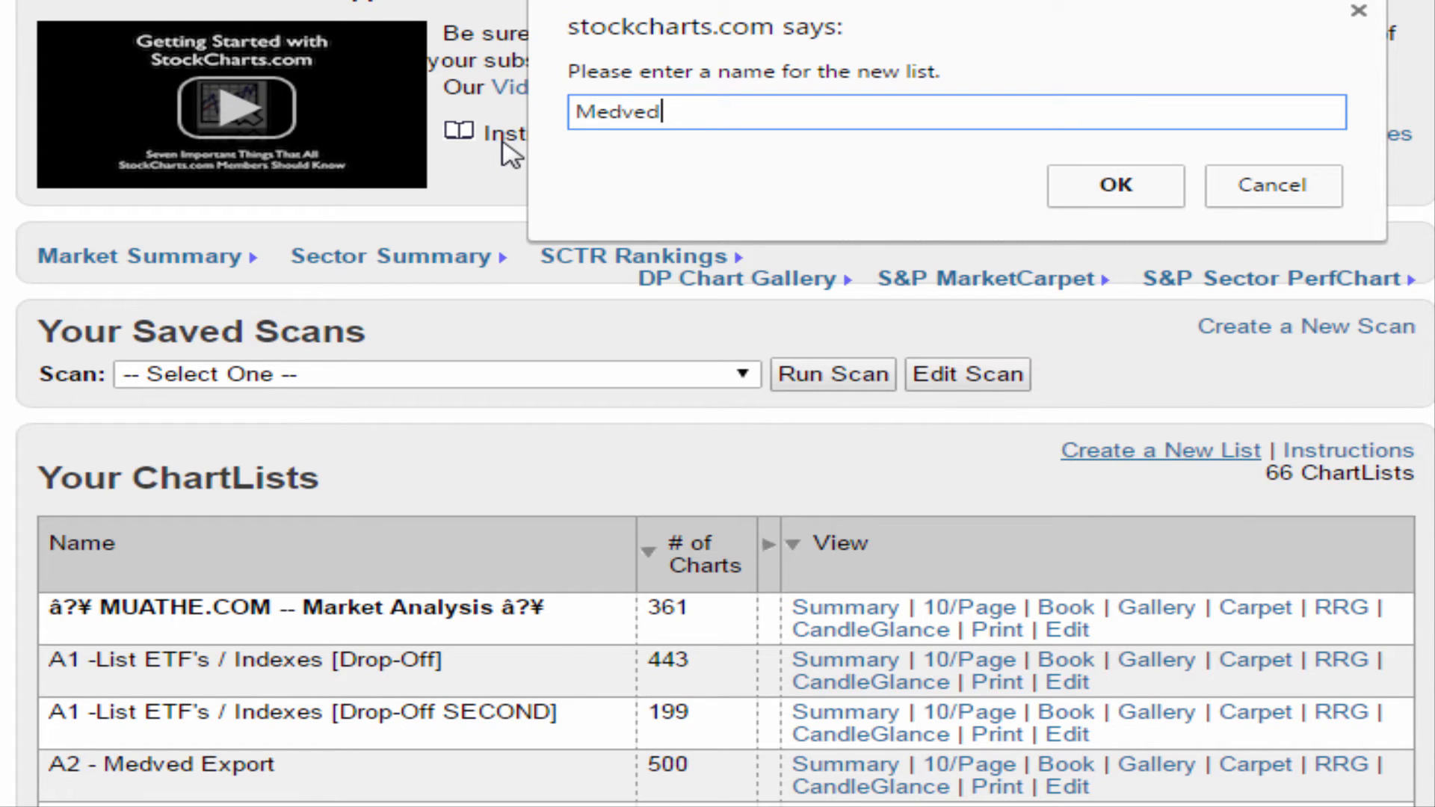
{"action": "type", "text": "-"}
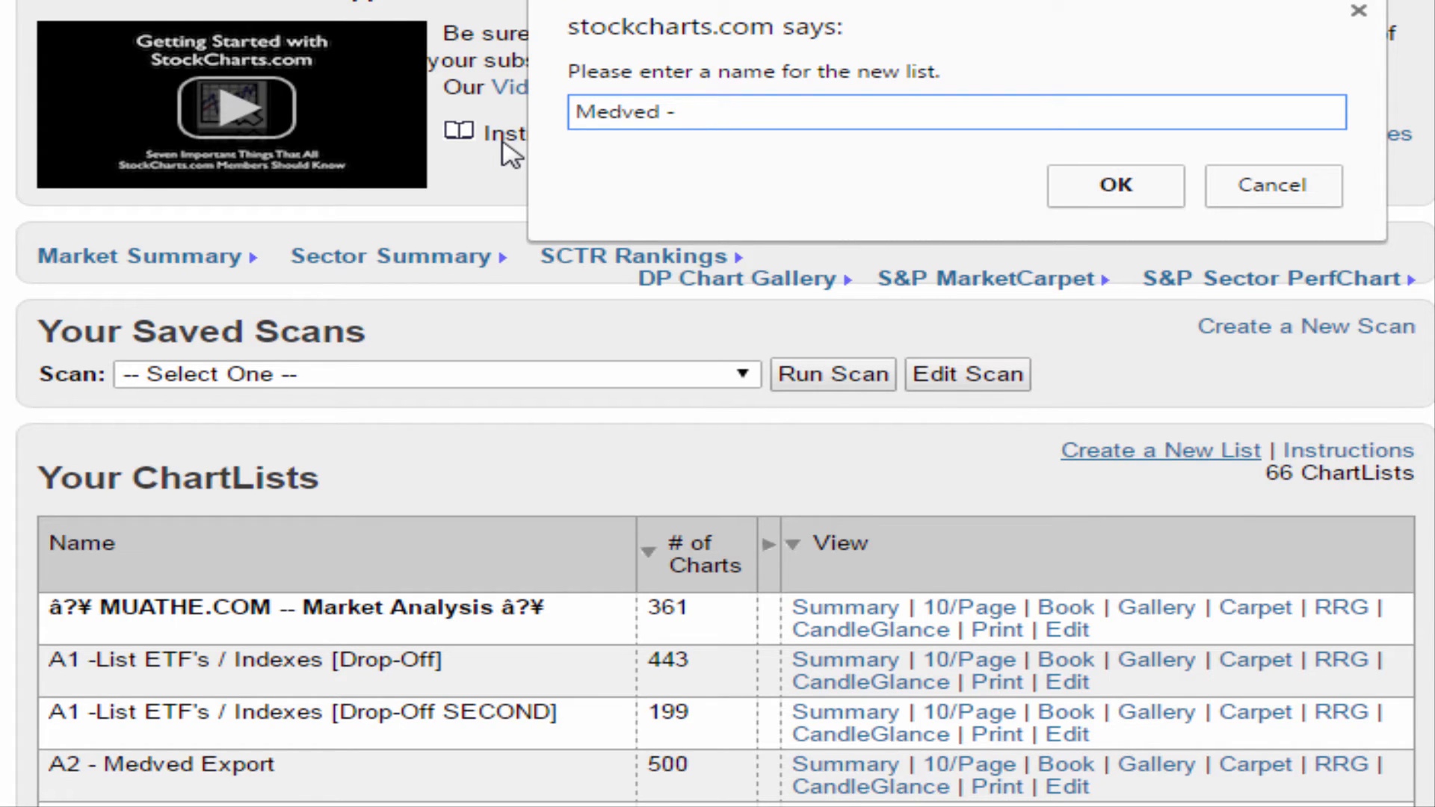
{"action": "type", "text": "Import"}
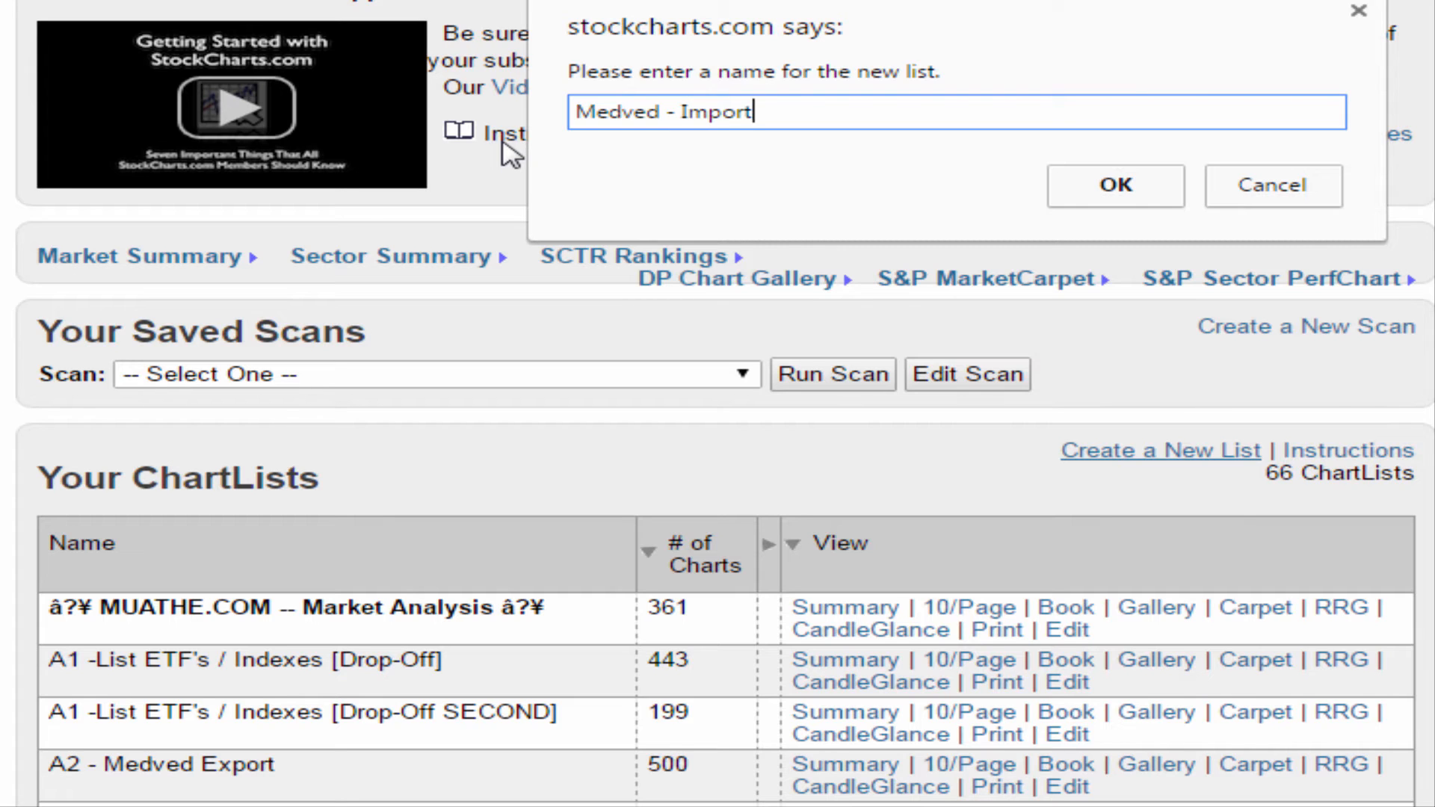
{"action": "left_click", "coordinate": [1113, 186]}
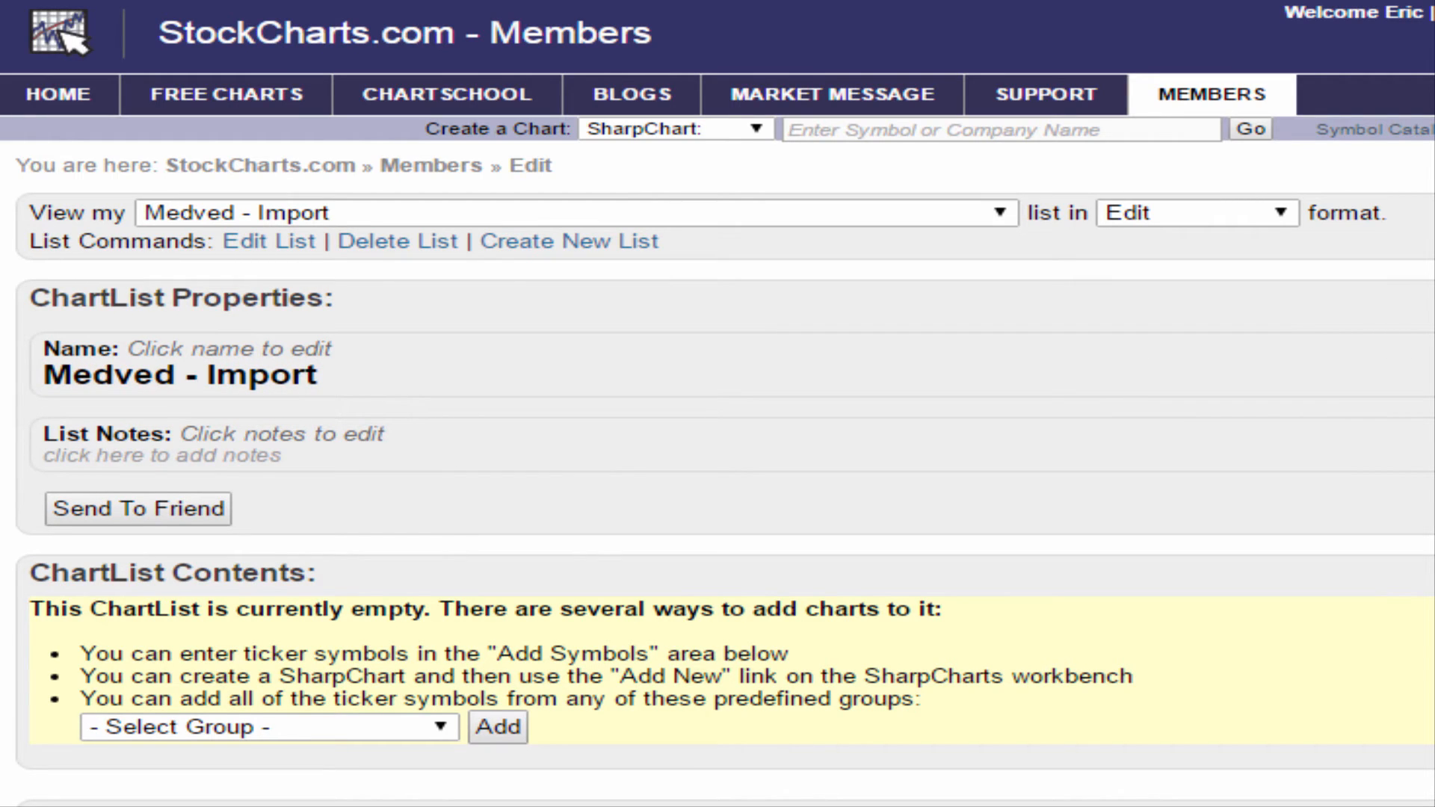
Paste the copied symbols into the bulk Add Symbols field and add a comma after ZBIO.
{"action": "scroll", "scroll_direction": "down", "scroll_amount": 3}
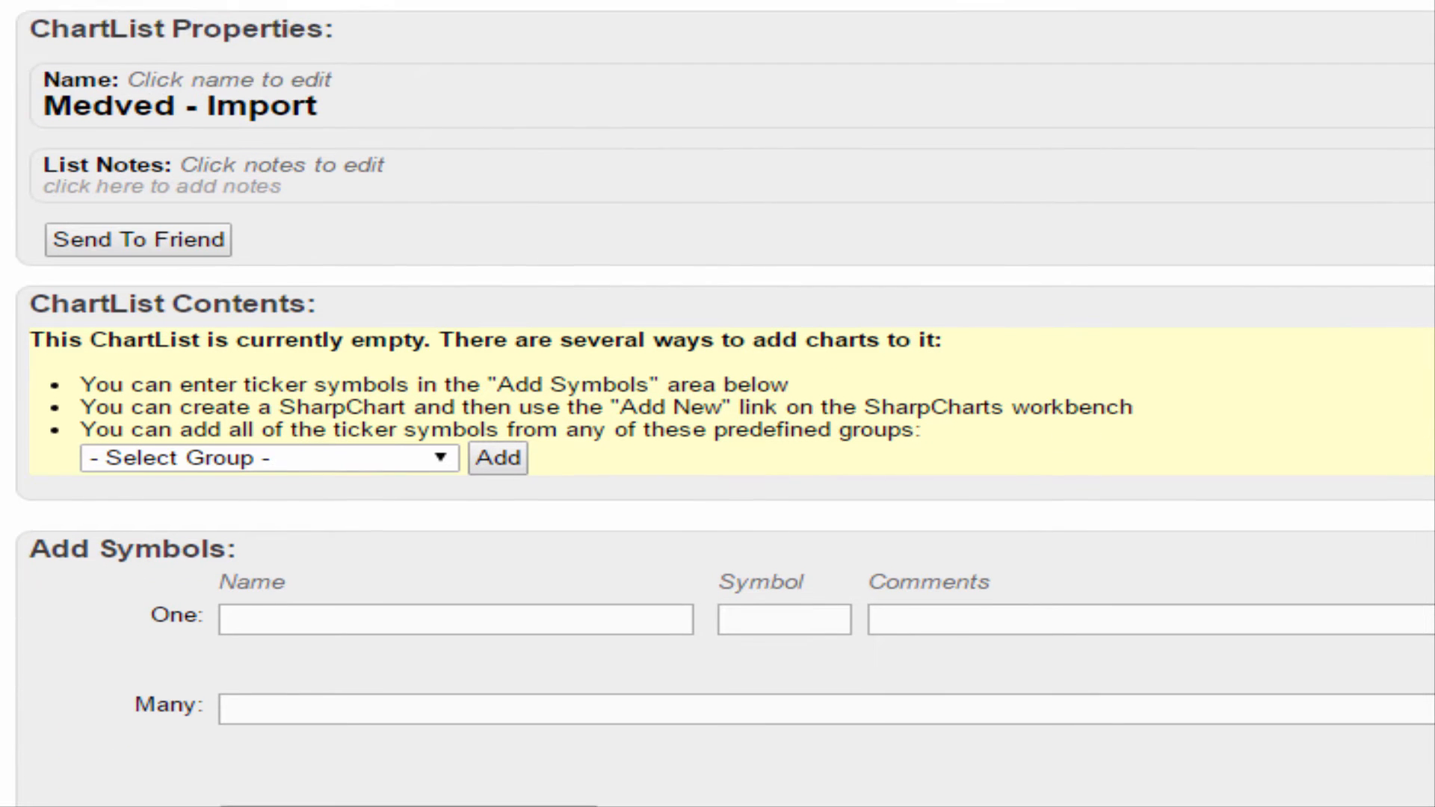
{"action": "scroll", "scroll_direction": "down", "scroll_amount": 3}
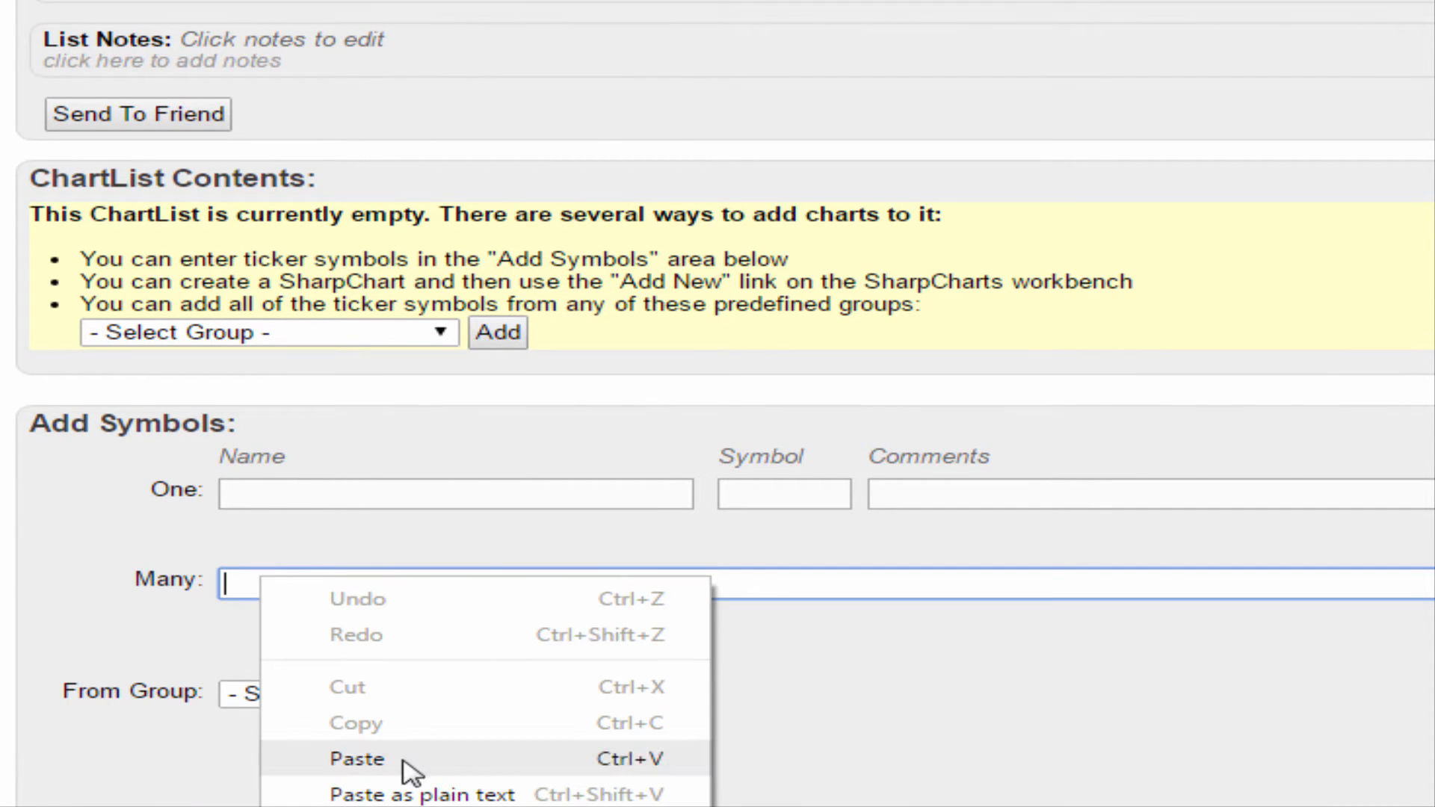
{"action": "left_click", "coordinate": [357, 759]}
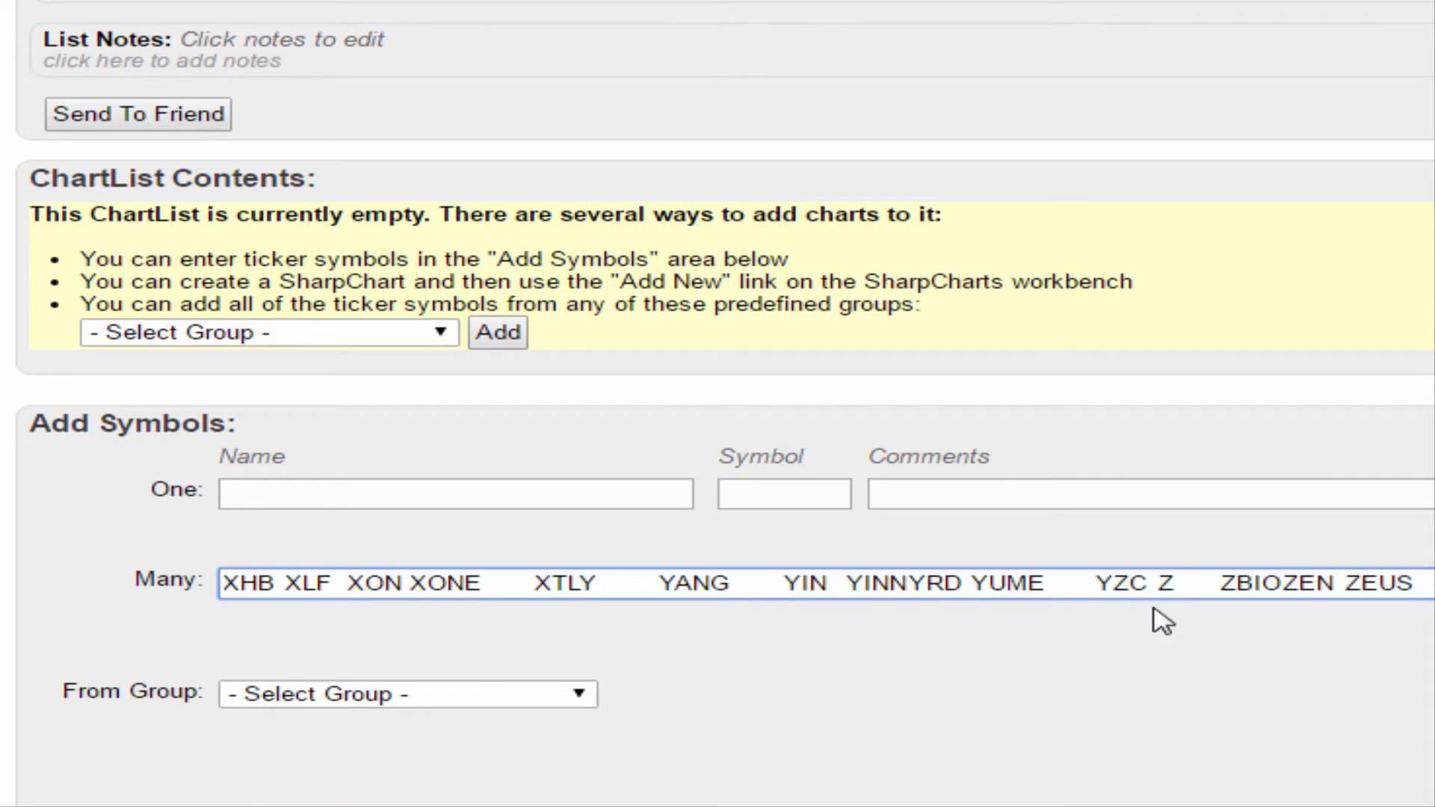
{"action": "mouse_move", "coordinate": [1280, 627]}
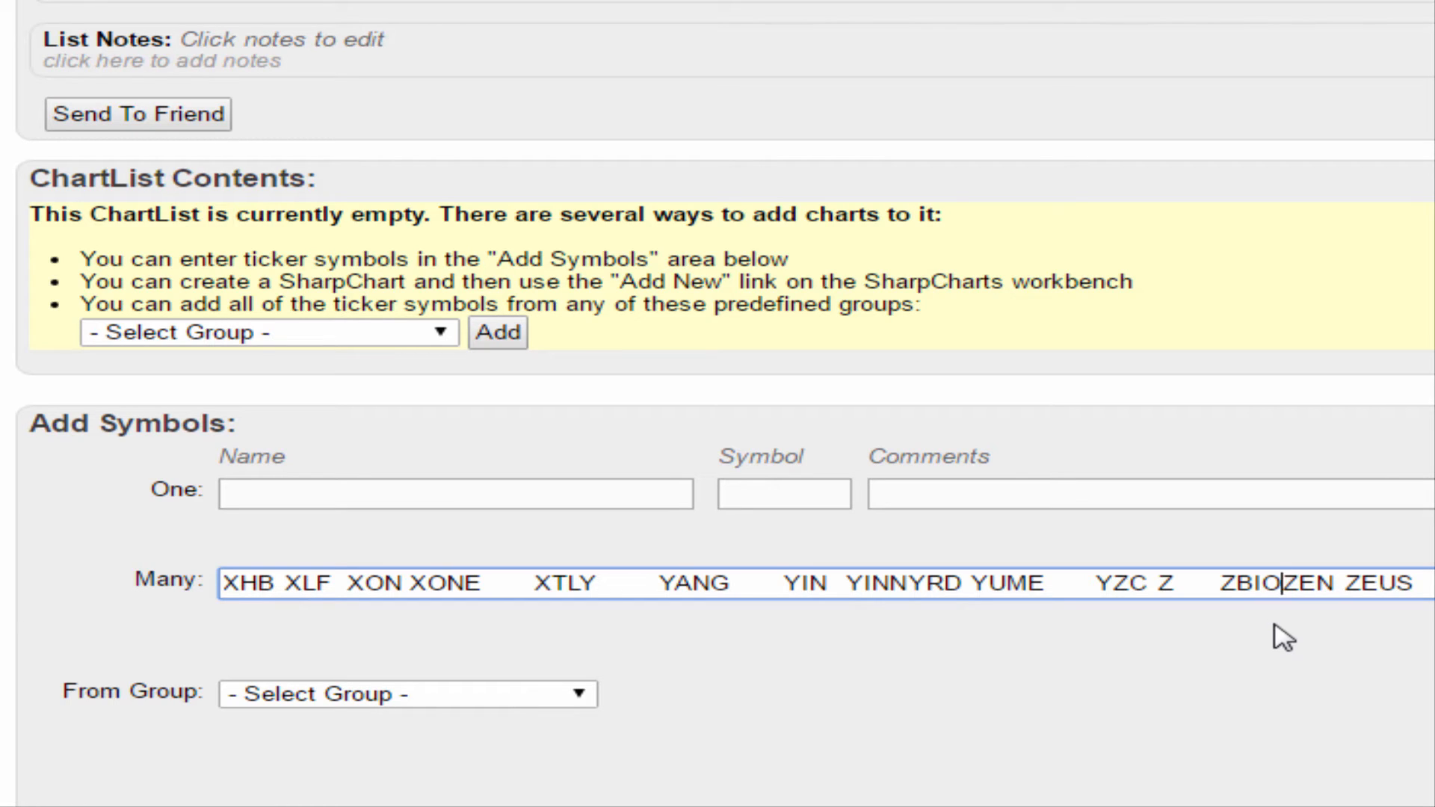
{"action": "type", "text": ","}
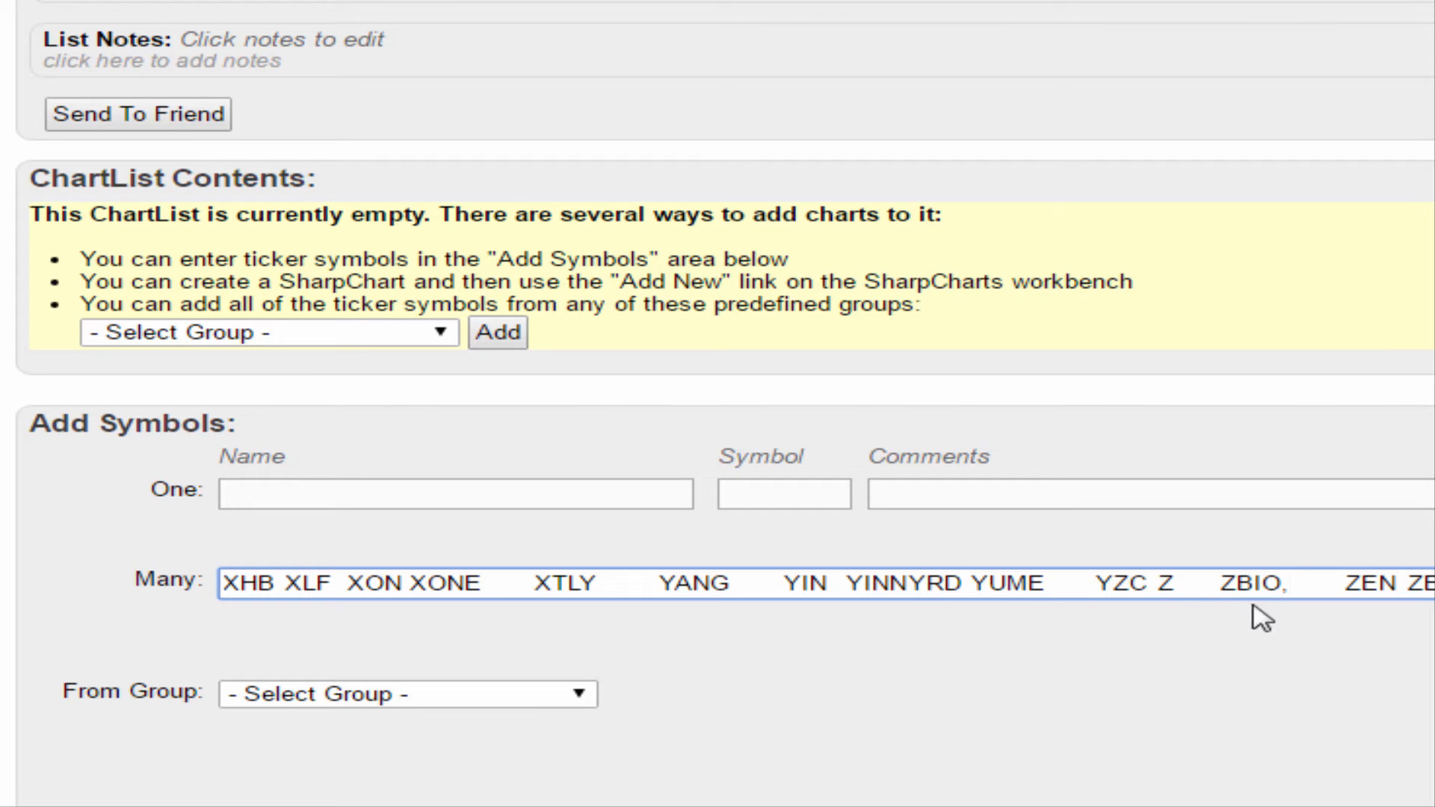
{"action": "mouse_move", "coordinate": [1194, 629]}
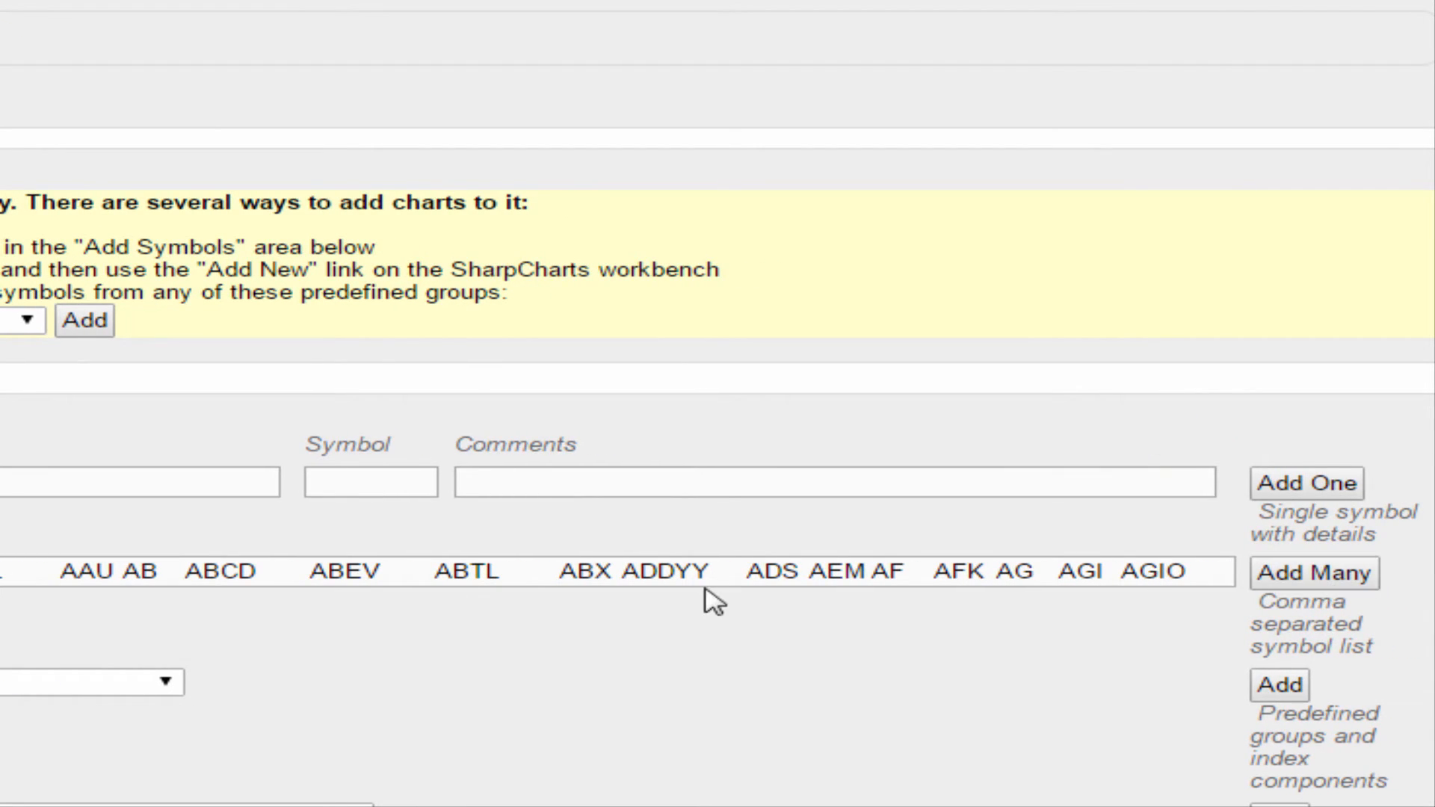
Scroll through Medved - Import's contents to review imported symbols like SBS, SBUX, SCO and SINO.
{"action": "scroll", "scroll_direction": "up", "scroll_amount": 3}
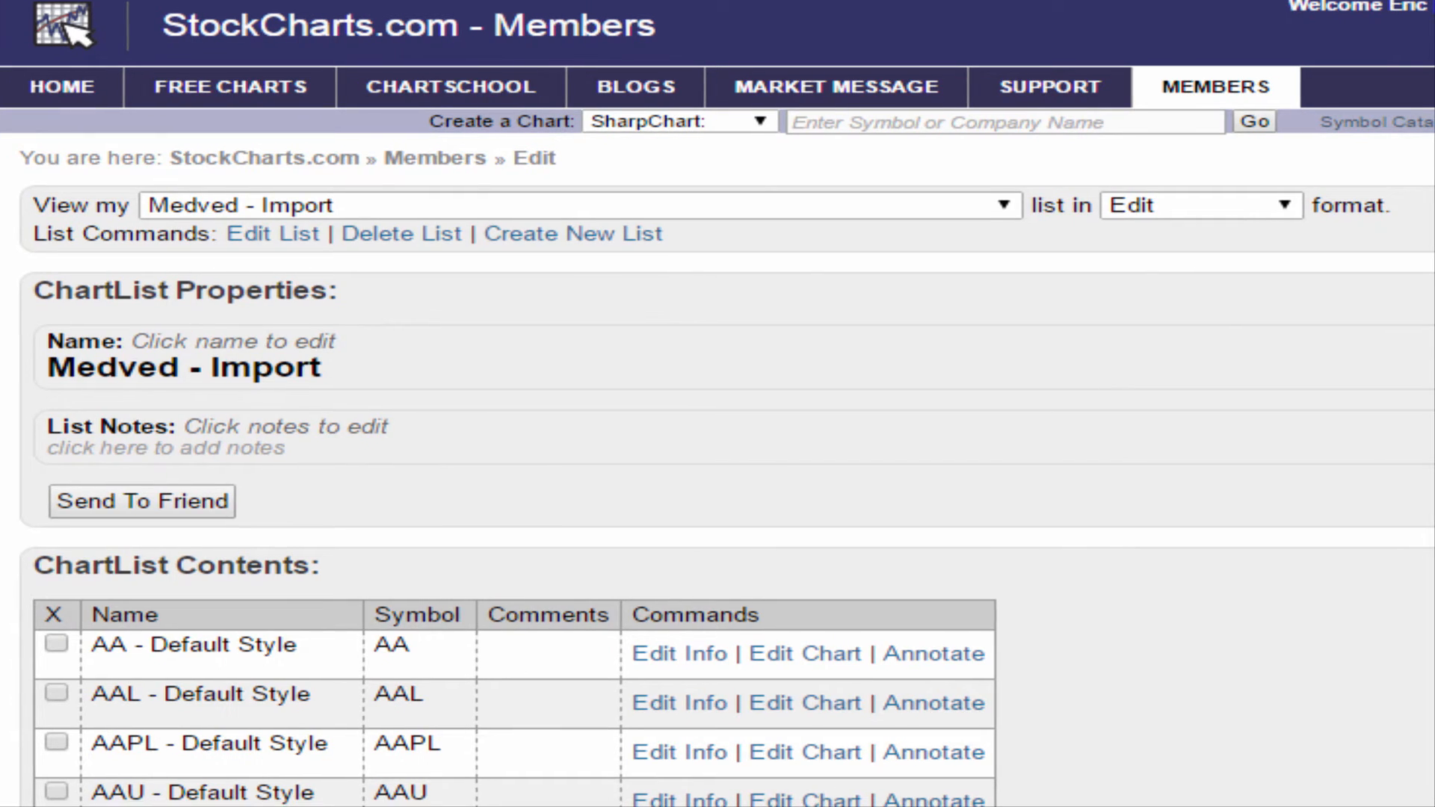
{"action": "scroll", "scroll_direction": "down", "scroll_amount": 3}
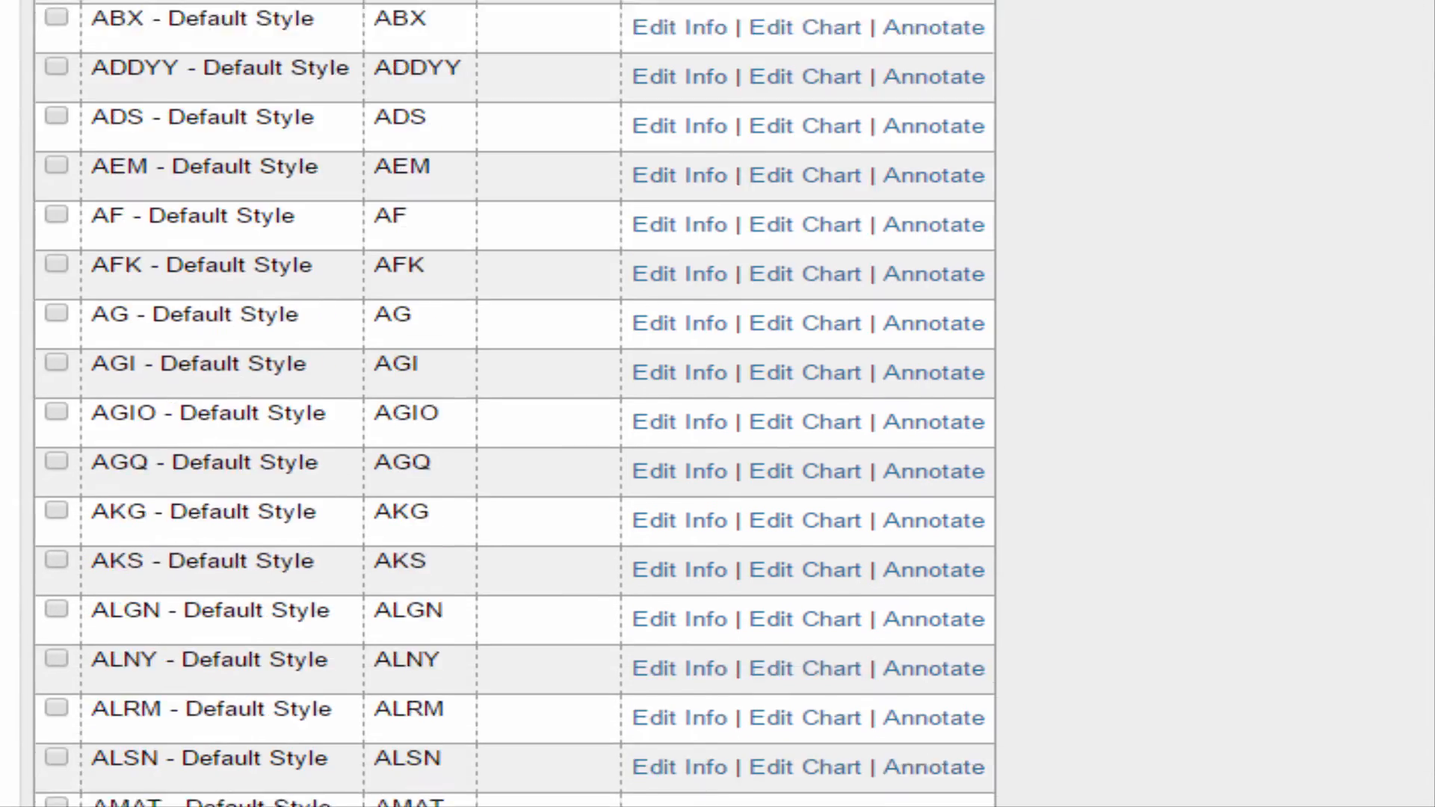
{"action": "scroll", "scroll_direction": "down", "scroll_amount": 3}
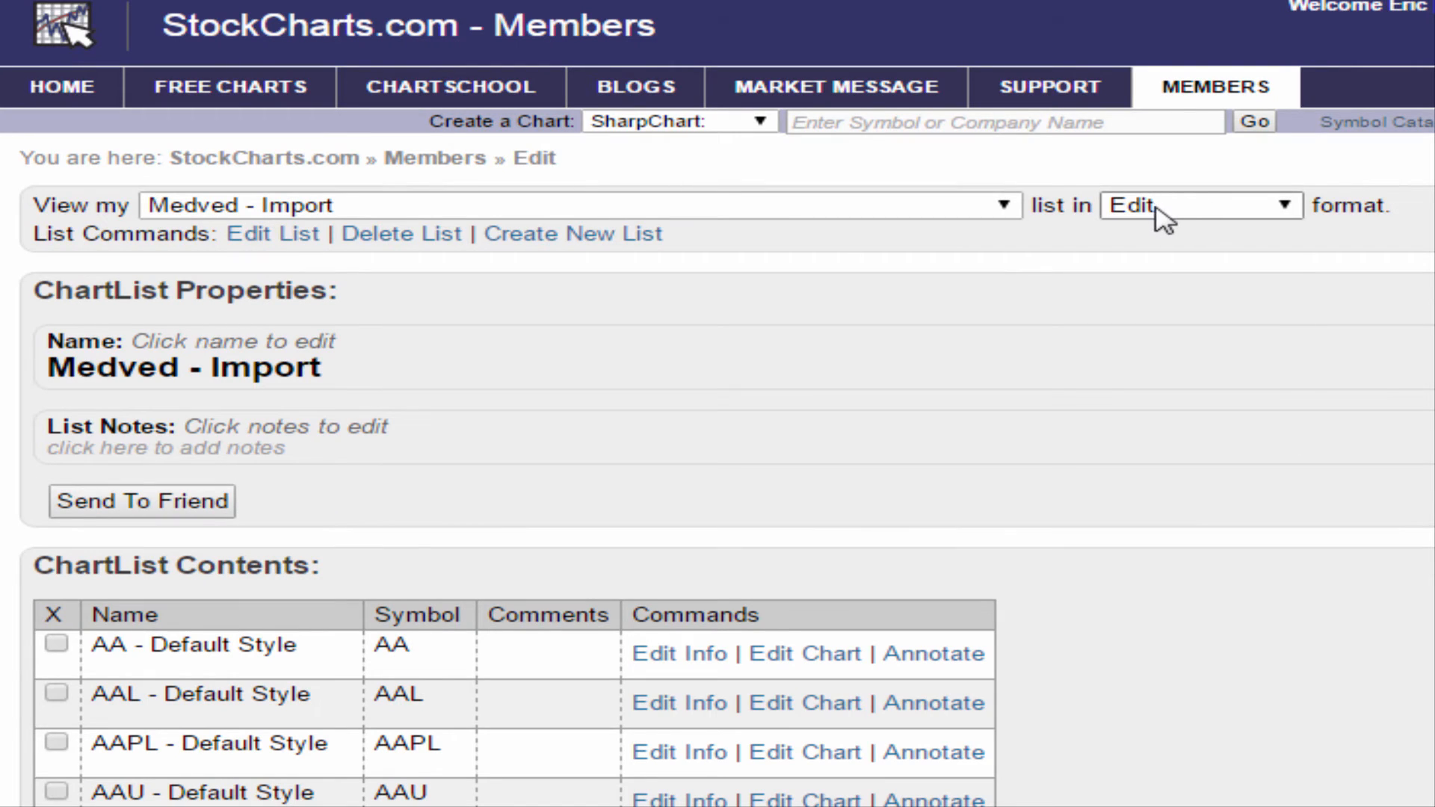
{"action": "left_click", "coordinate": [1198, 204]}
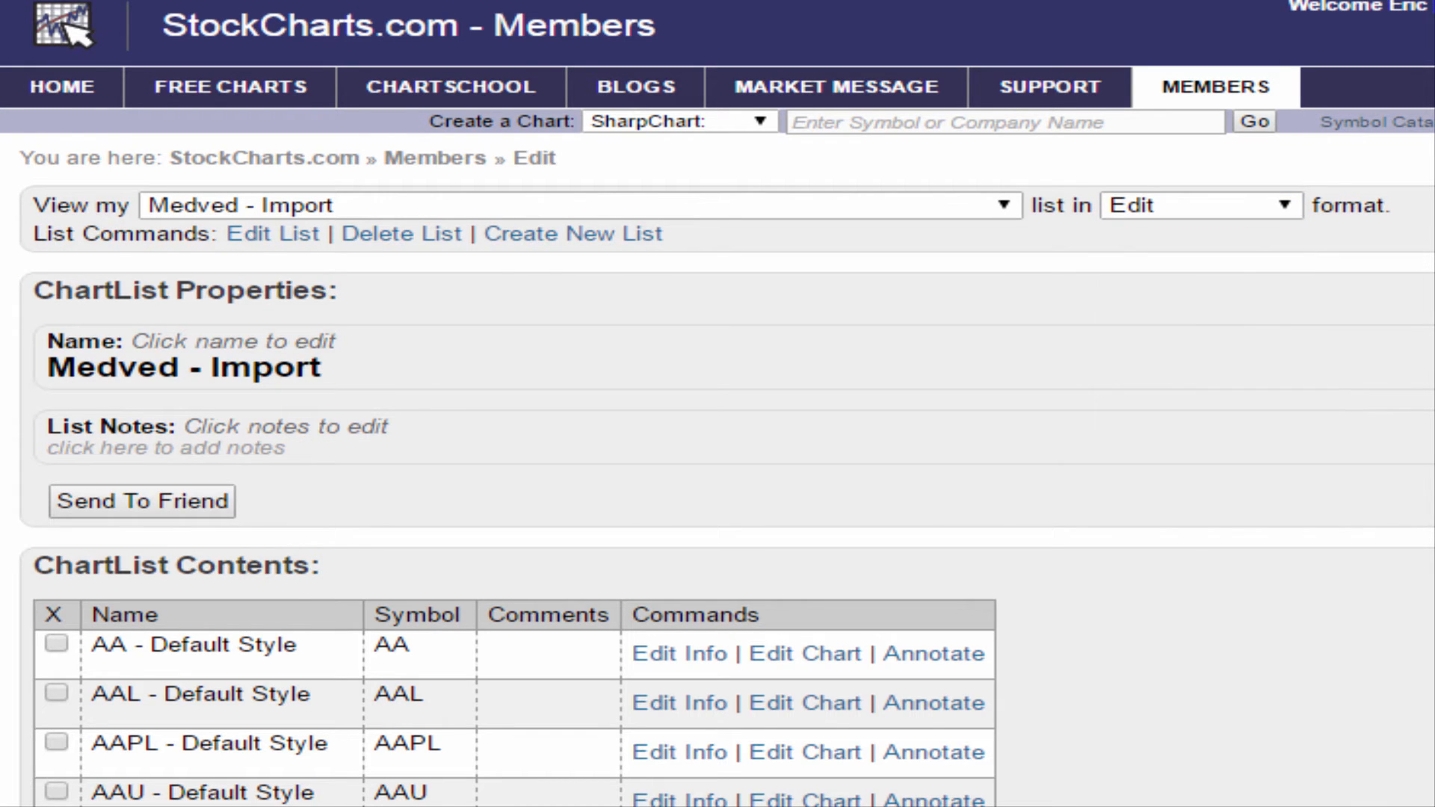
{"action": "scroll", "scroll_direction": "down", "scroll_amount": 3}
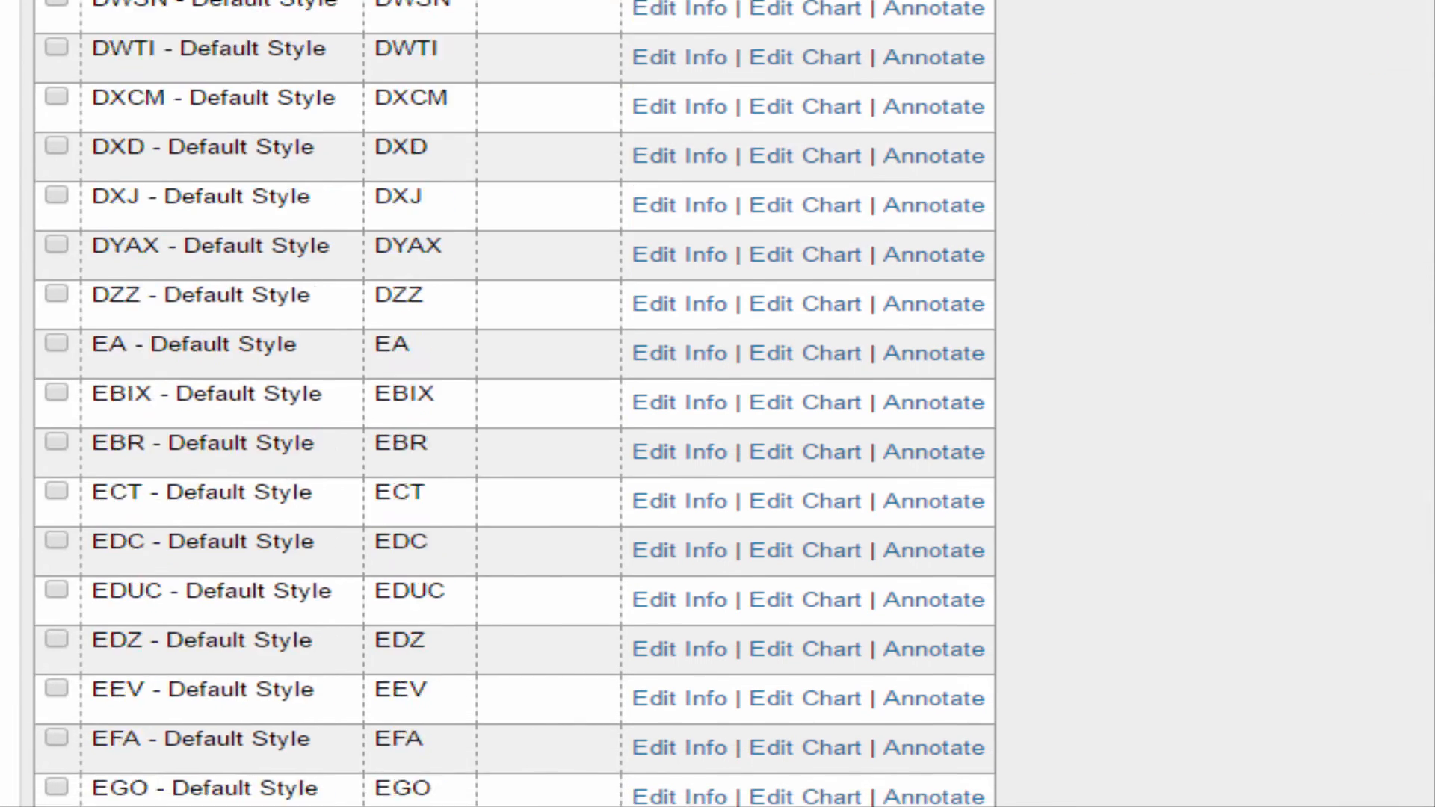
{"action": "scroll", "scroll_direction": "down", "scroll_amount": 3}
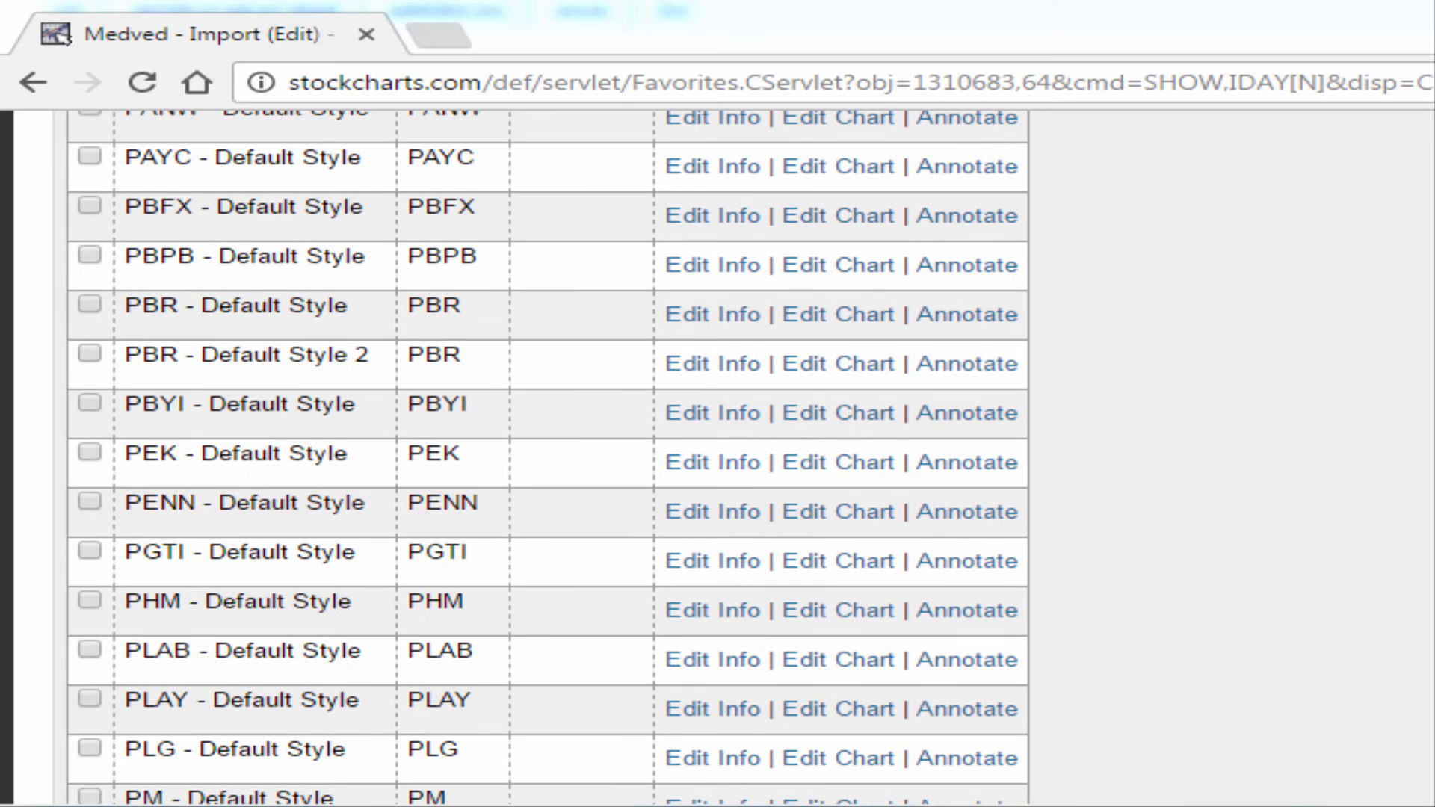
{"action": "scroll", "scroll_direction": "down", "scroll_amount": 3}
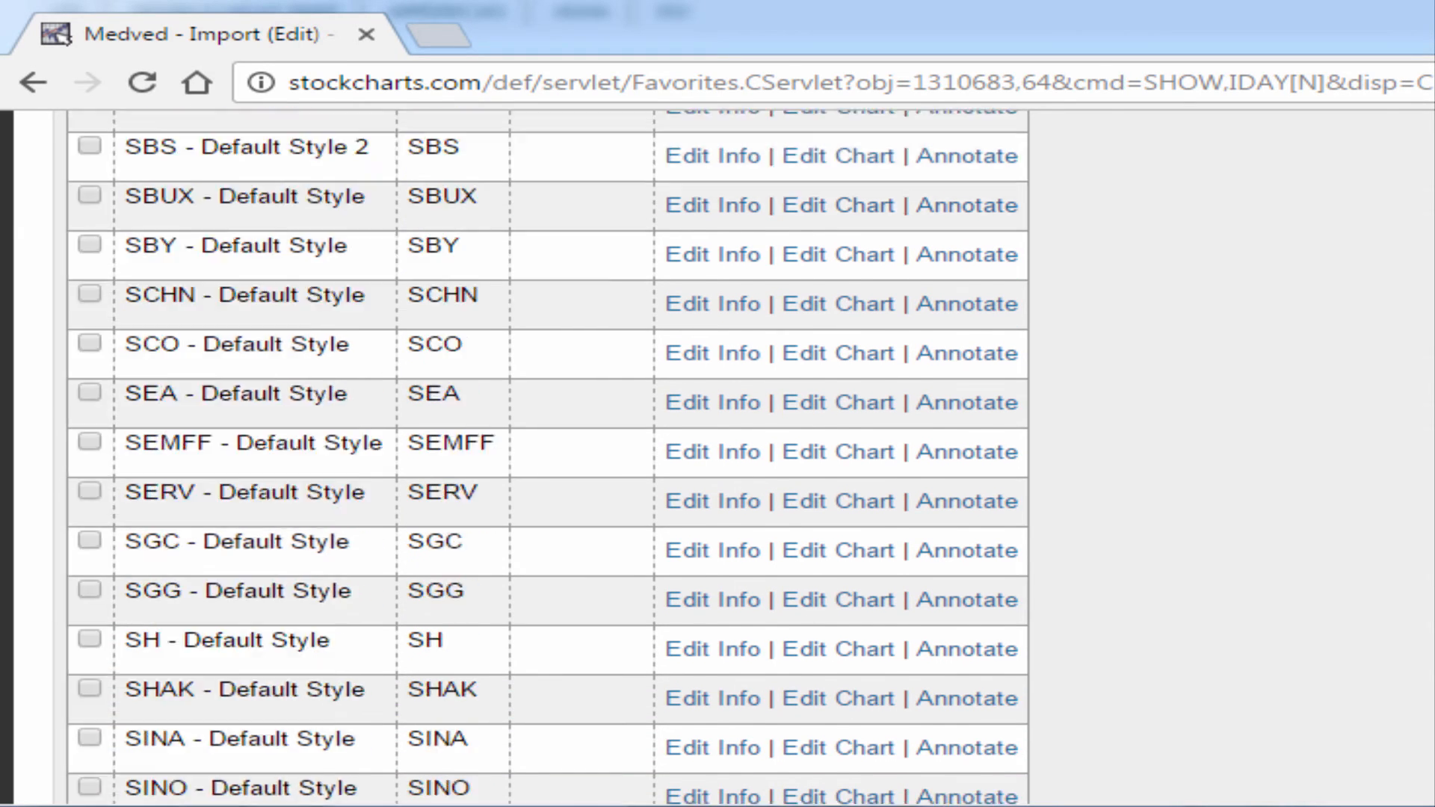
{"action": "scroll", "scroll_direction": "down", "scroll_amount": 3}
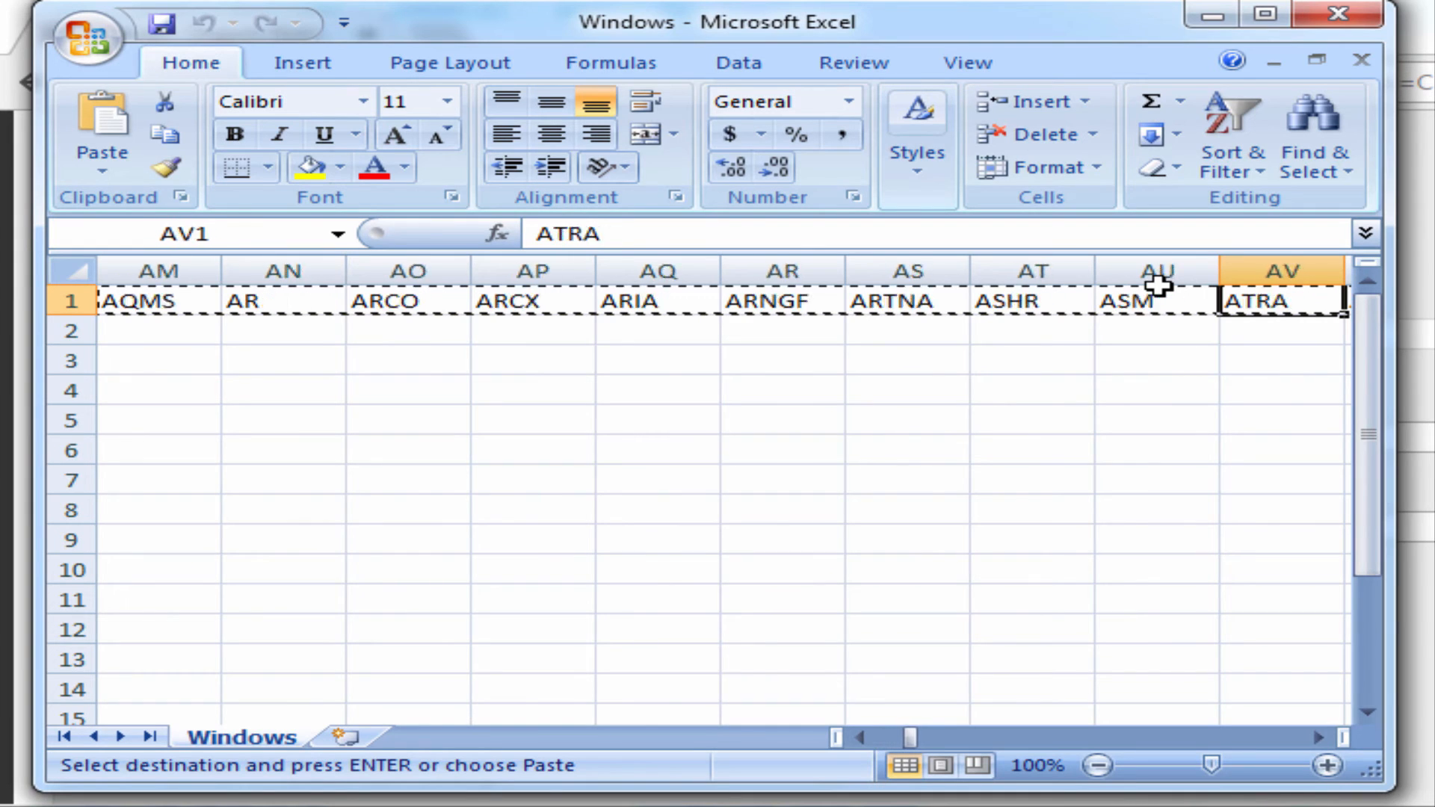
Select the row-1 Excel cells from SNOW through ZSL (131 symbols) and copy them.
{"action": "scroll", "scroll_direction": "right", "scroll_amount": 3}
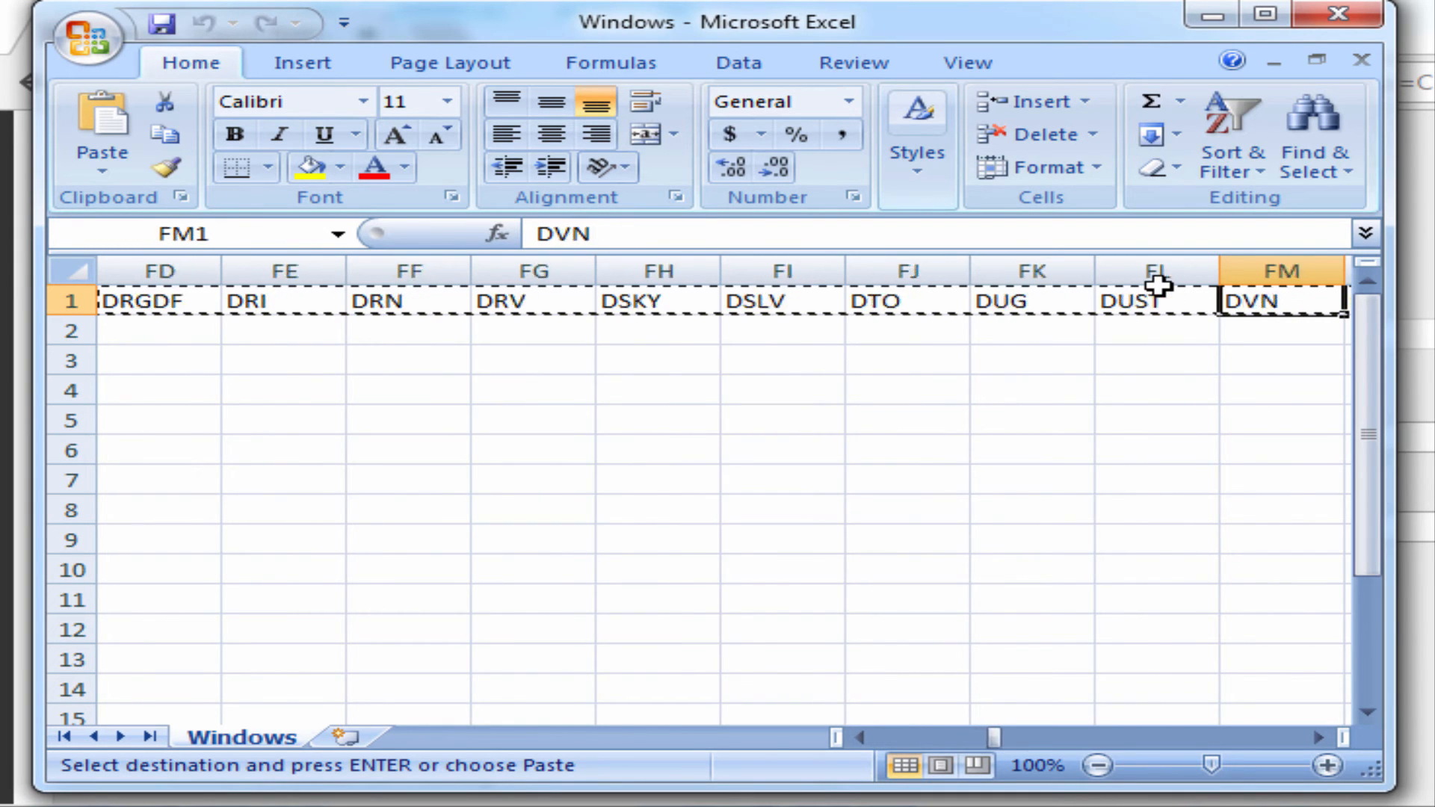
{"action": "scroll", "scroll_direction": "right", "scroll_amount": 3}
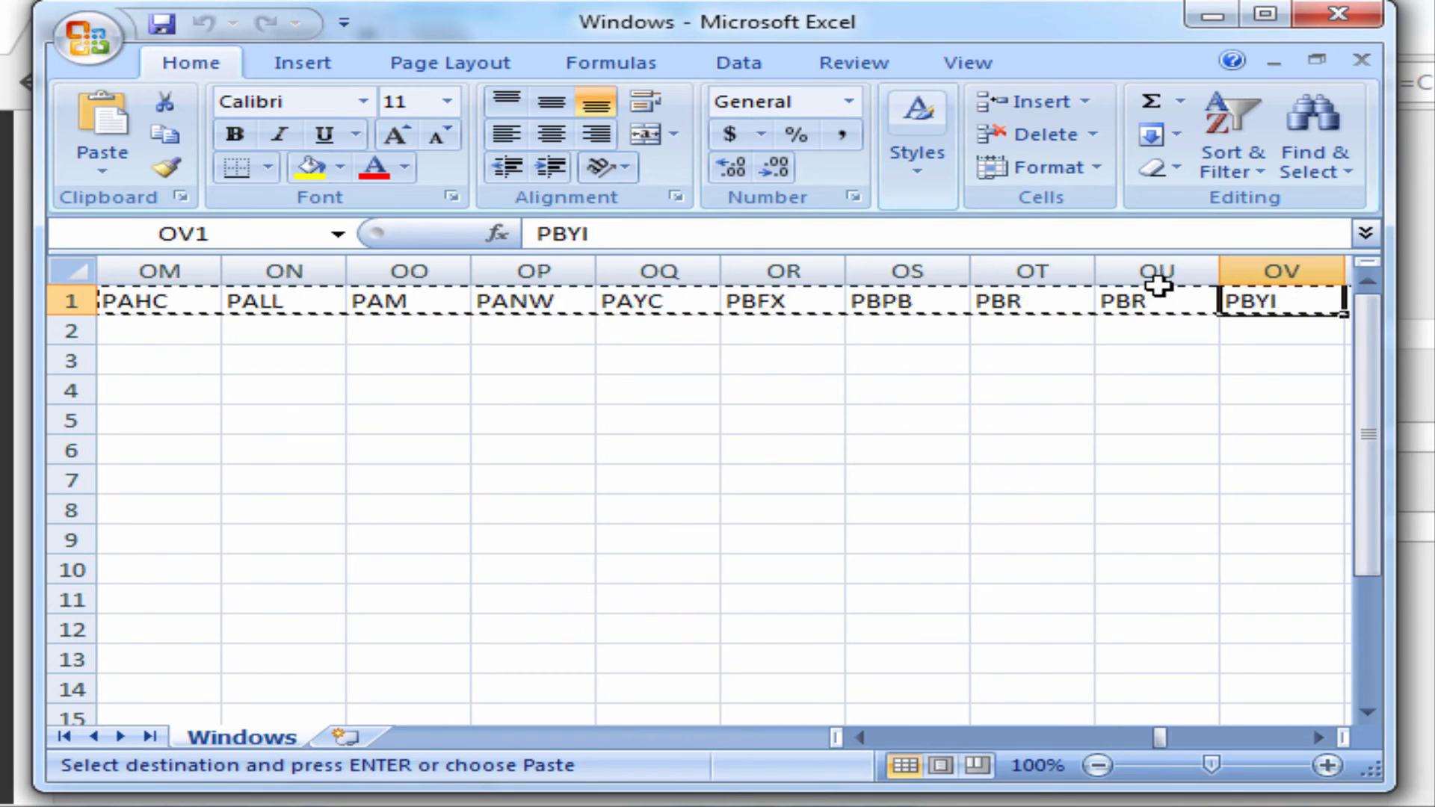
{"action": "scroll", "scroll_direction": "right", "scroll_amount": 3}
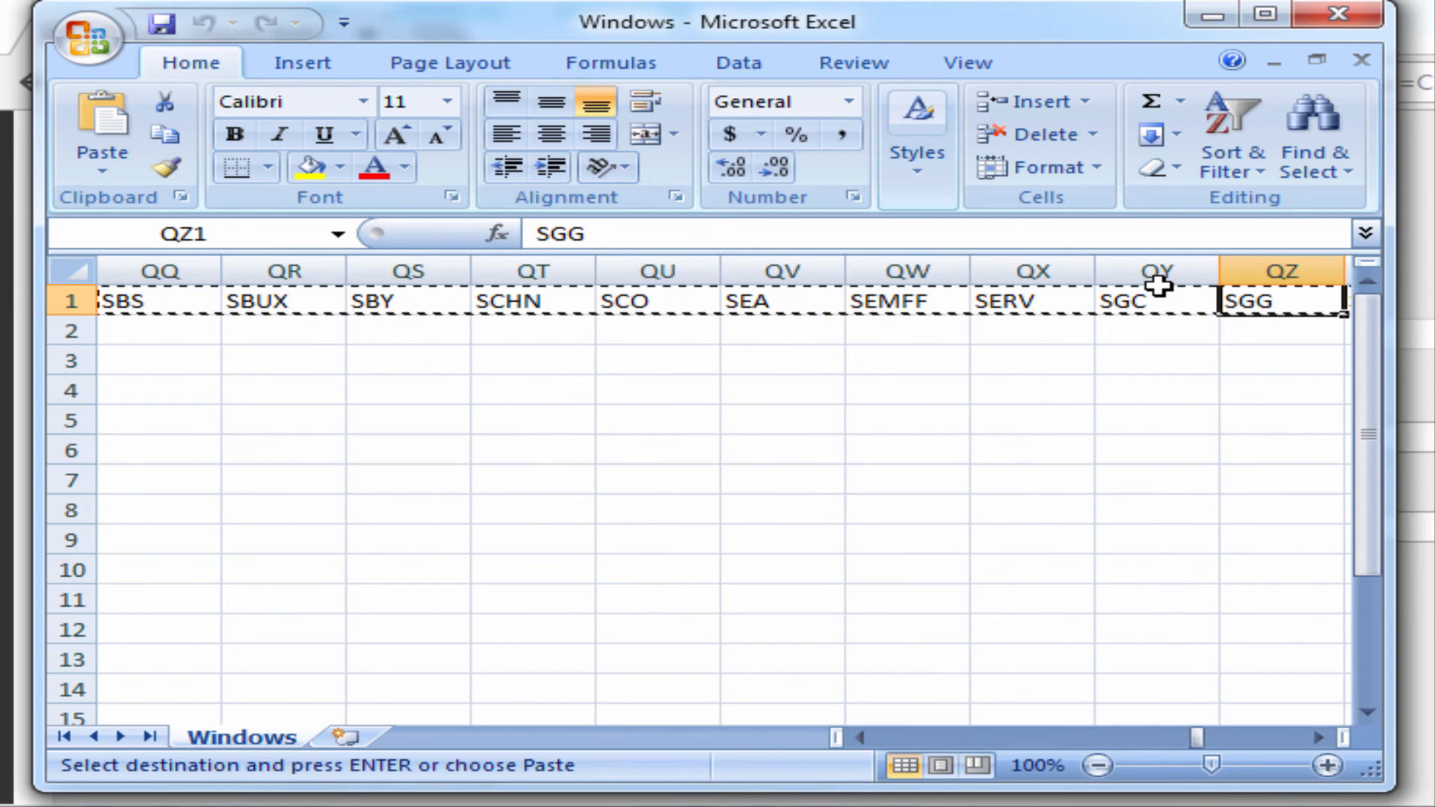
{"action": "scroll", "scroll_direction": "right", "scroll_amount": 3}
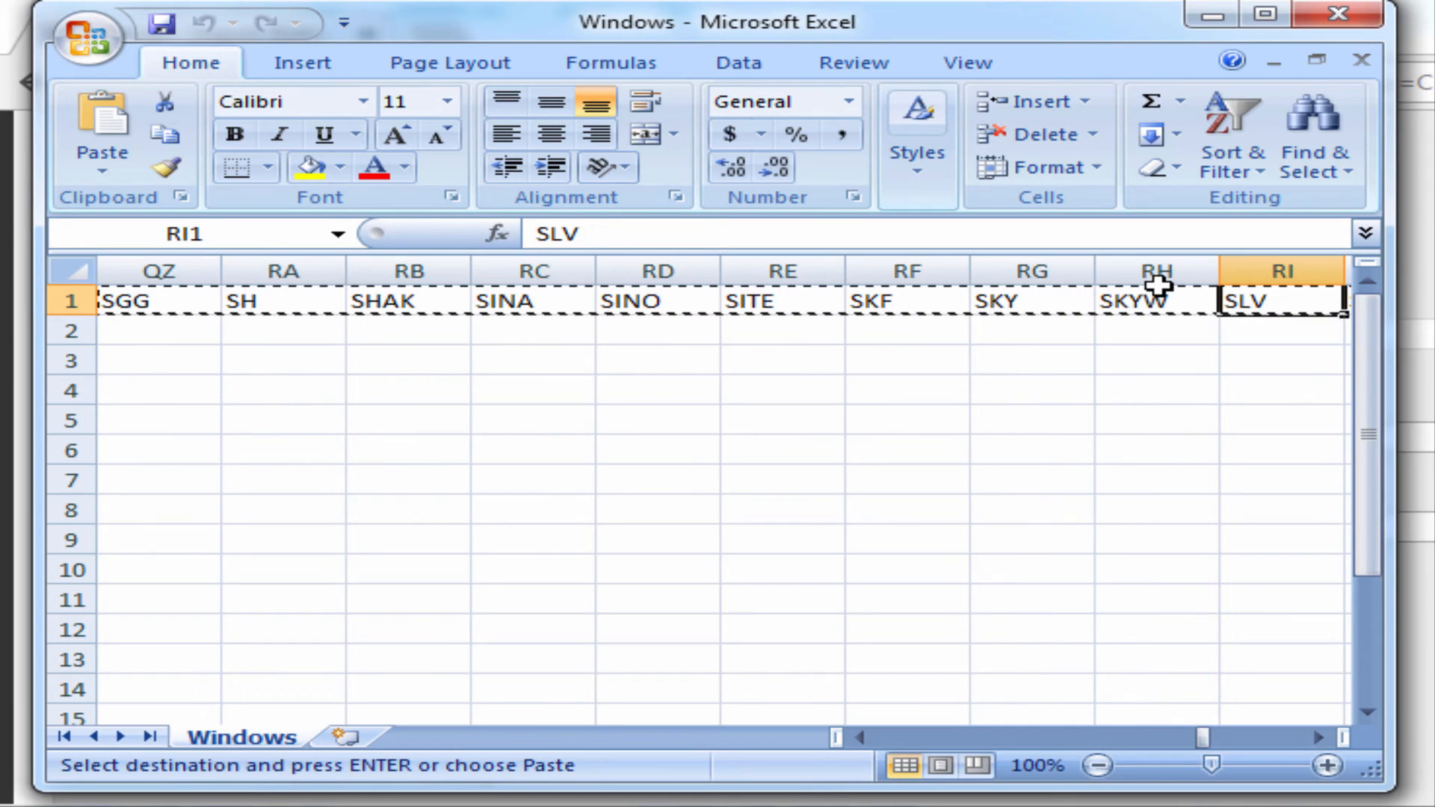
{"action": "scroll", "scroll_direction": "right", "scroll_amount": 3}
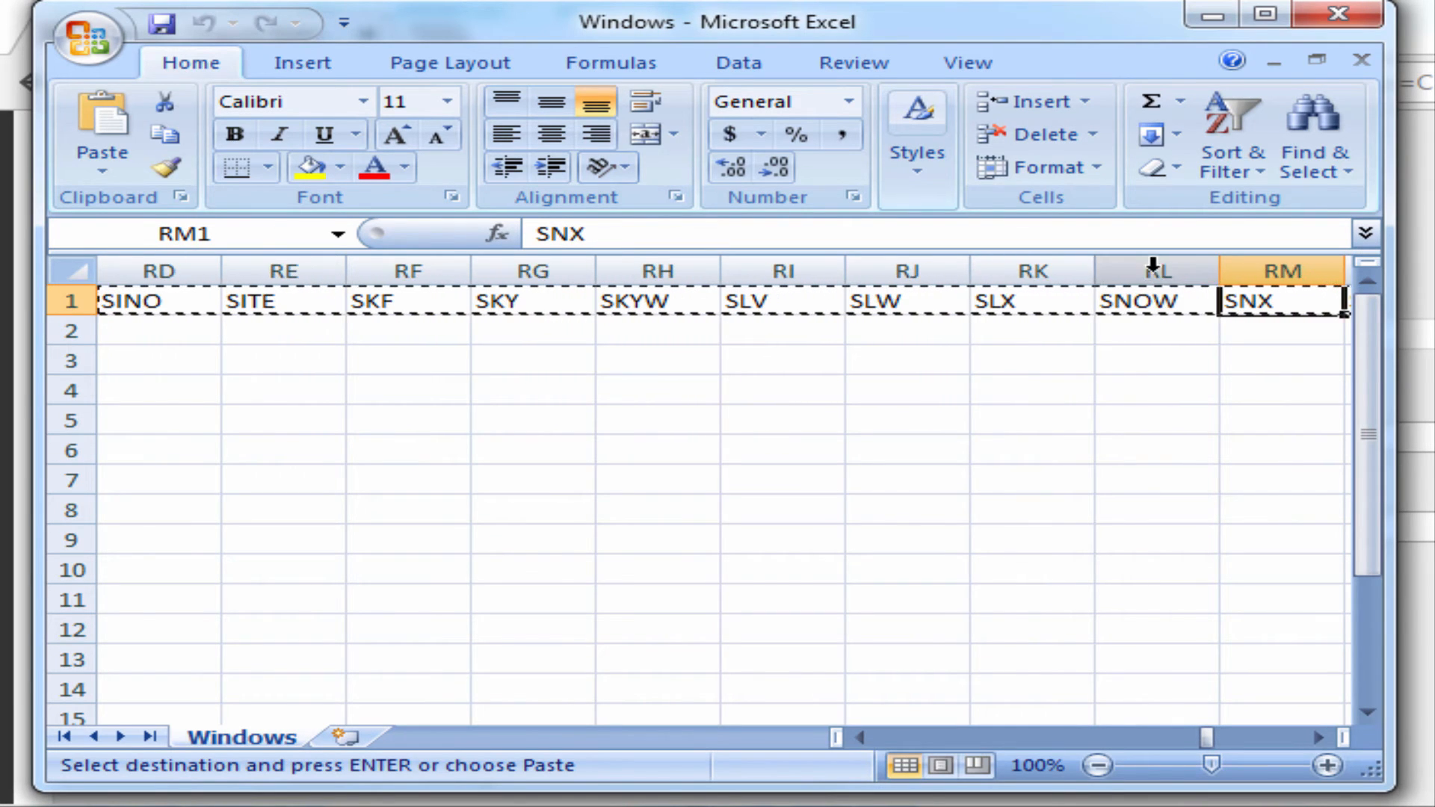
{"action": "left_click", "coordinate": [1157, 301]}
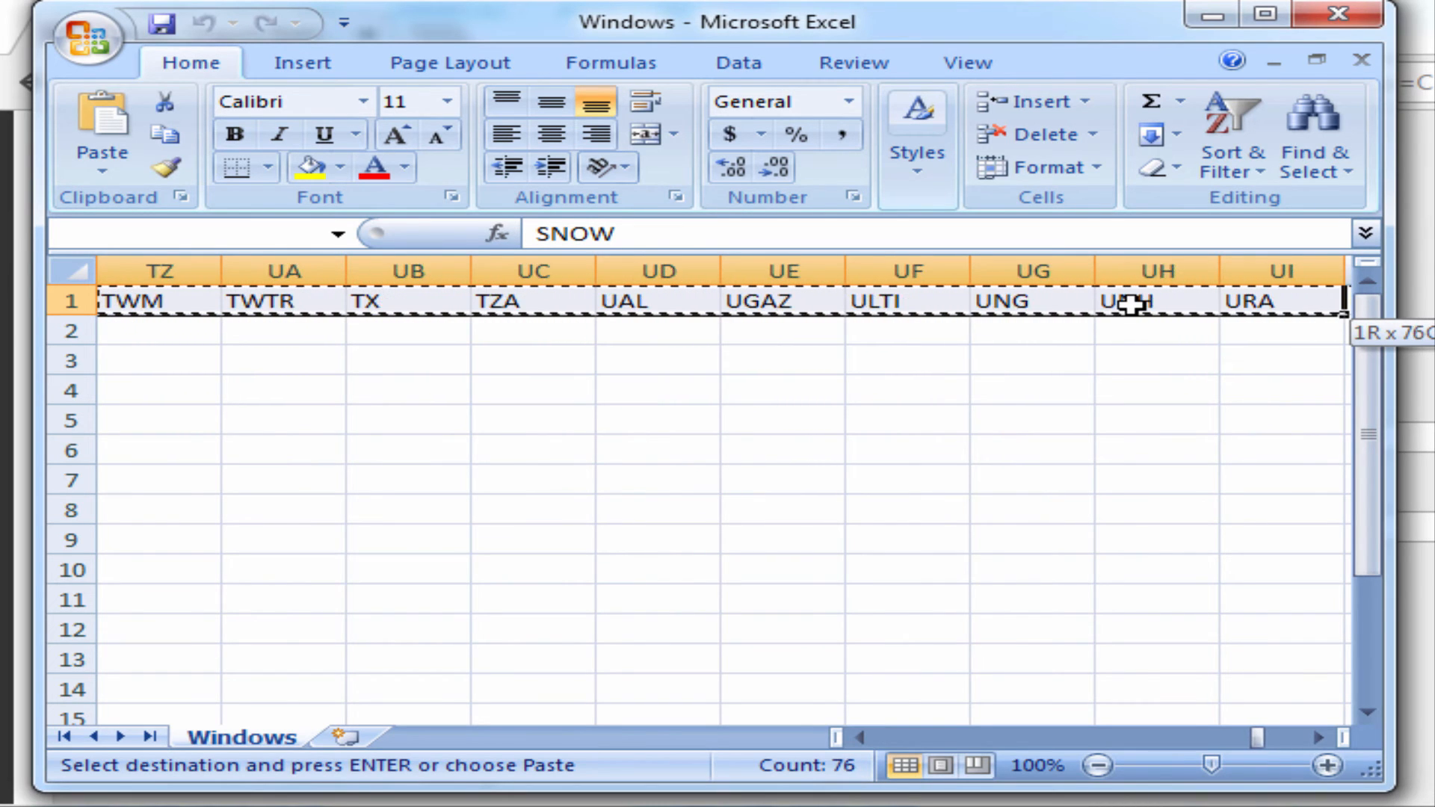
{"action": "scroll", "scroll_direction": "right", "scroll_amount": 3}
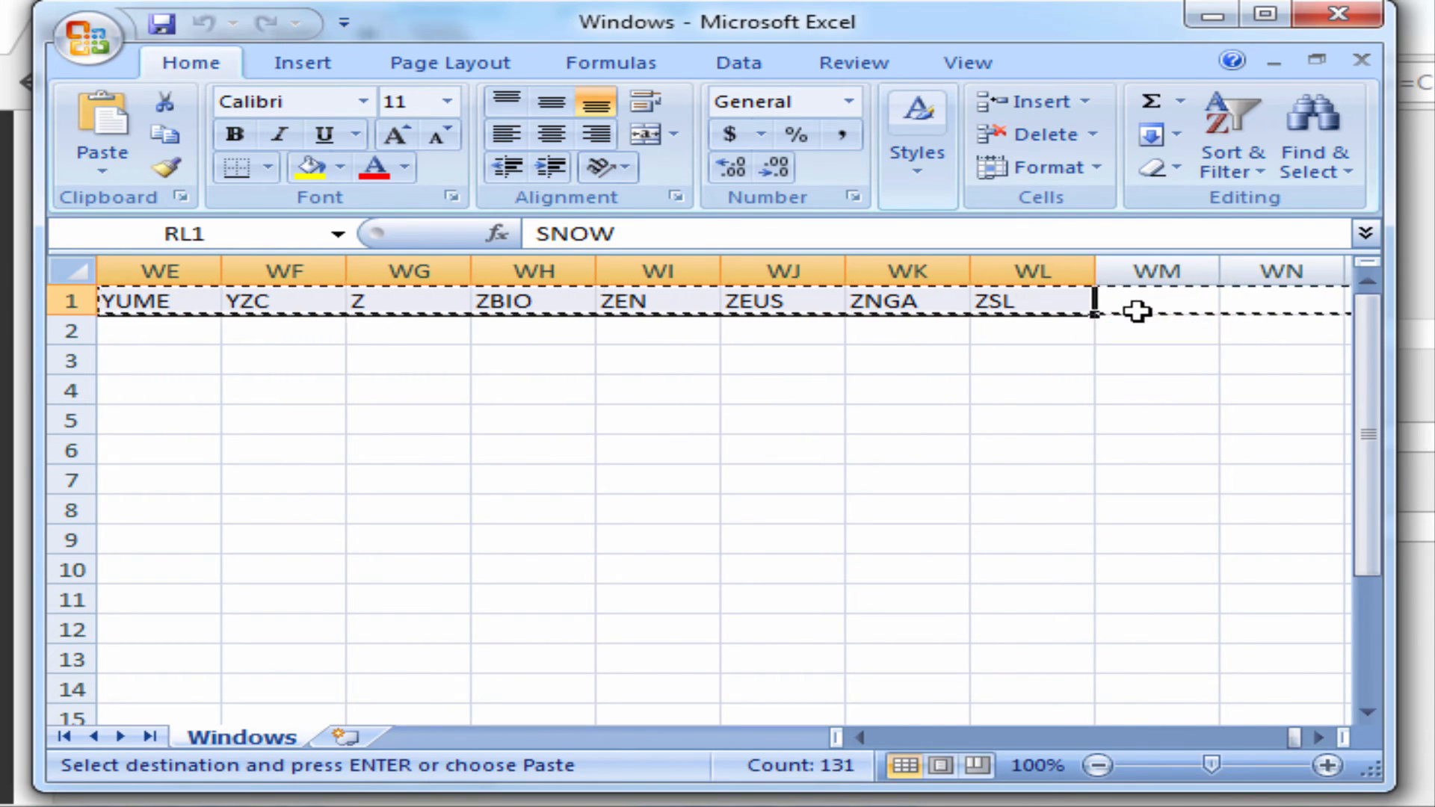
{"action": "right_click", "coordinate": [1134, 311]}
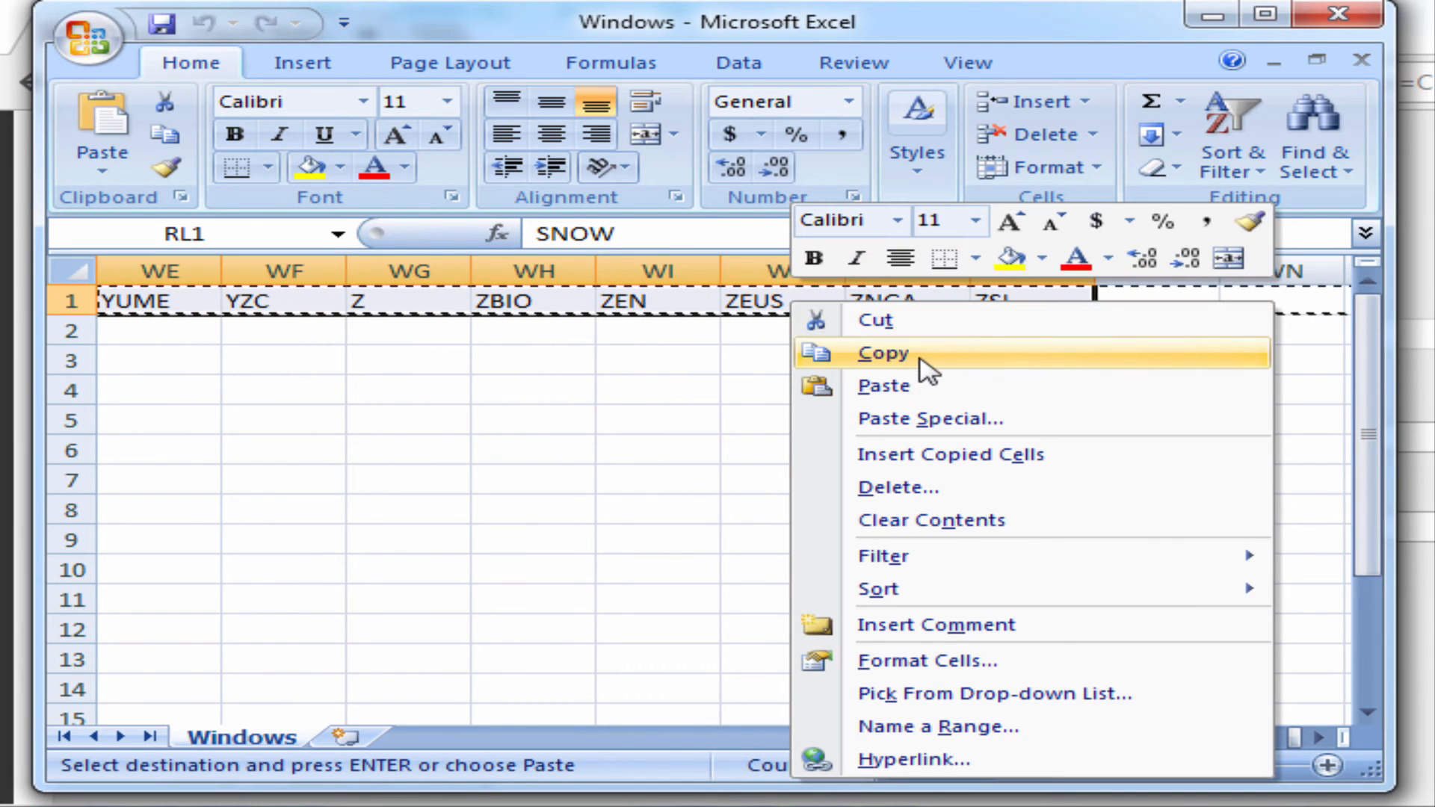
{"action": "left_click", "coordinate": [881, 353]}
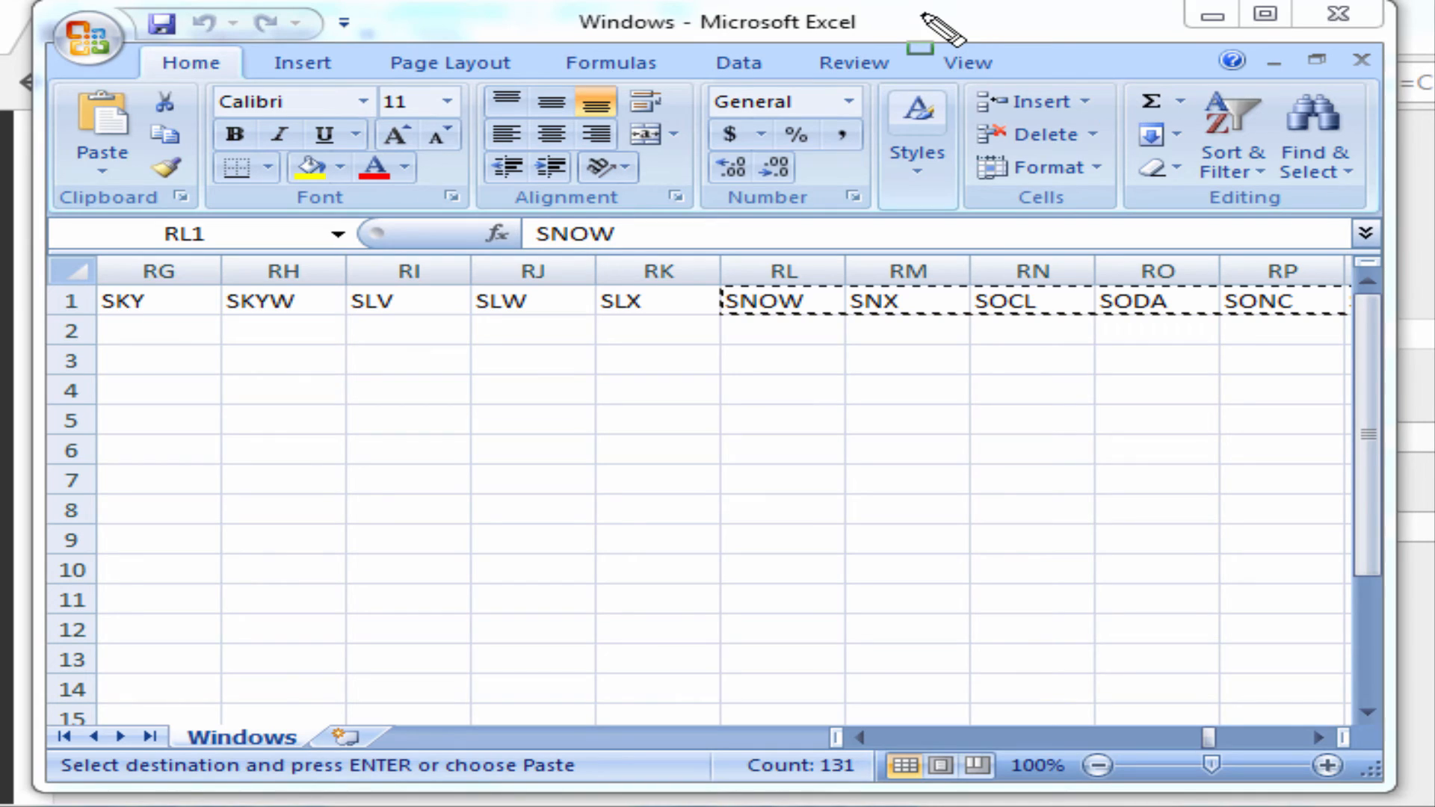
{"action": "mouse_move", "coordinate": [942, 32]}
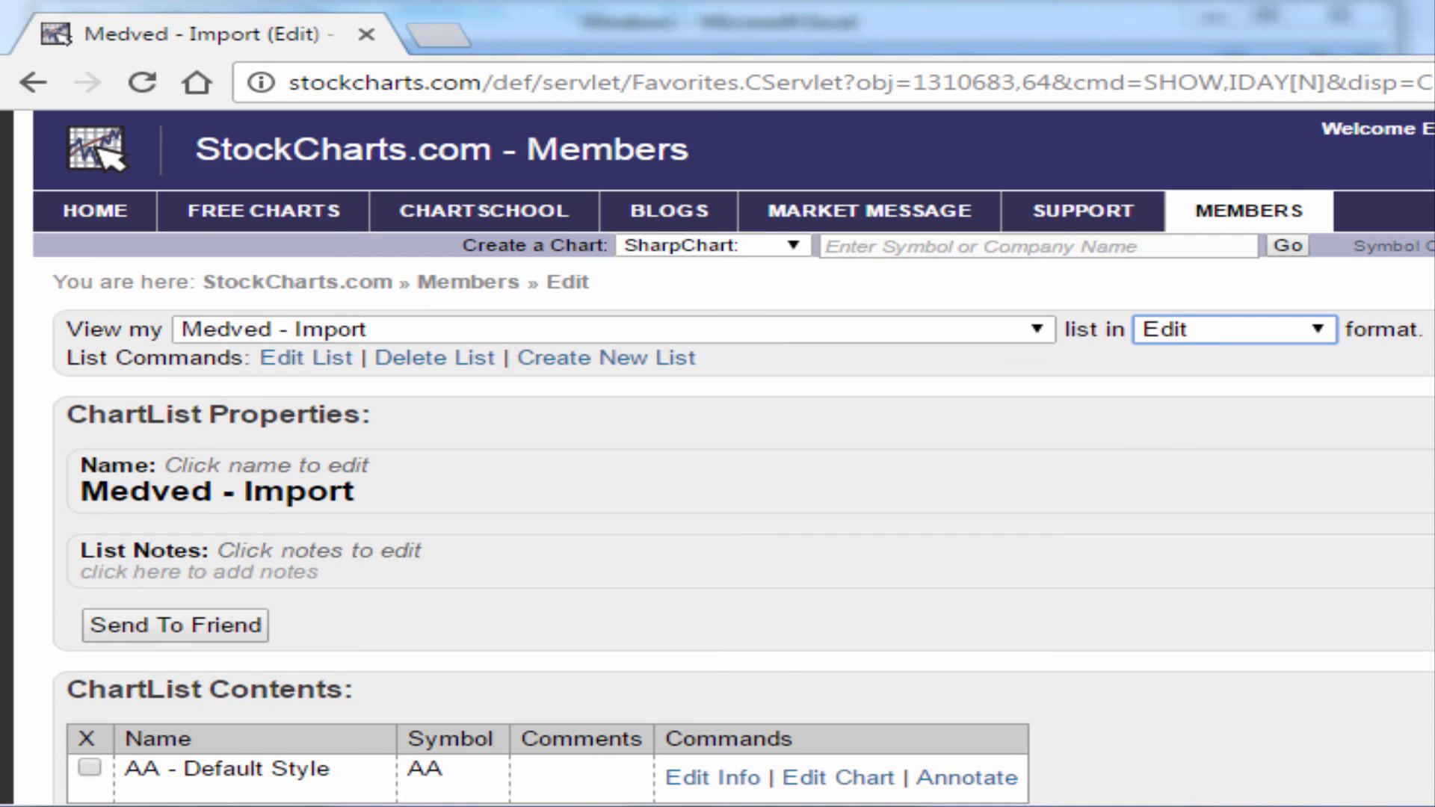
Create a new ChartList named 'Medved - Import Two'.
{"action": "scroll", "scroll_direction": "down", "scroll_amount": 3}
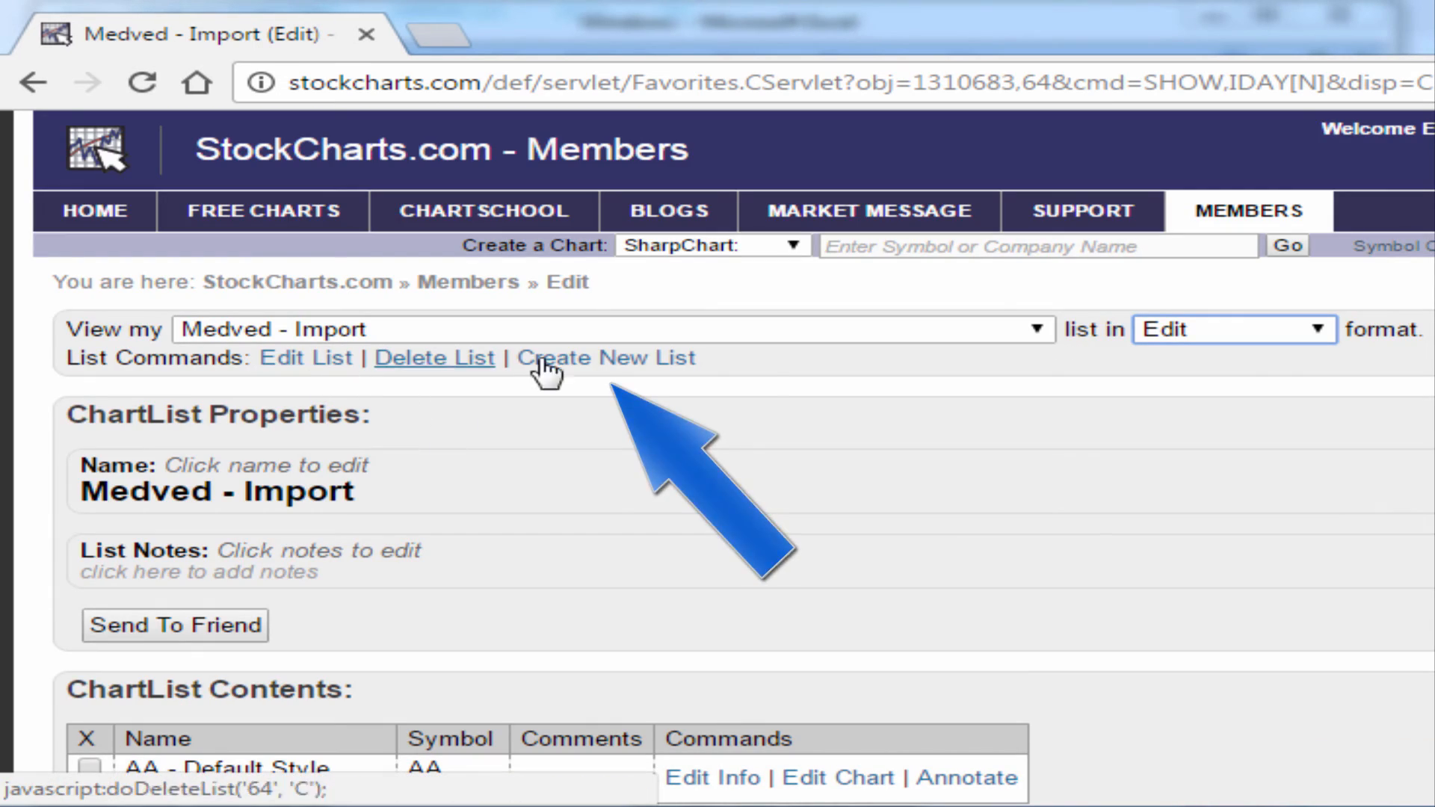
{"action": "left_click", "coordinate": [604, 358]}
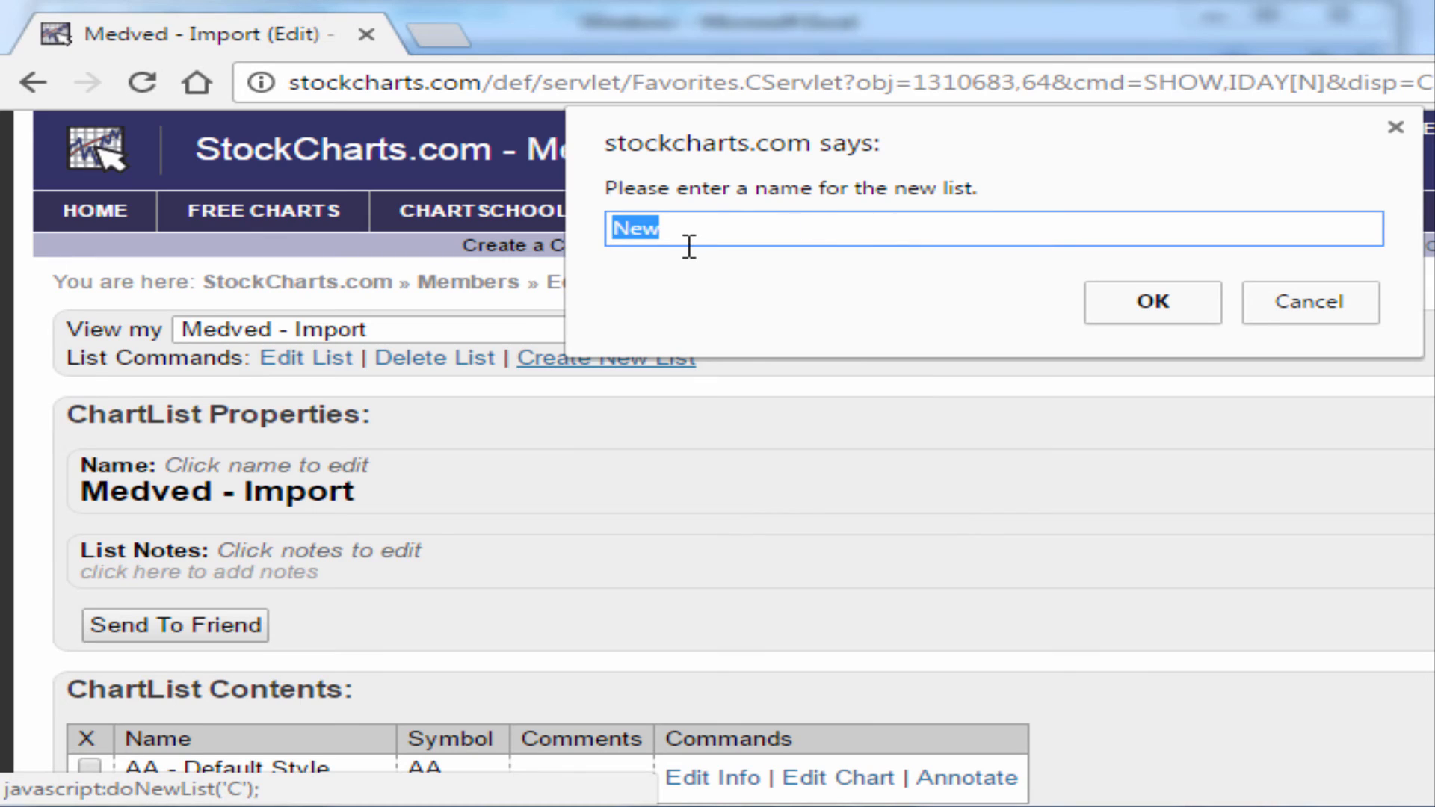
{"action": "type", "text": "Medved -"}
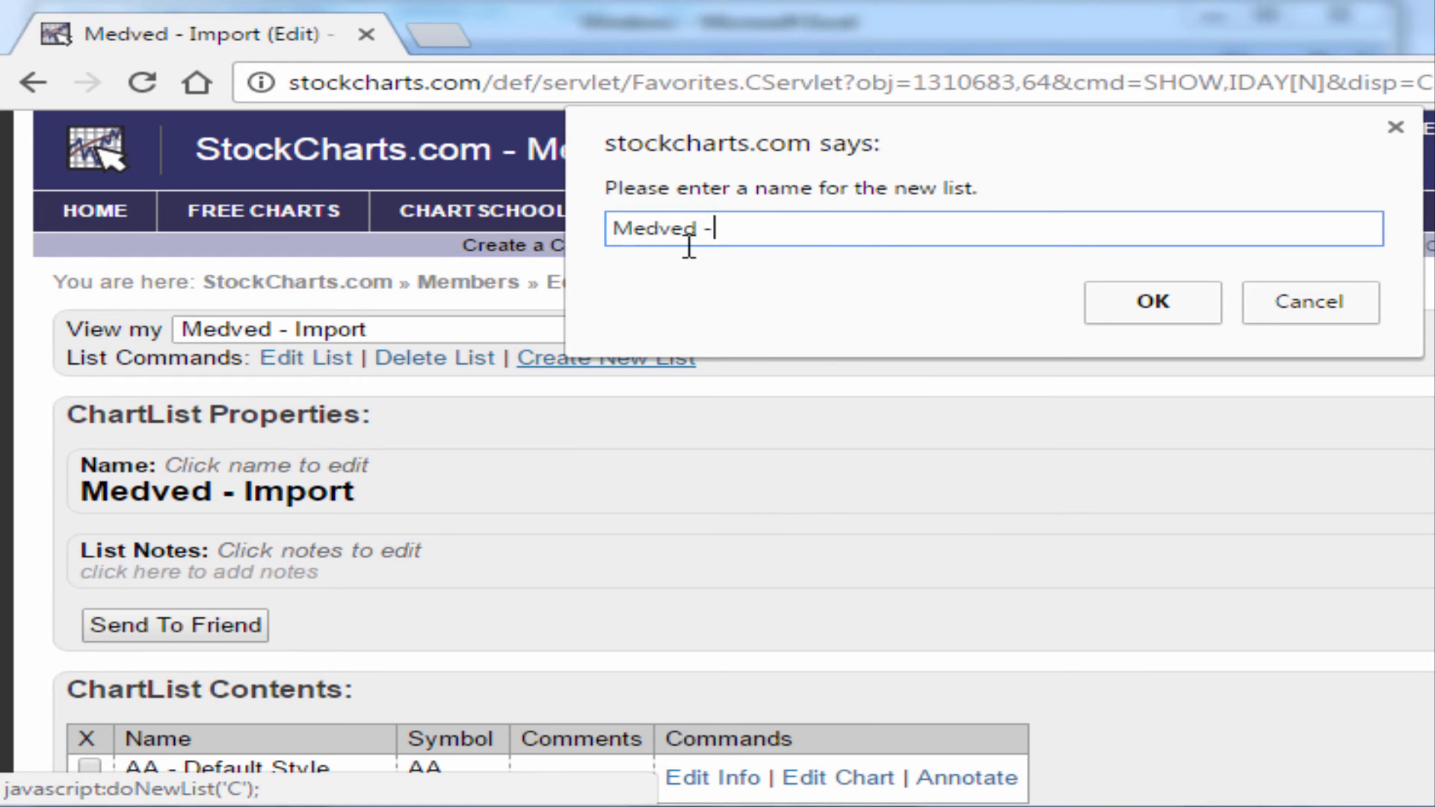
{"action": "type", "text": "Import Two"}
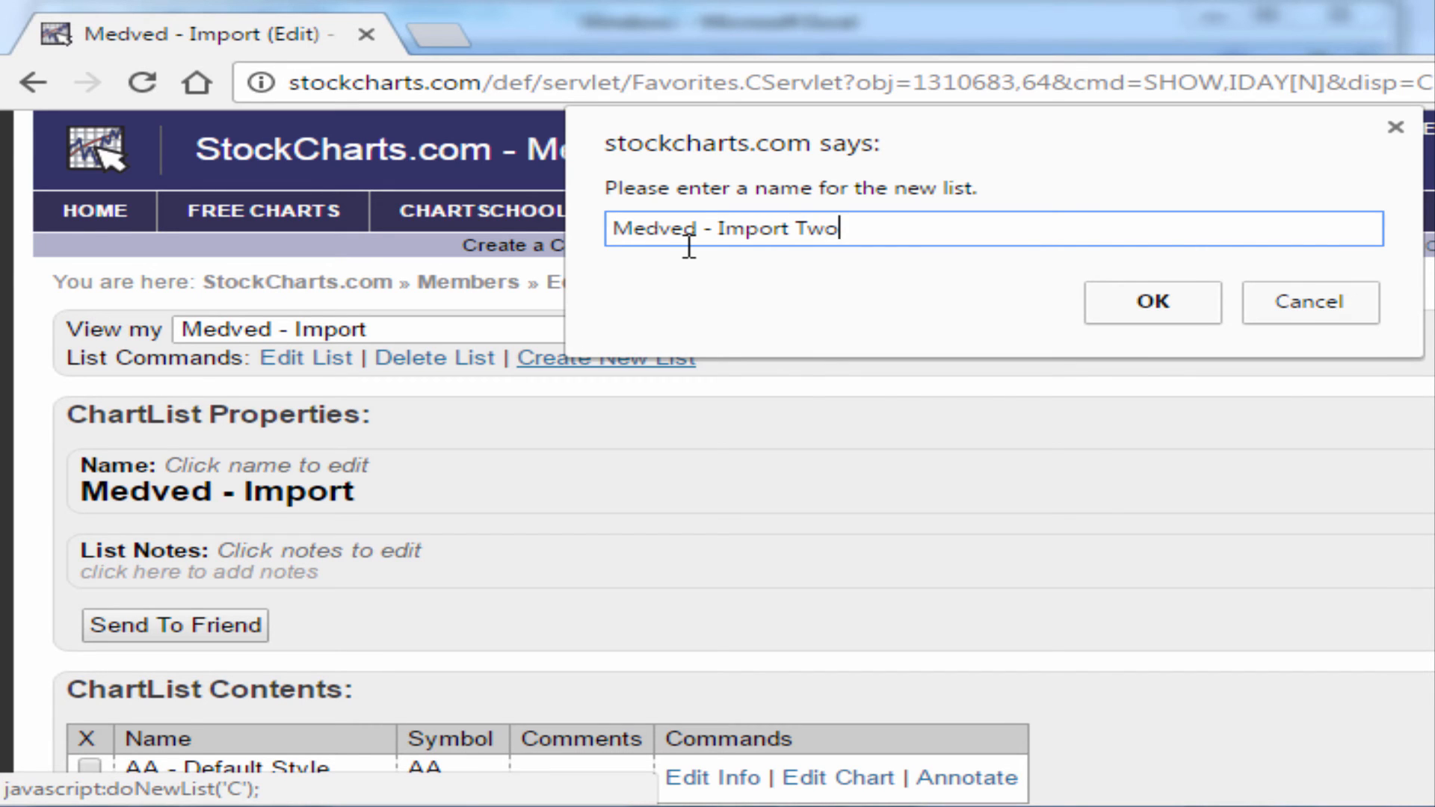
{"action": "left_click", "coordinate": [1151, 302]}
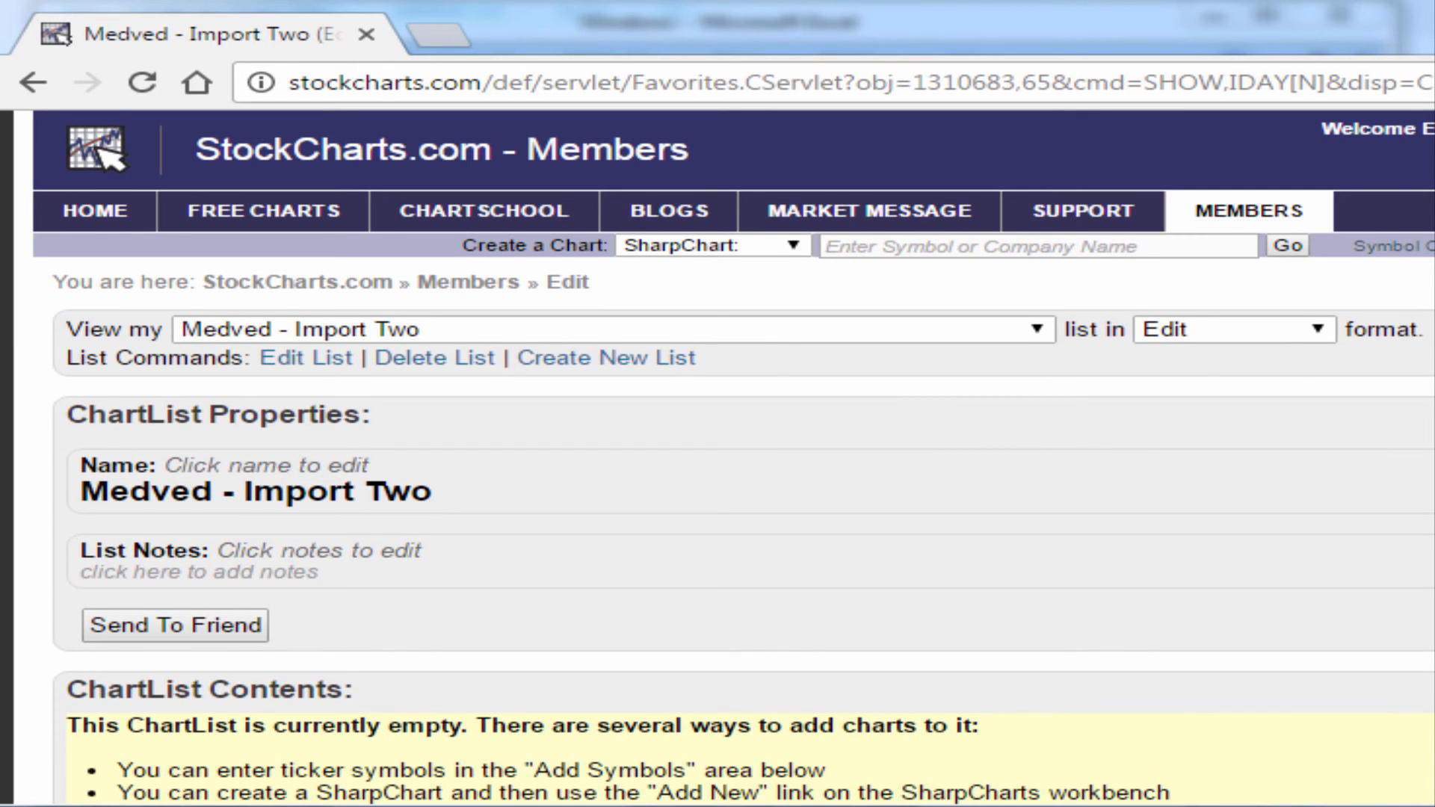
Paste the copied symbols, starting with SNOW, into Add Symbols and review the 14 chart pages.
{"action": "scroll", "scroll_direction": "down", "scroll_amount": 3}
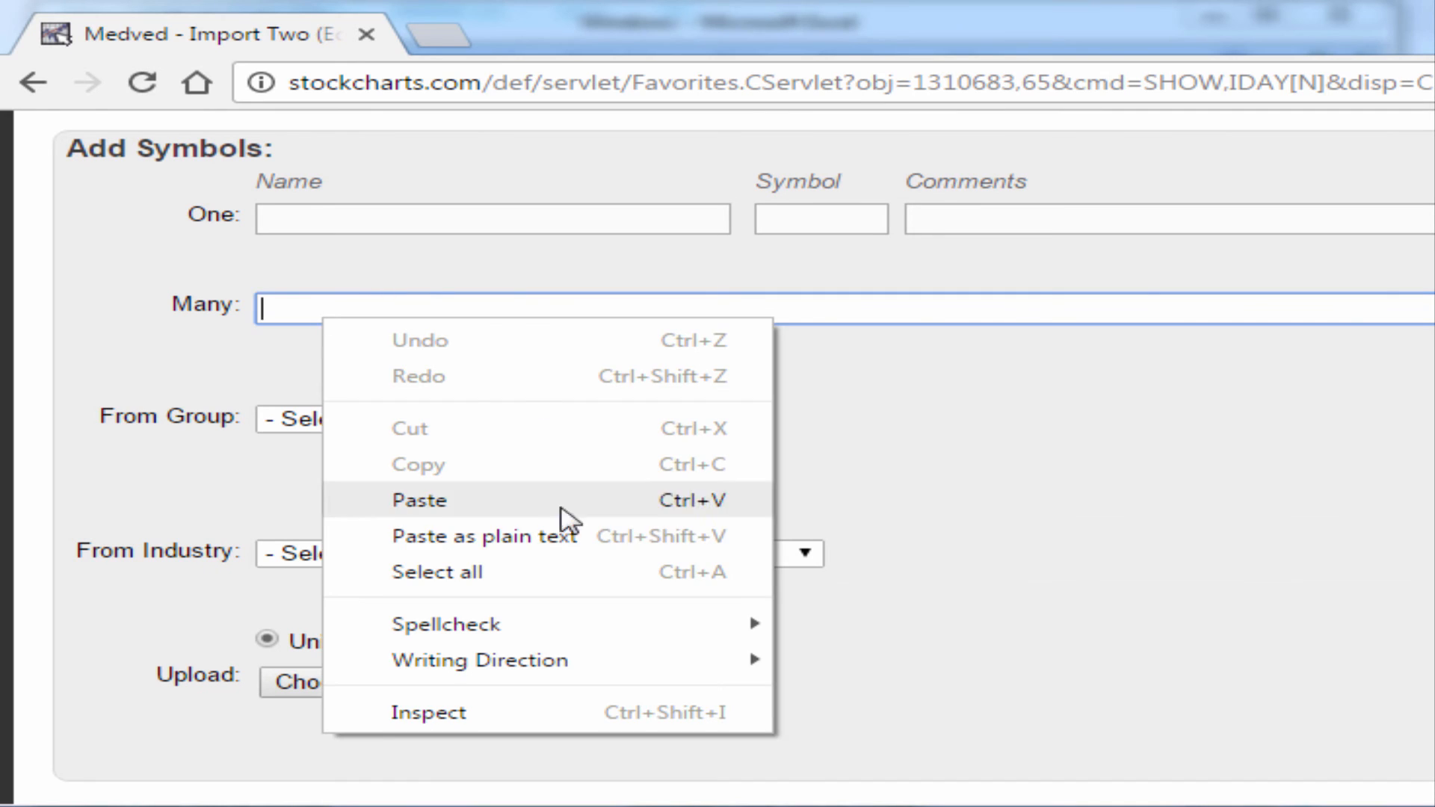
{"action": "left_click", "coordinate": [417, 500]}
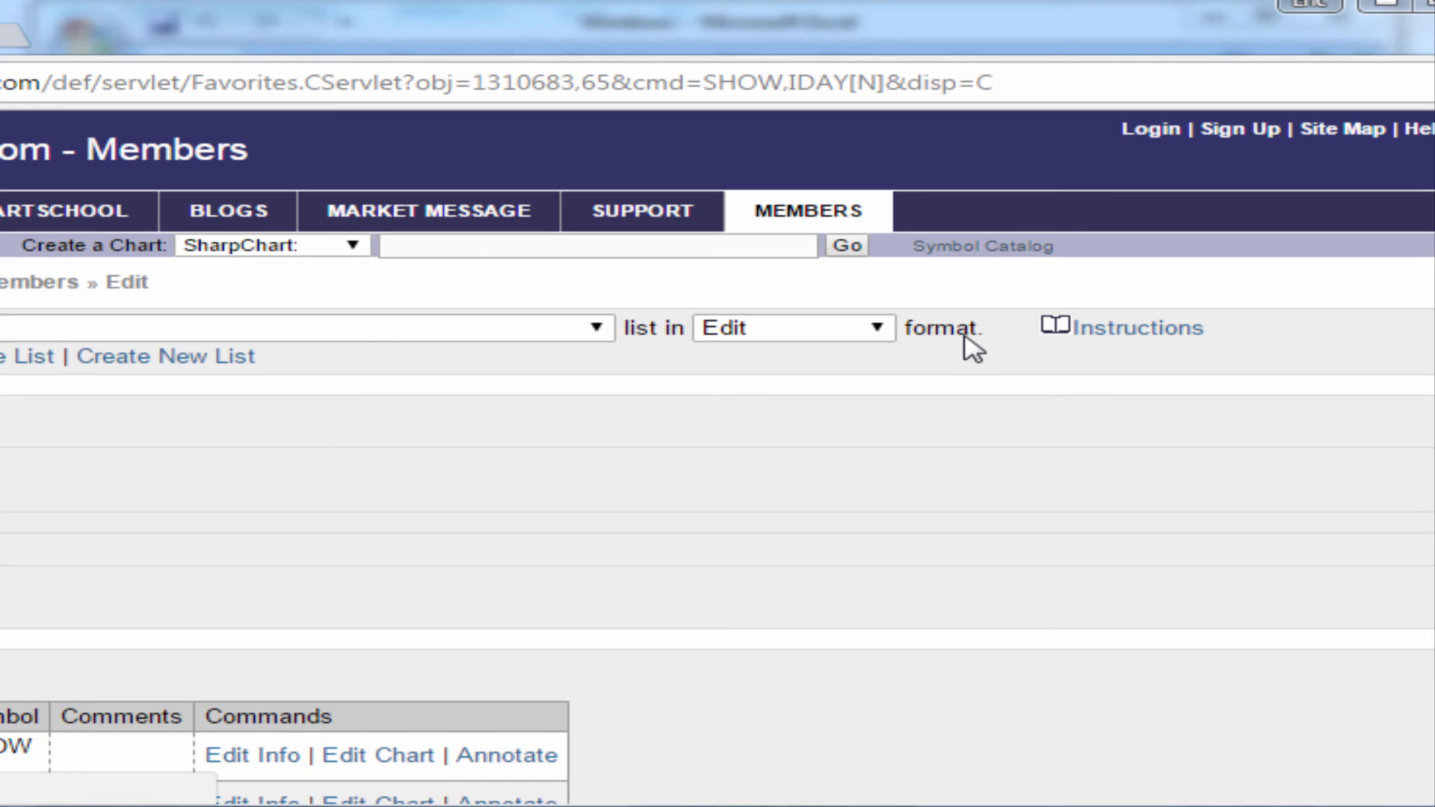
{"action": "scroll", "scroll_direction": "down", "scroll_amount": 3}
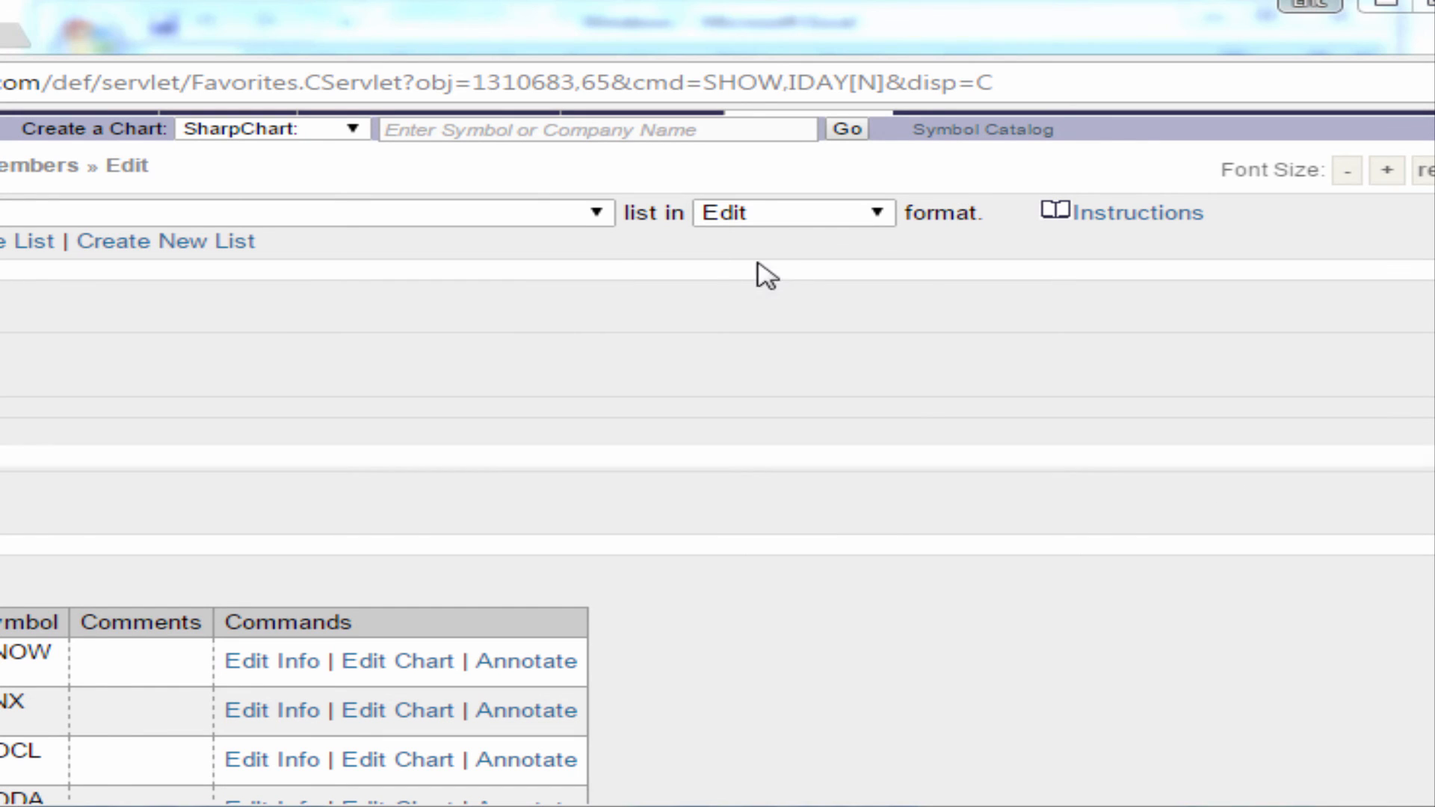
{"action": "scroll", "scroll_direction": "down", "scroll_amount": 3}
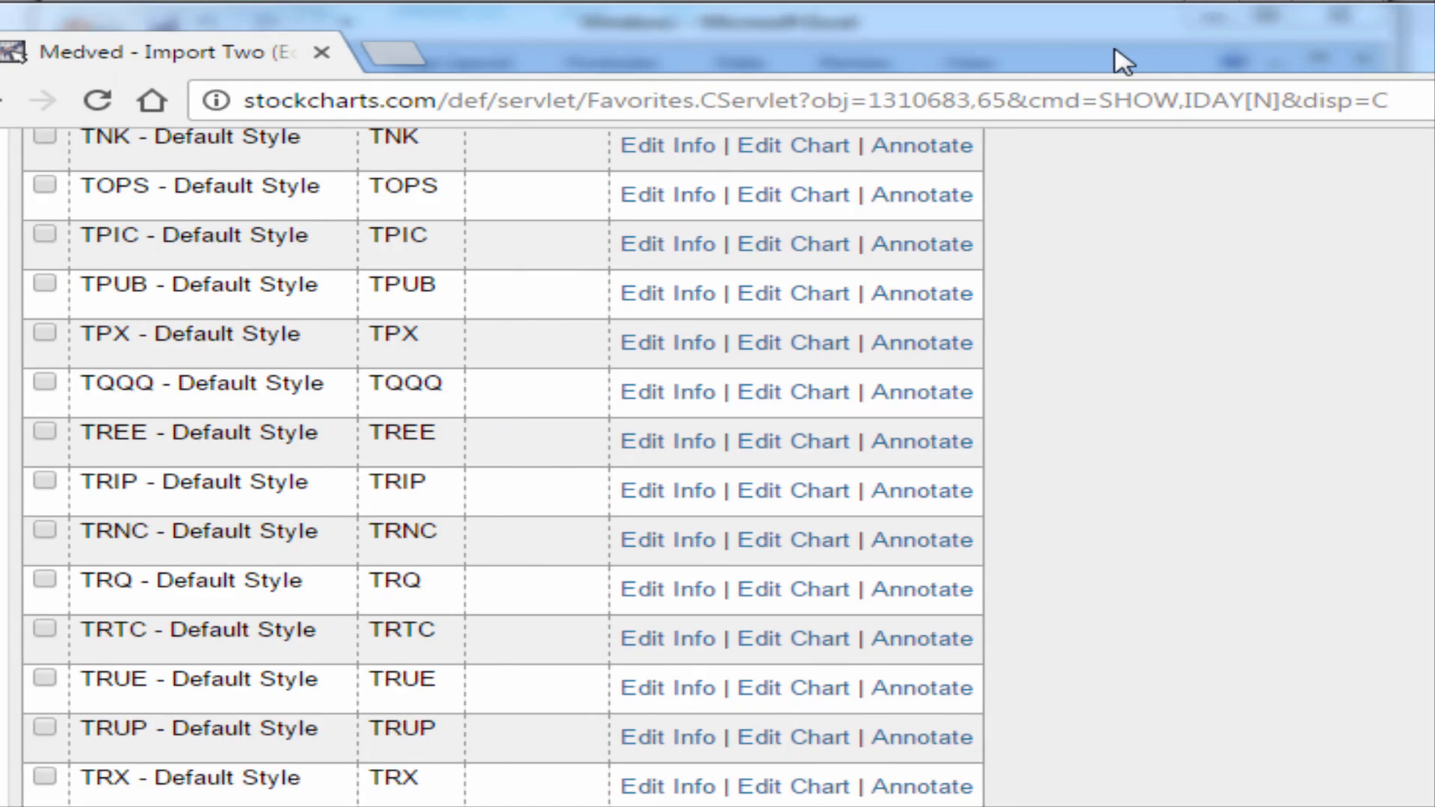
{"action": "scroll", "scroll_direction": "up", "scroll_amount": 3}
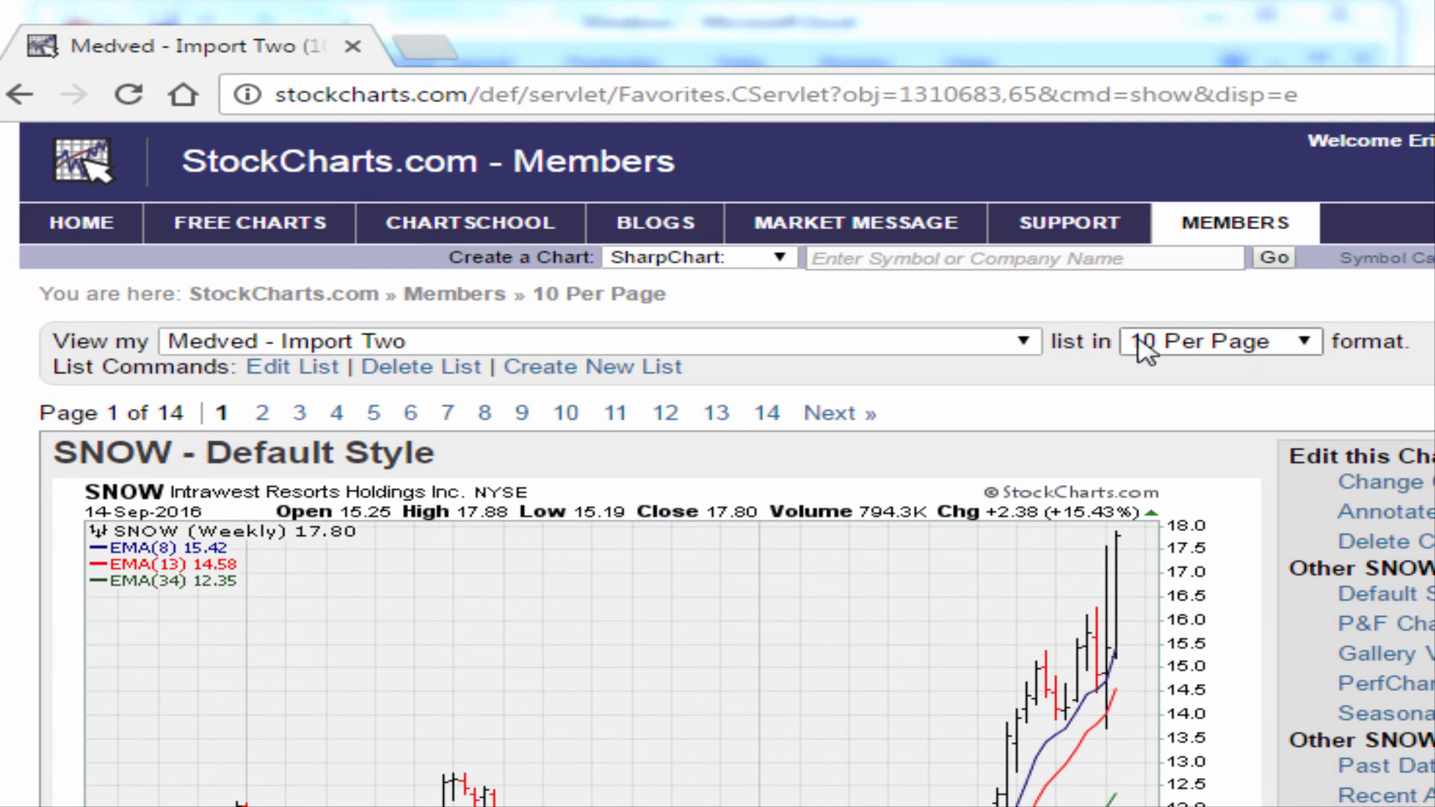
Show the list as a Summary table sorted by % Change, led by -8.00%.
{"action": "left_click", "coordinate": [1218, 341]}
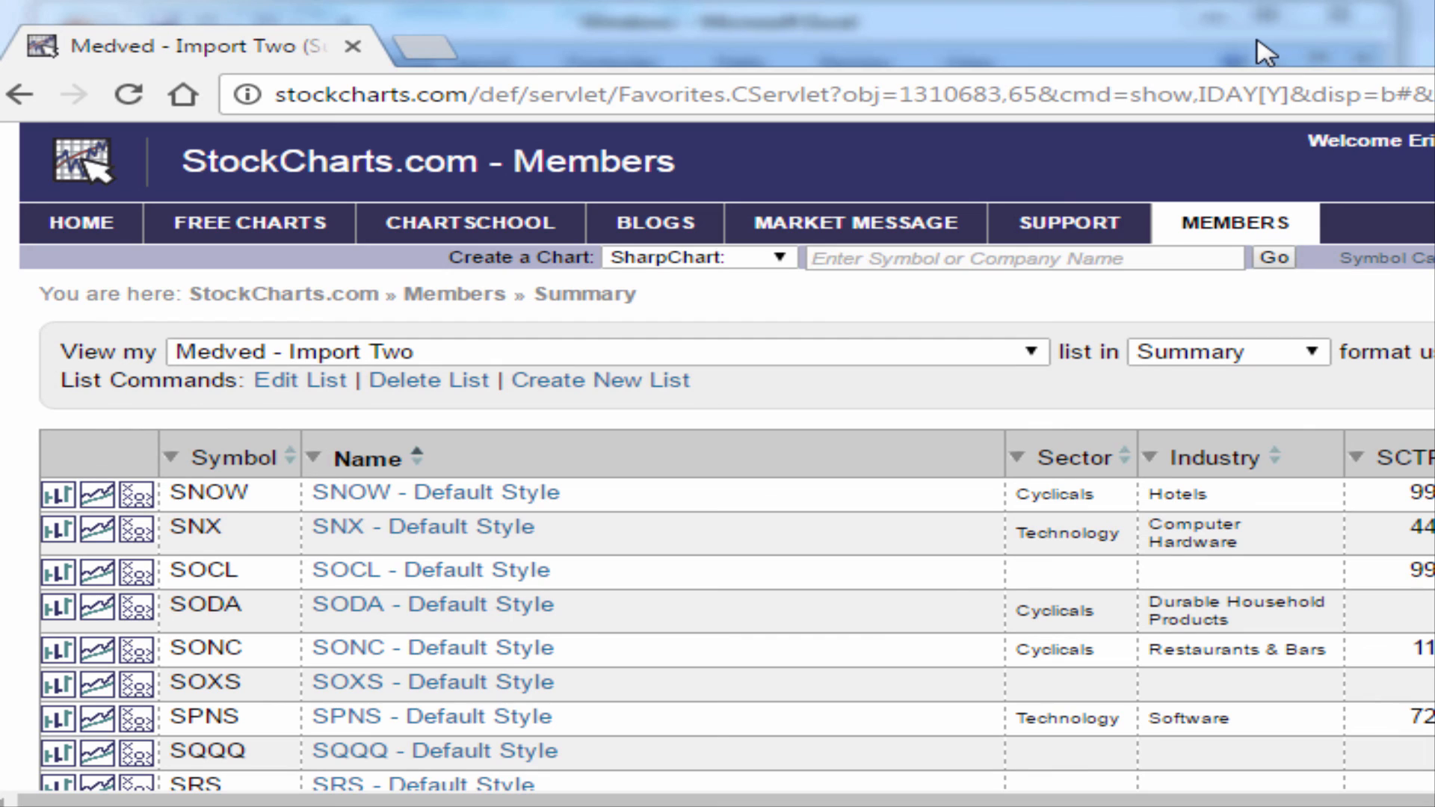
{"action": "mouse_move", "coordinate": [1290, 802]}
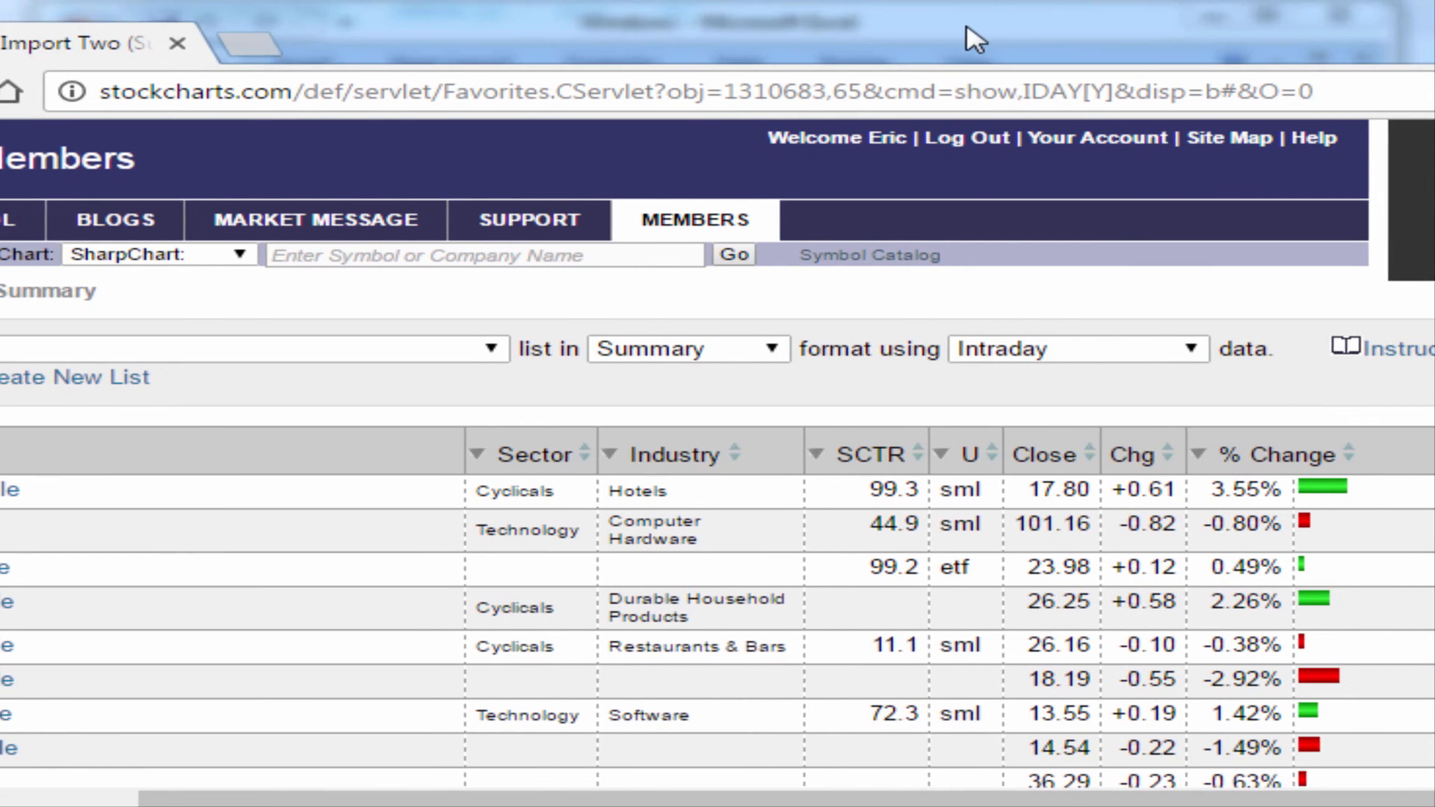
{"action": "scroll", "scroll_direction": "right", "scroll_amount": 3}
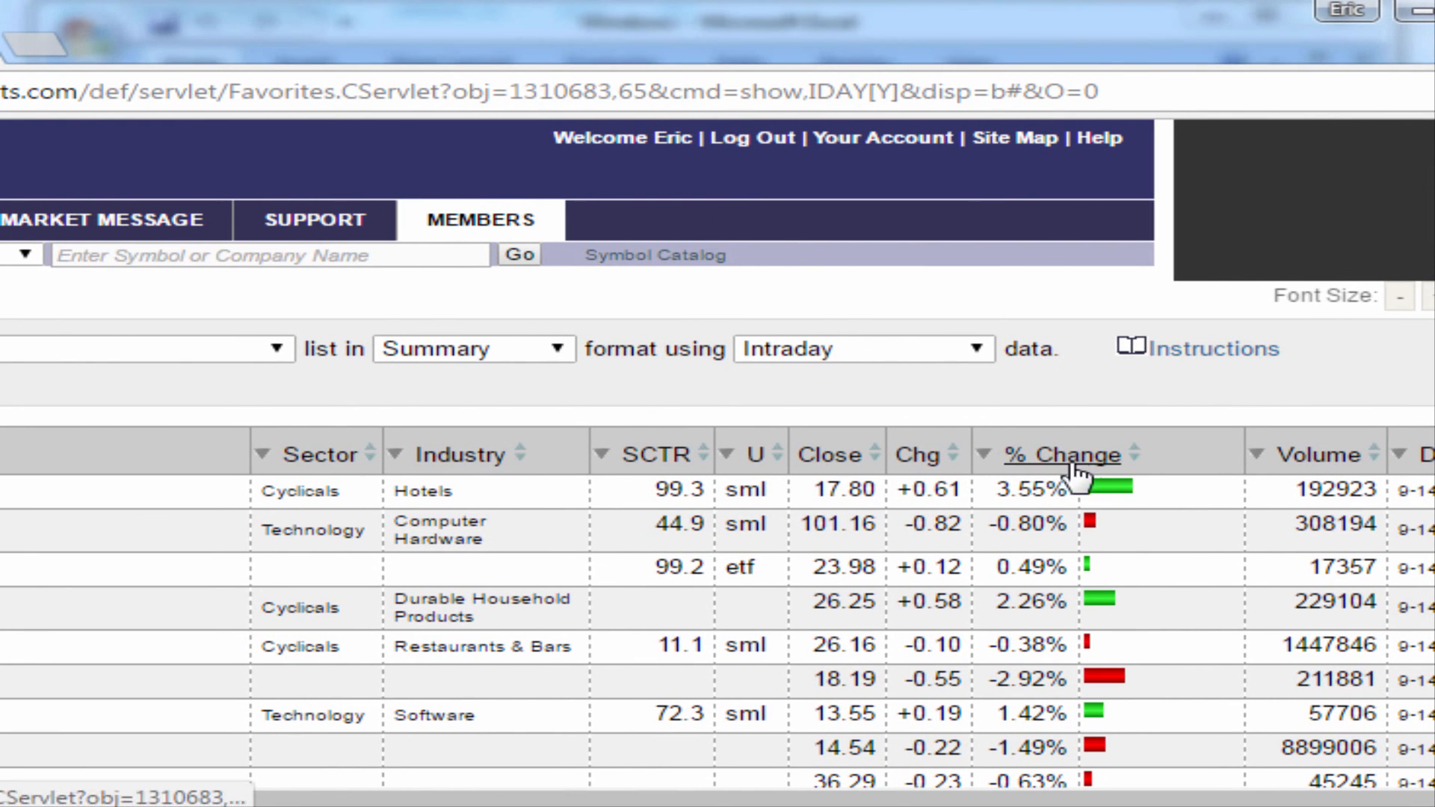
{"action": "left_click", "coordinate": [1064, 455]}
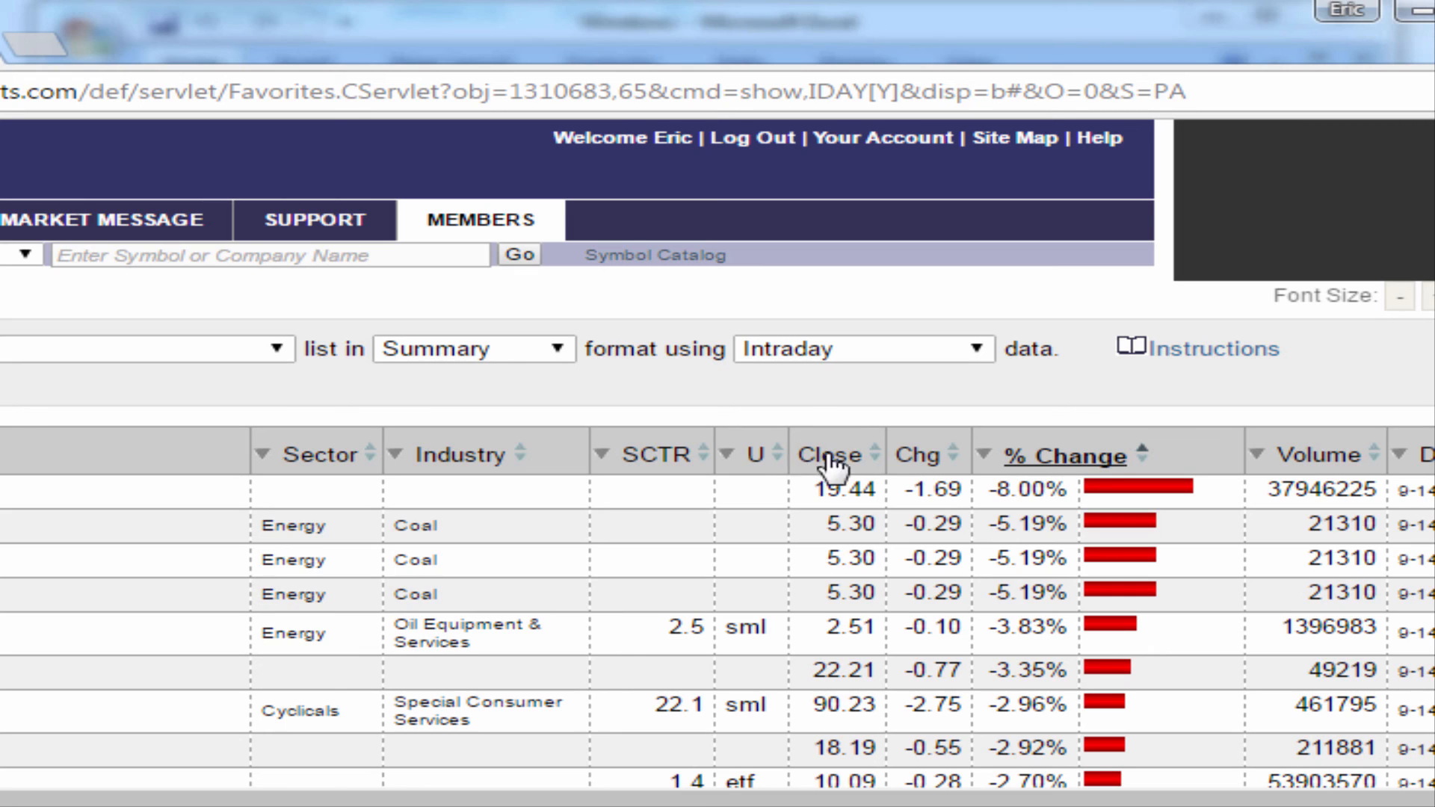
{"action": "mouse_move", "coordinate": [848, 398]}
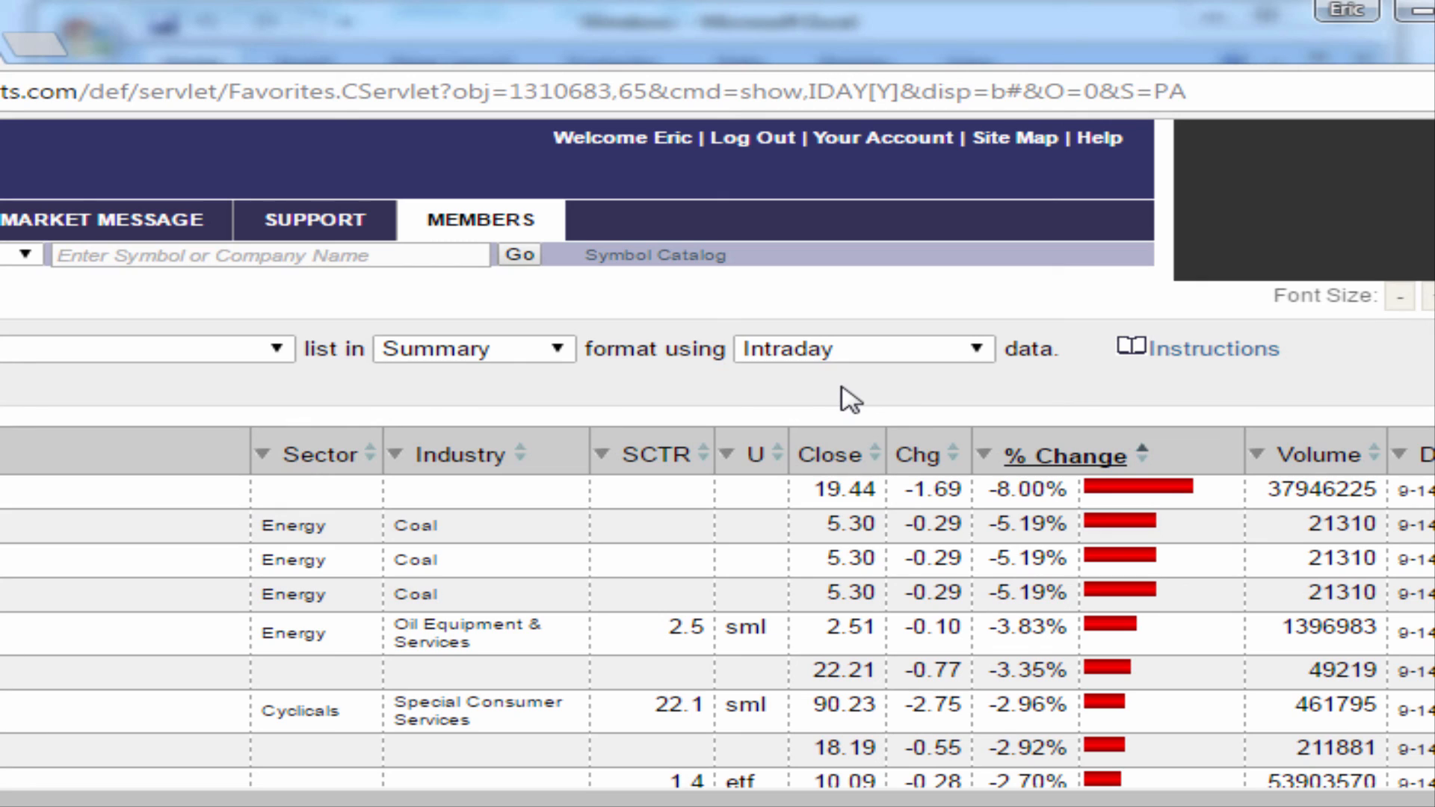